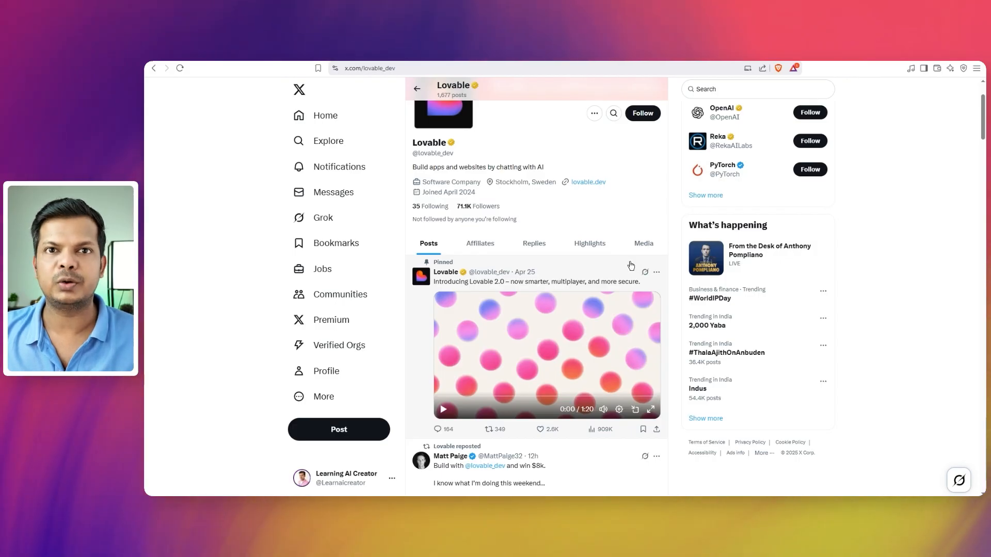
mouse_move(548, 343)
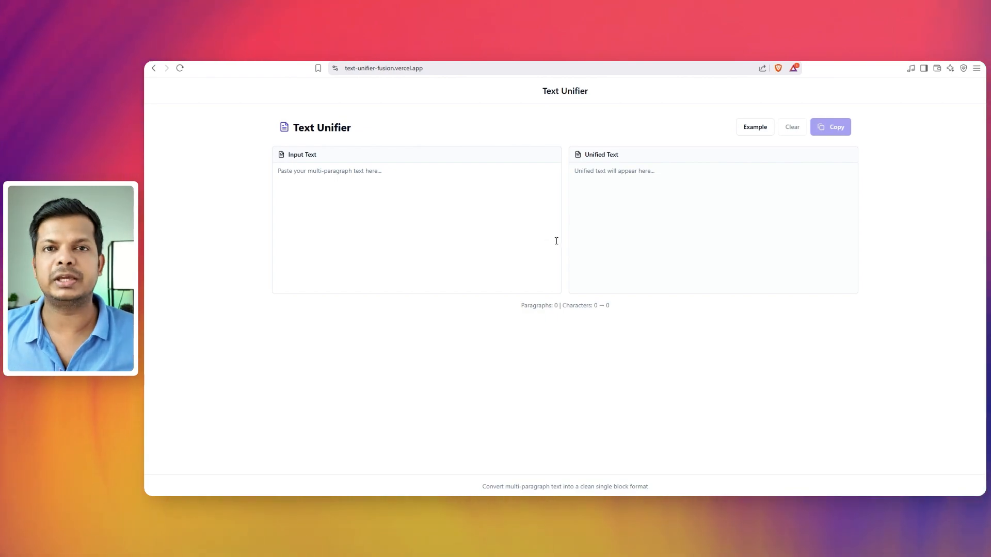
mouse_move(594, 274)
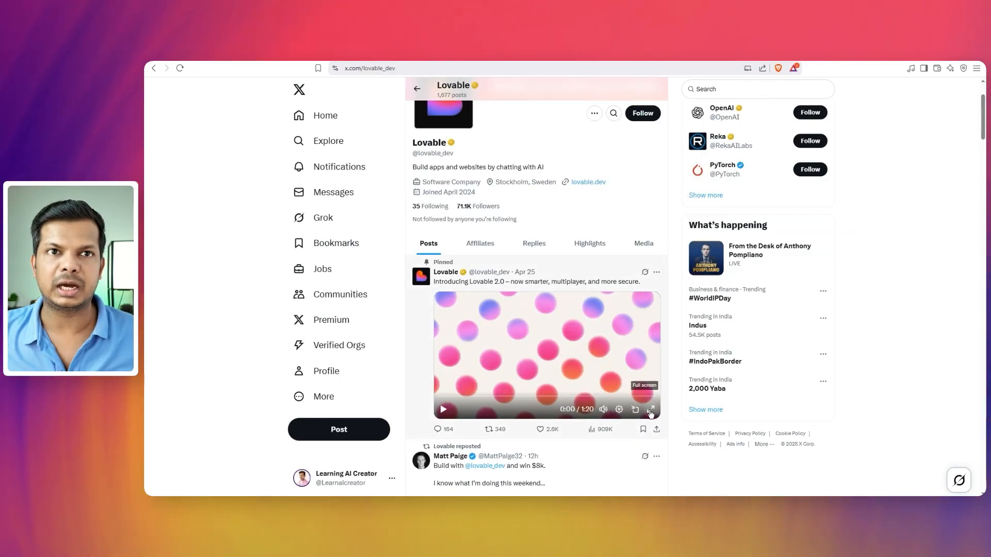
- Watch the Lovable 2.0 video full screen; enter 'Add a sidebar with user profile stats summary and account balance'
click(651, 414)
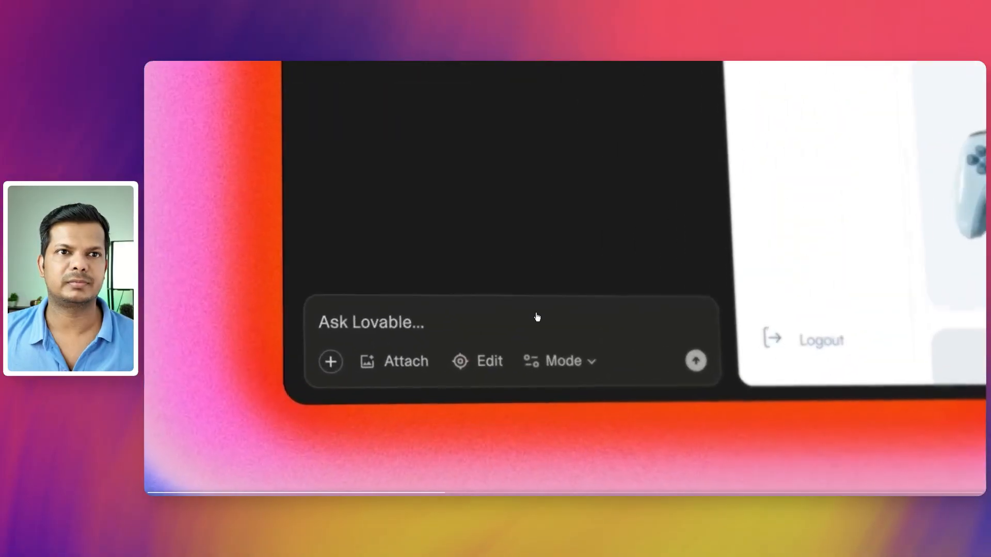
text(Add a sidebar with user profile stats summary and account balance)
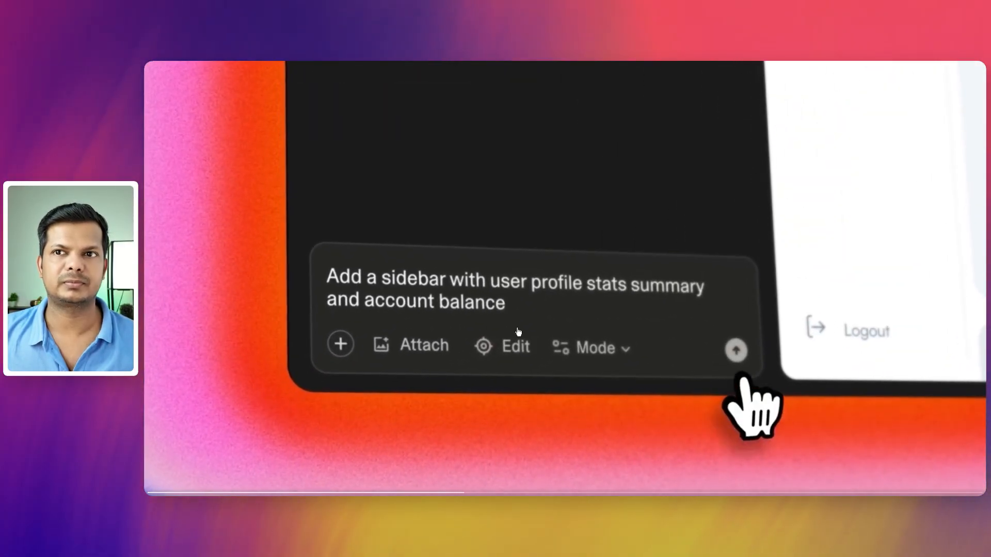
click(735, 350)
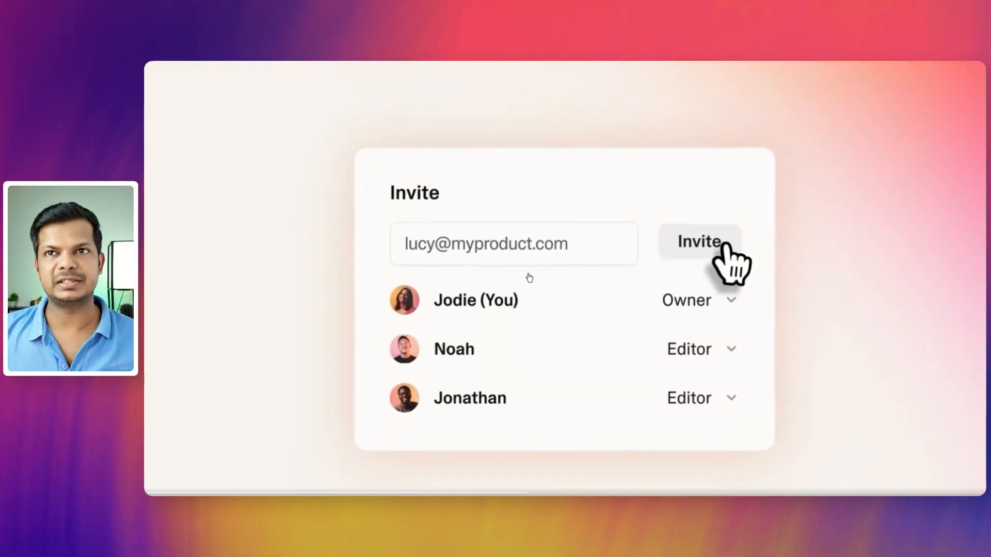
- Bring up the Image Time Composer project reporting the audio-export and scaling fixes
click(699, 243)
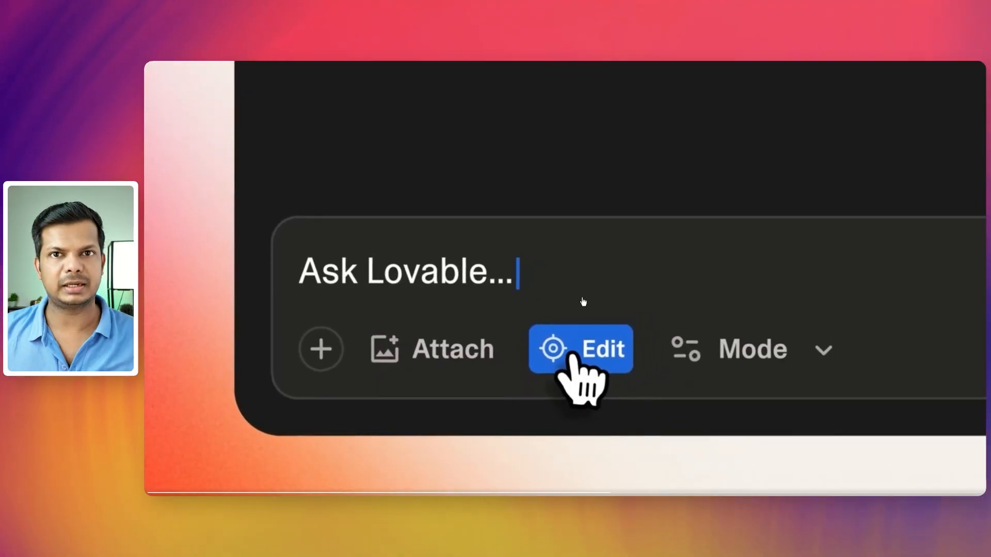
click(580, 349)
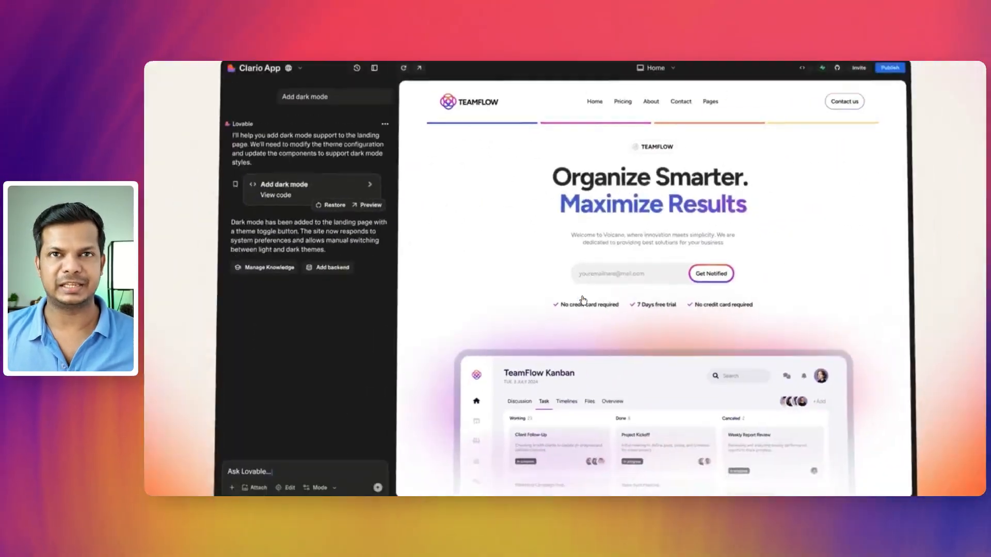
click(889, 67)
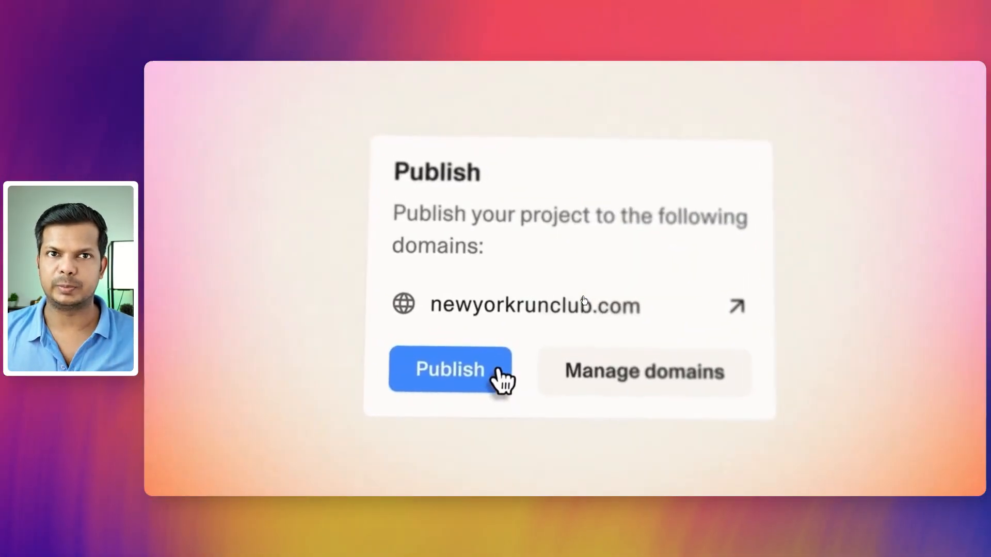
click(450, 370)
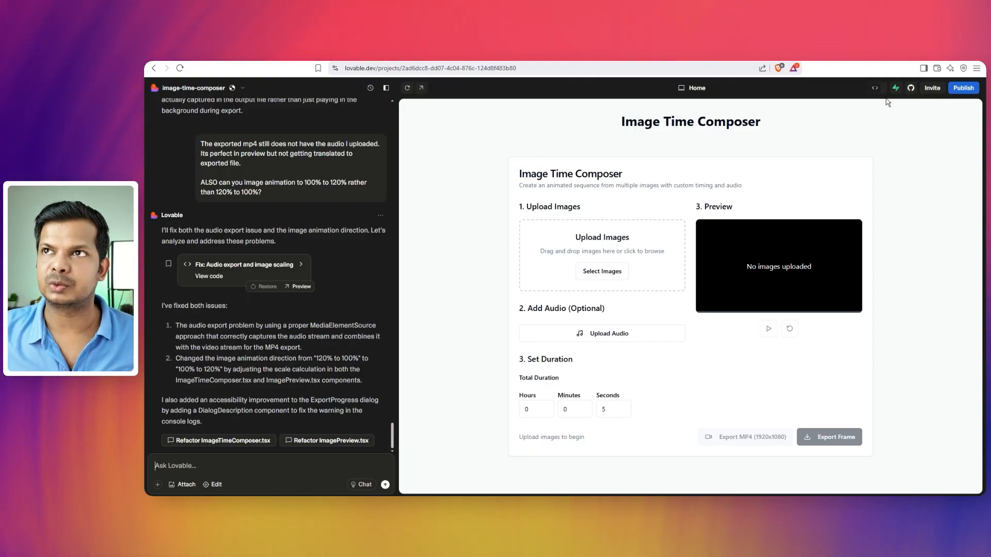
- Check the Invite collaborators panel, which requires an upgrade, then close it
click(932, 88)
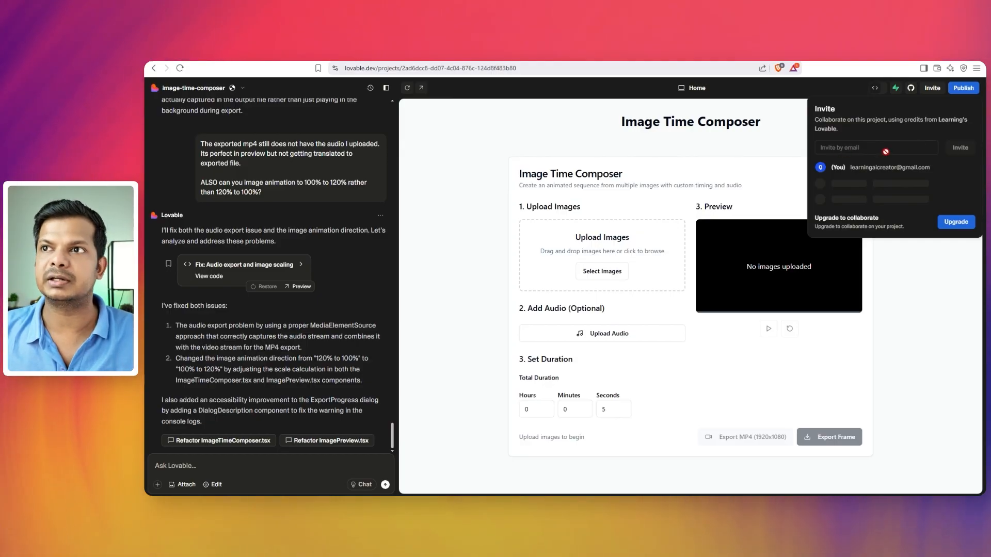
mouse_move(751, 157)
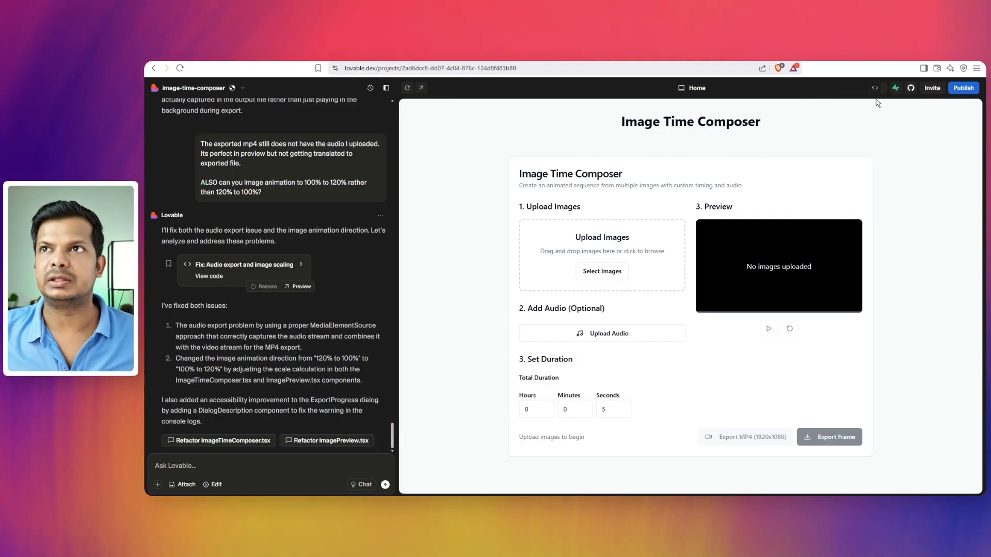
click(878, 88)
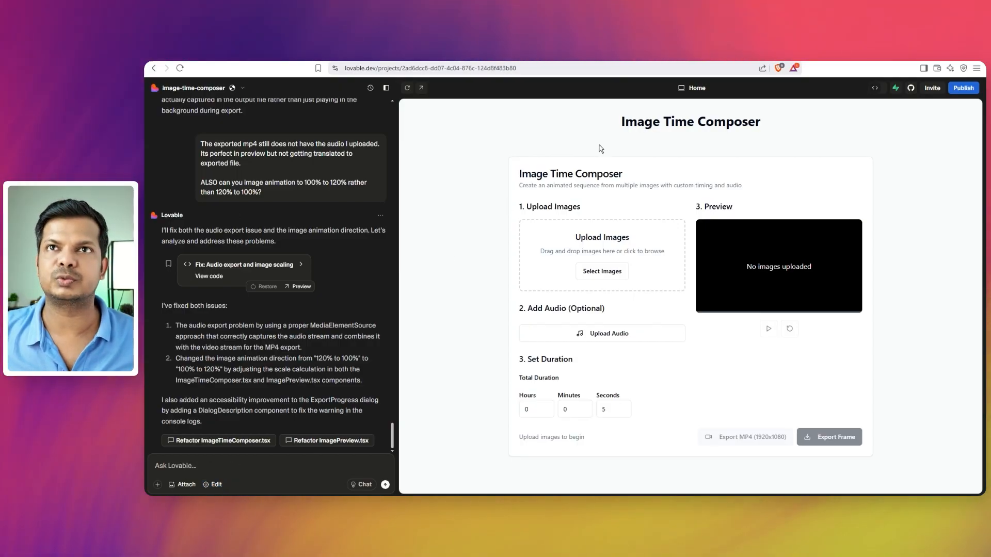
mouse_move(715, 129)
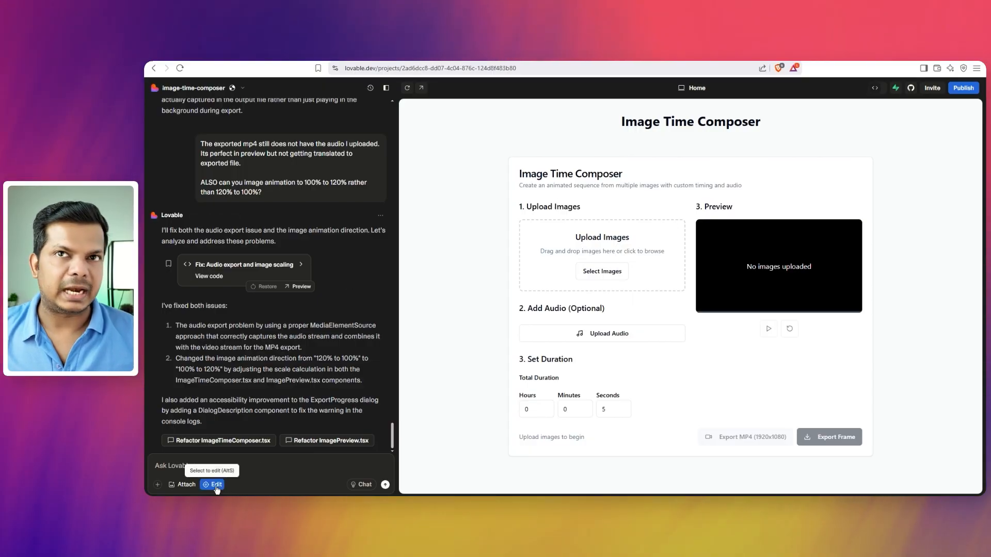
click(215, 484)
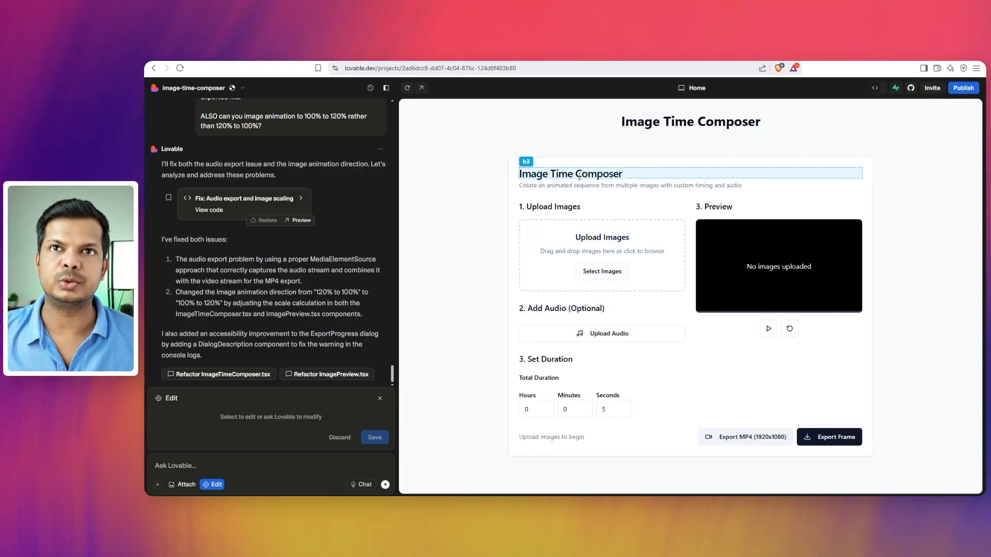
click(571, 174)
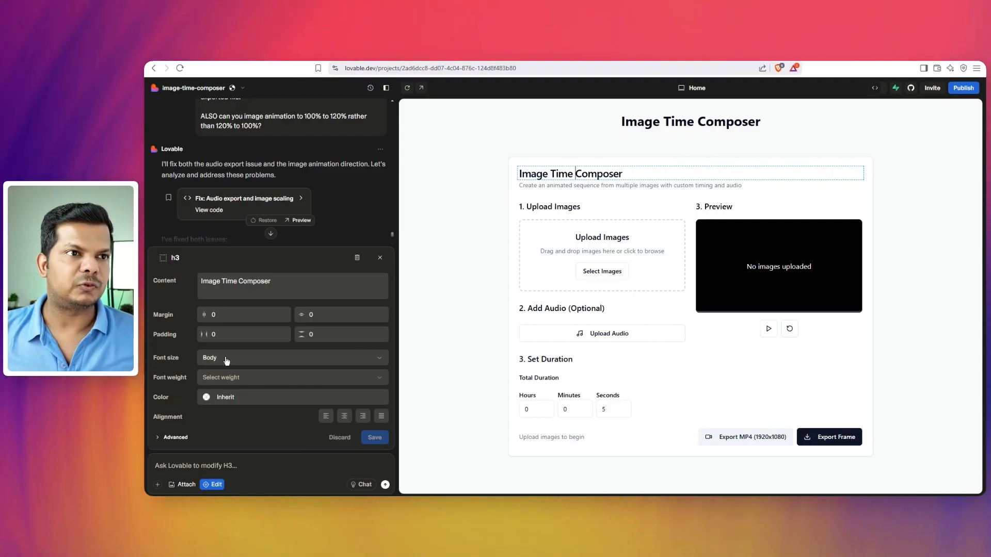
click(291, 358)
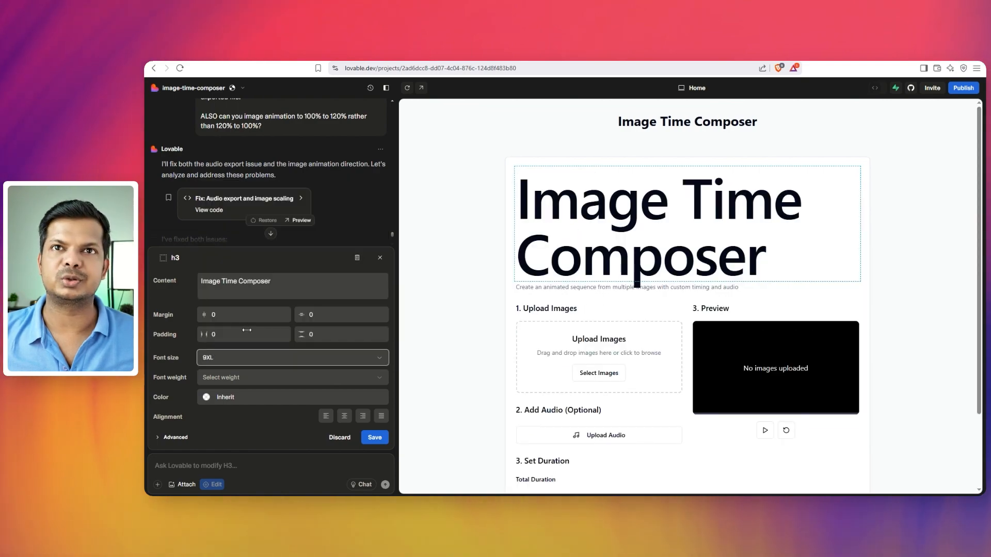
click(291, 357)
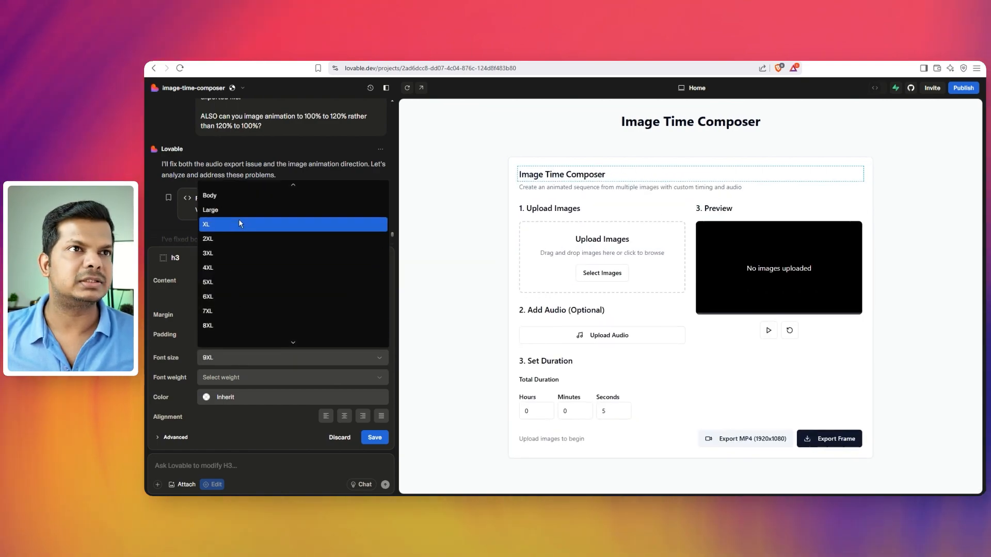
click(210, 210)
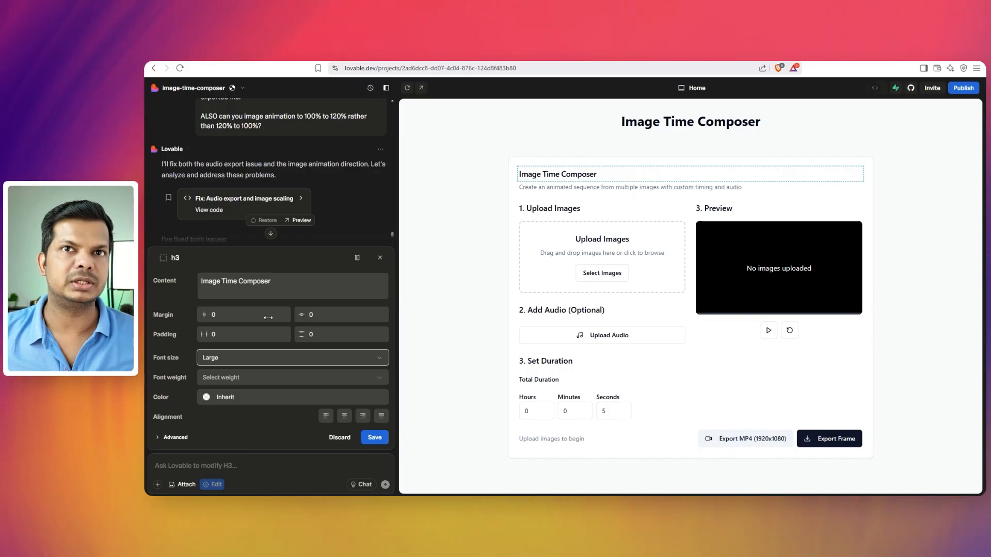
click(291, 357)
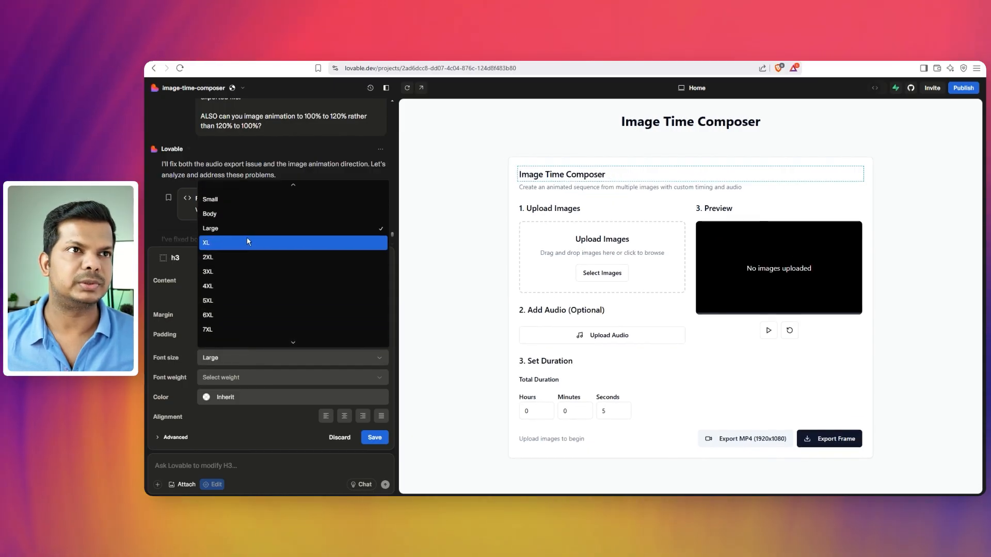
click(207, 242)
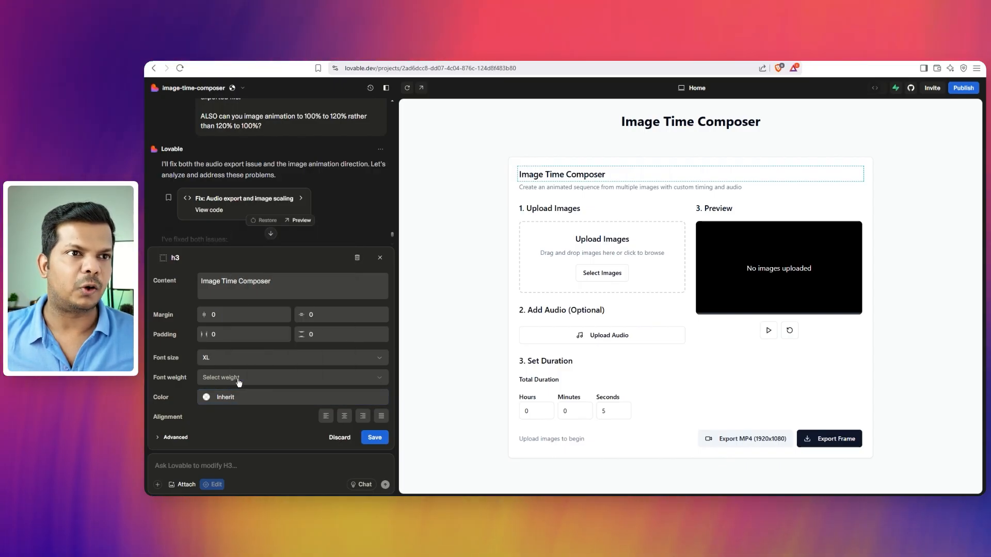
mouse_move(318, 383)
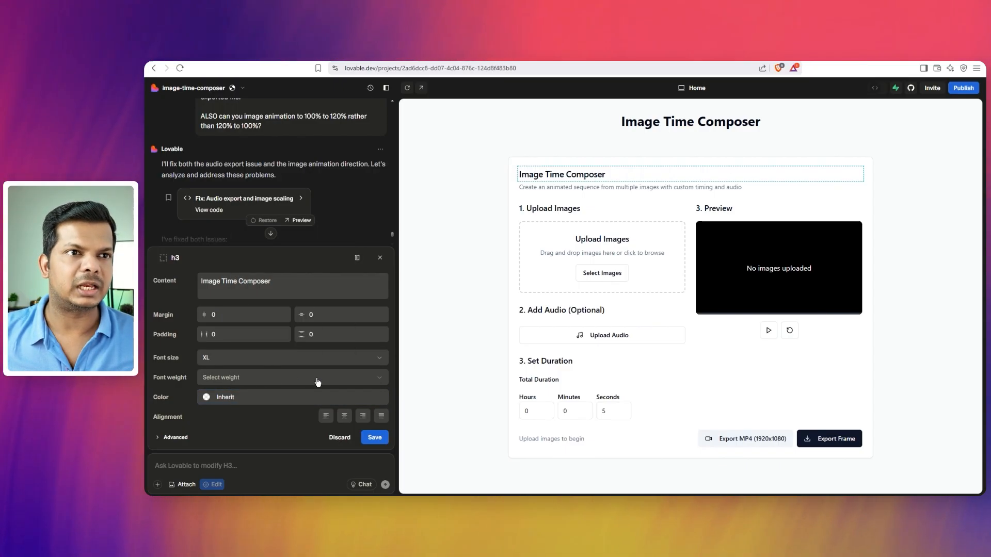
click(291, 377)
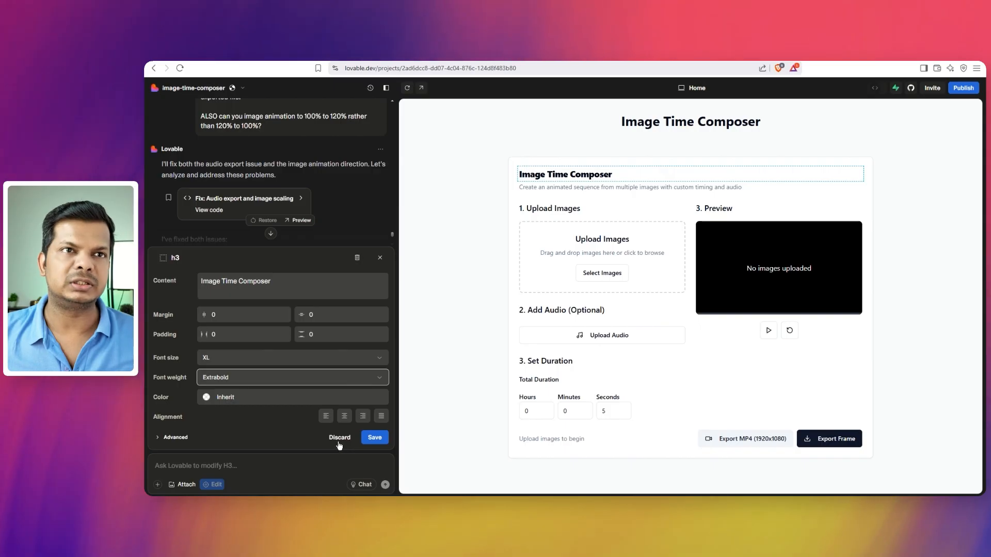
click(340, 437)
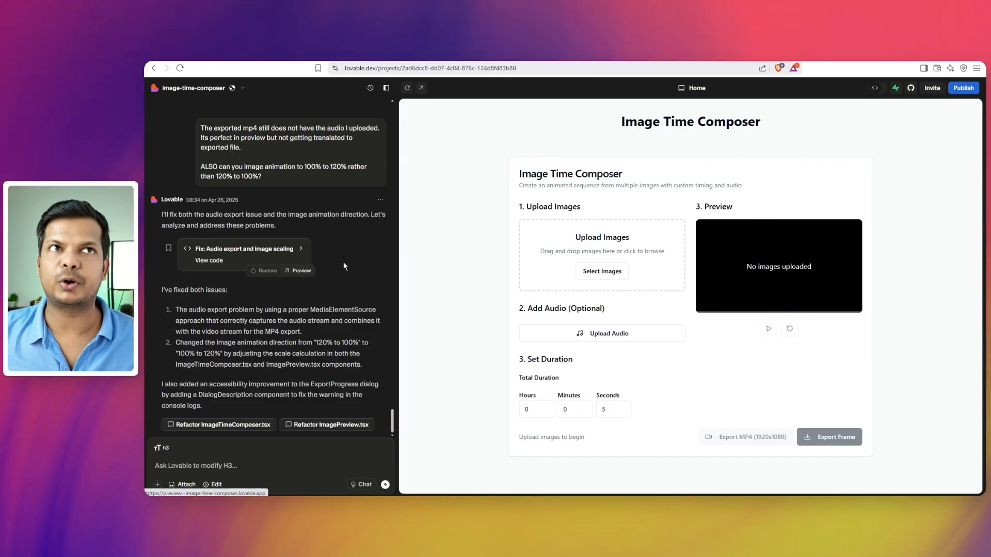
- Show the Domains page of project settings with the image-time-composer.lovable.app address
click(242, 88)
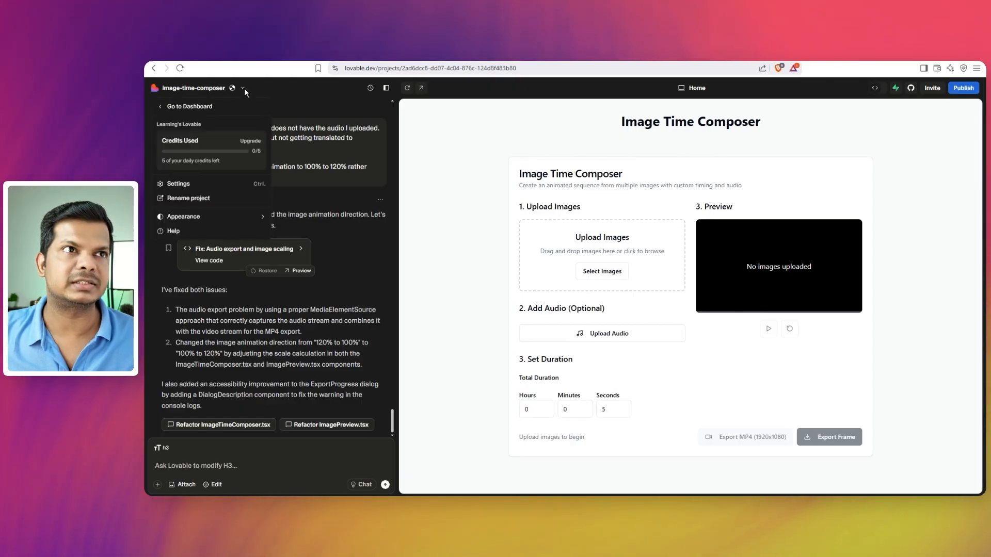
click(179, 184)
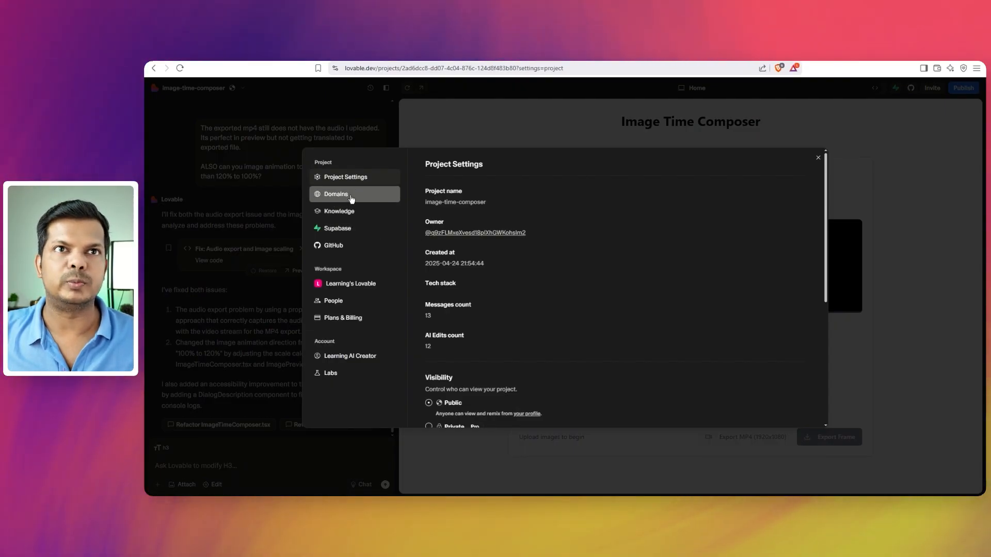
click(335, 194)
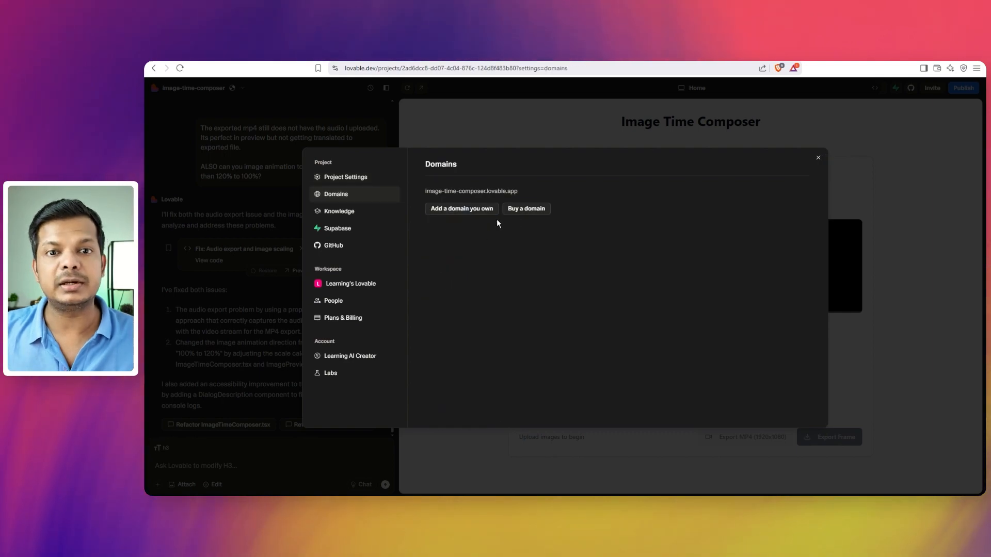
mouse_move(472, 225)
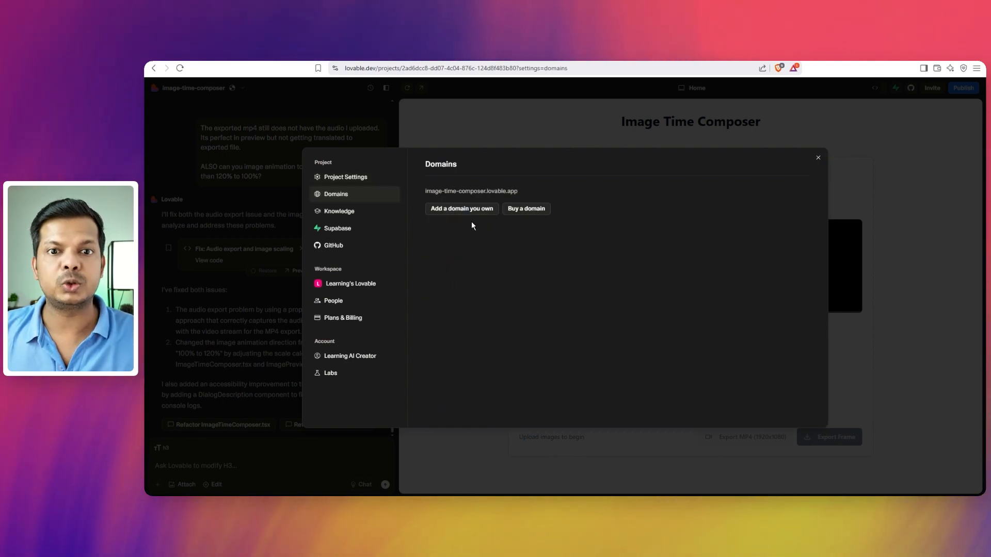
mouse_move(539, 226)
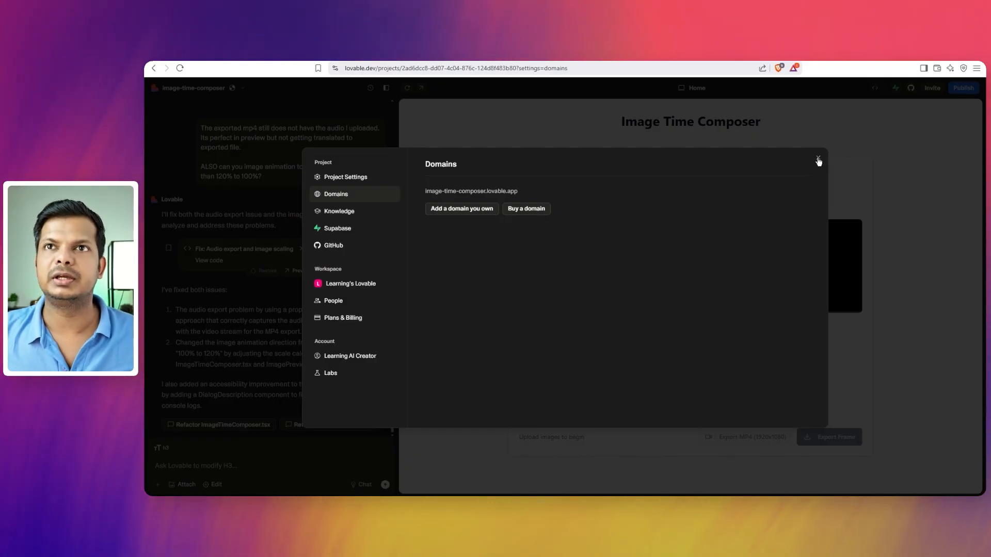
- Close settings and upload all 21 images from the images folder into the composer
click(819, 160)
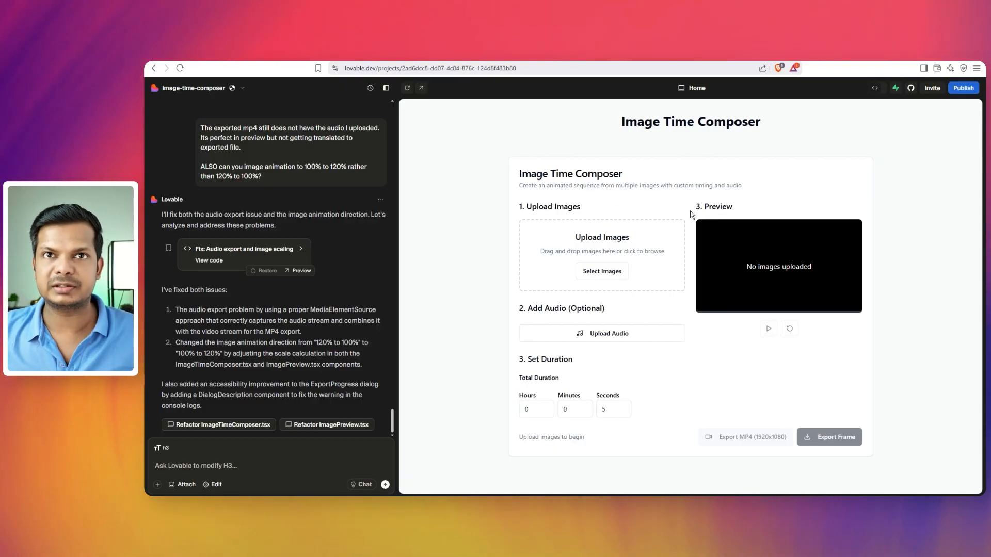
mouse_move(625, 251)
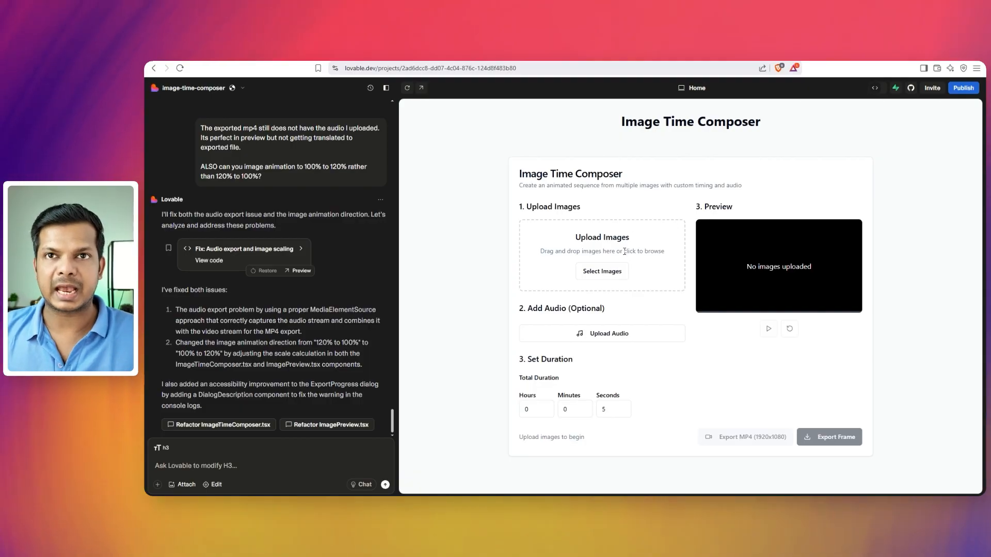
mouse_move(614, 266)
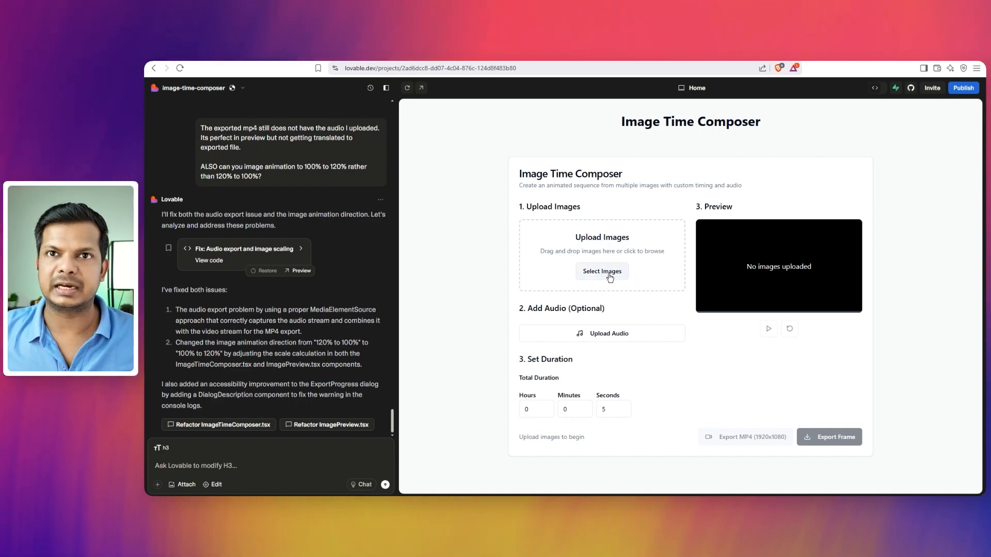
click(601, 271)
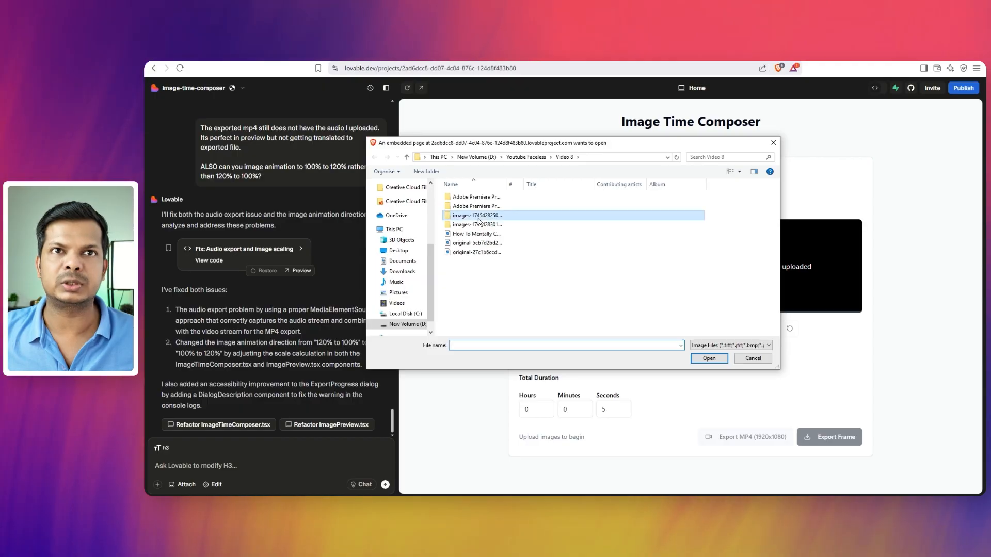
double_click(477, 214)
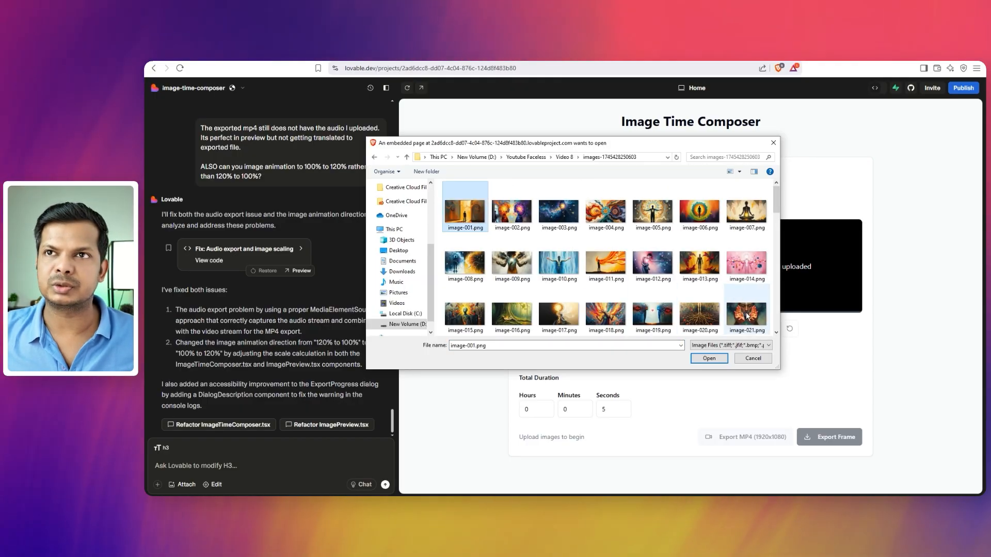
key(ctrl+a)
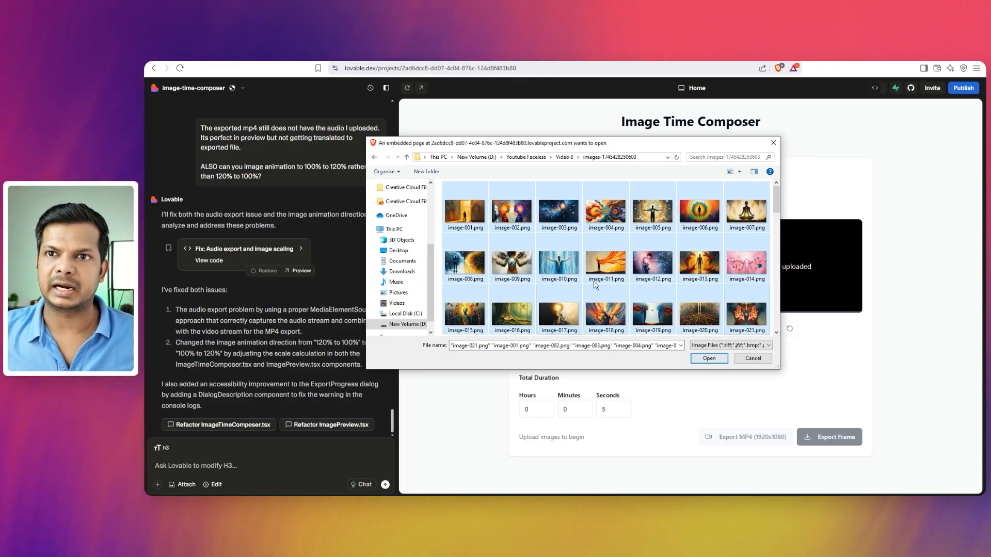
click(708, 358)
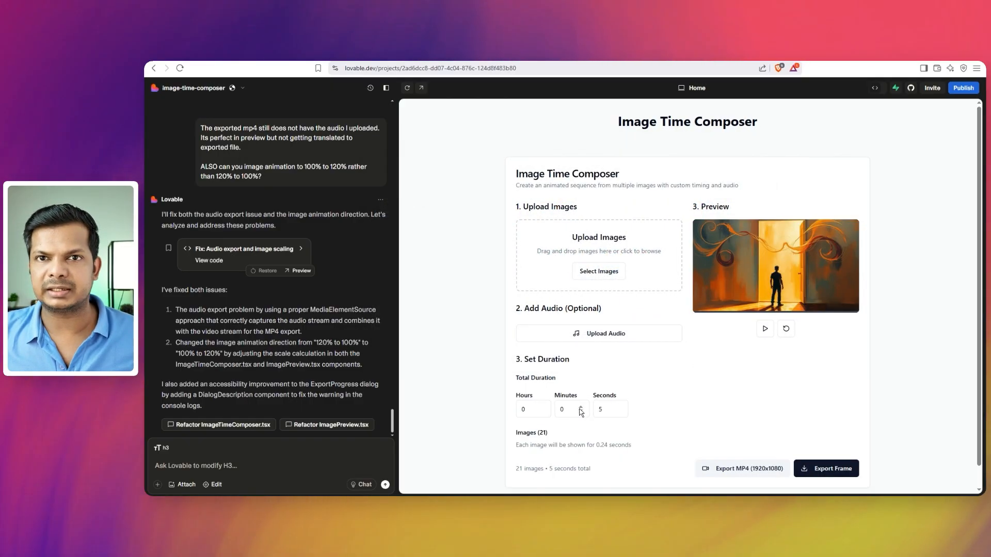
- Attach the voice-over audio file, making the duration 2:50 at 8.10 seconds per image
click(598, 333)
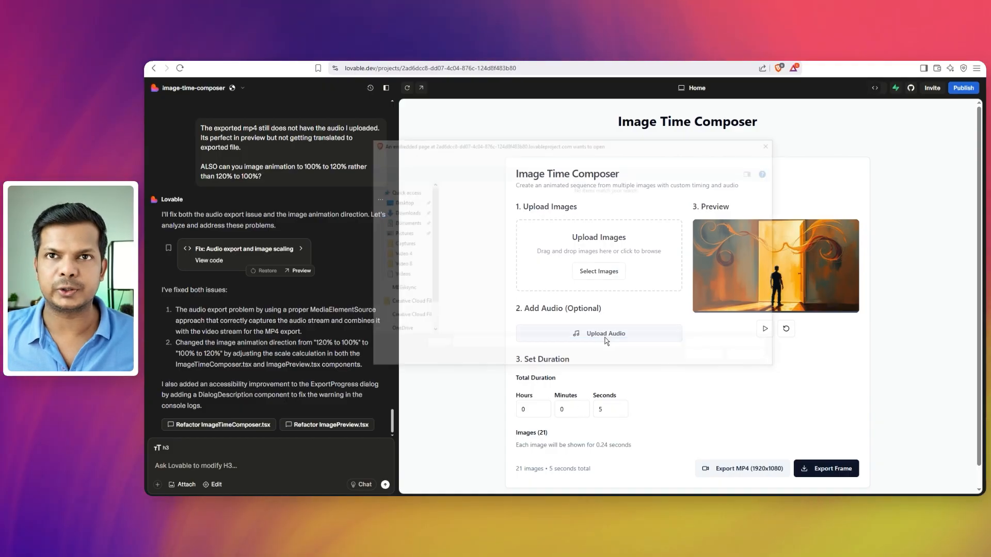
click(598, 333)
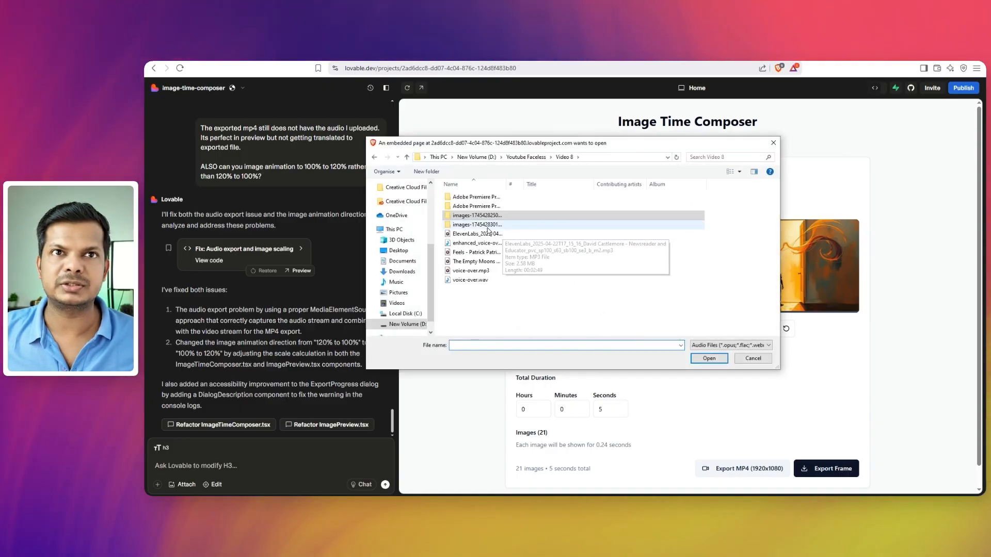
click(708, 358)
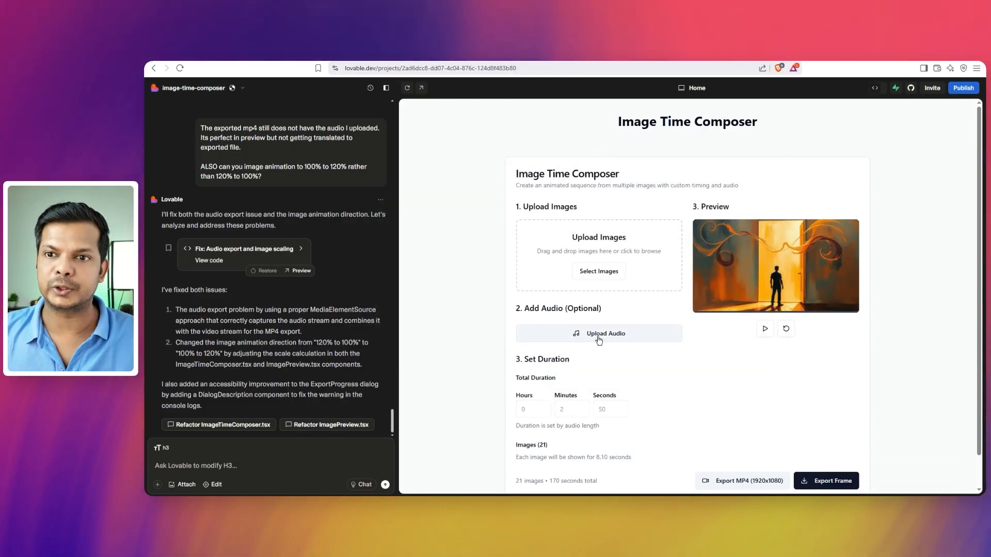
mouse_move(765, 329)
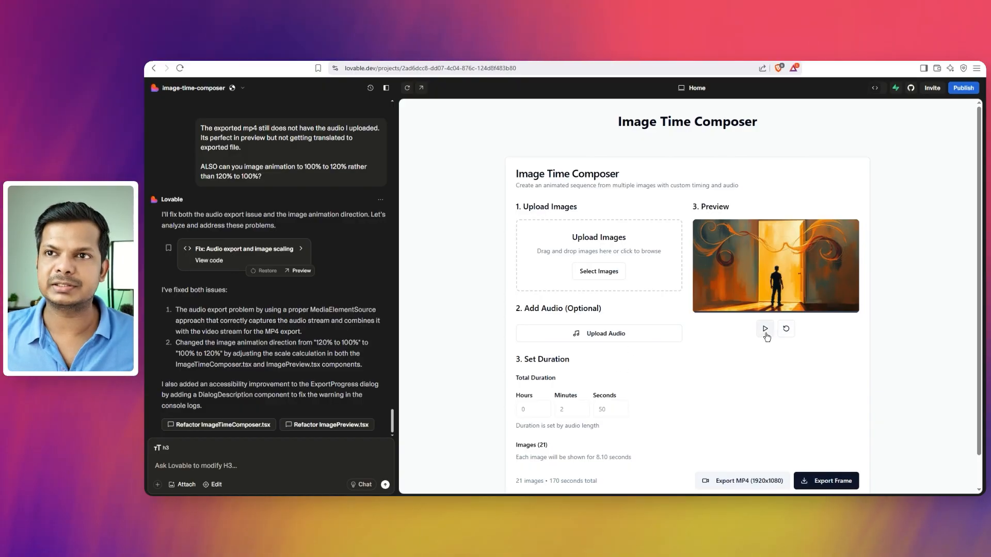
mouse_move(740, 279)
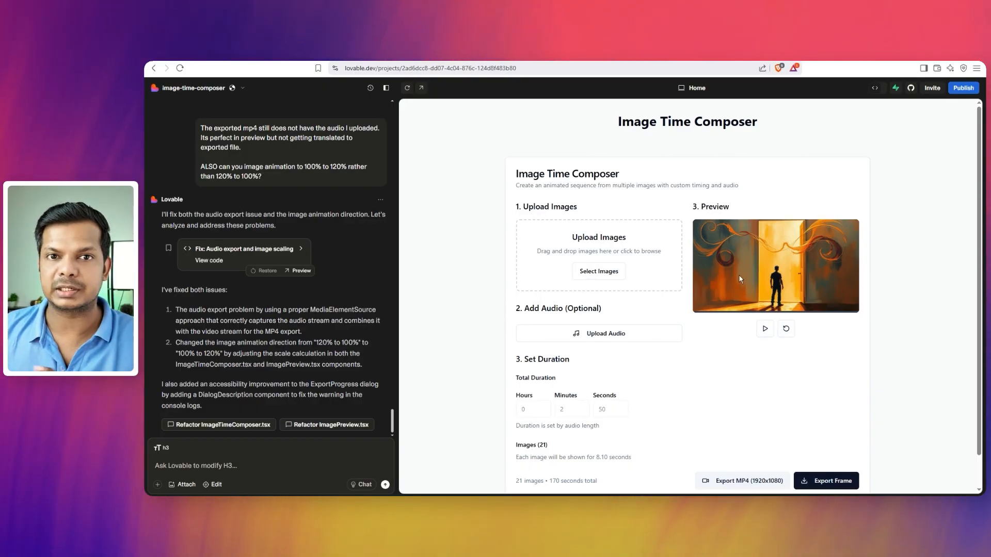
mouse_move(730, 283)
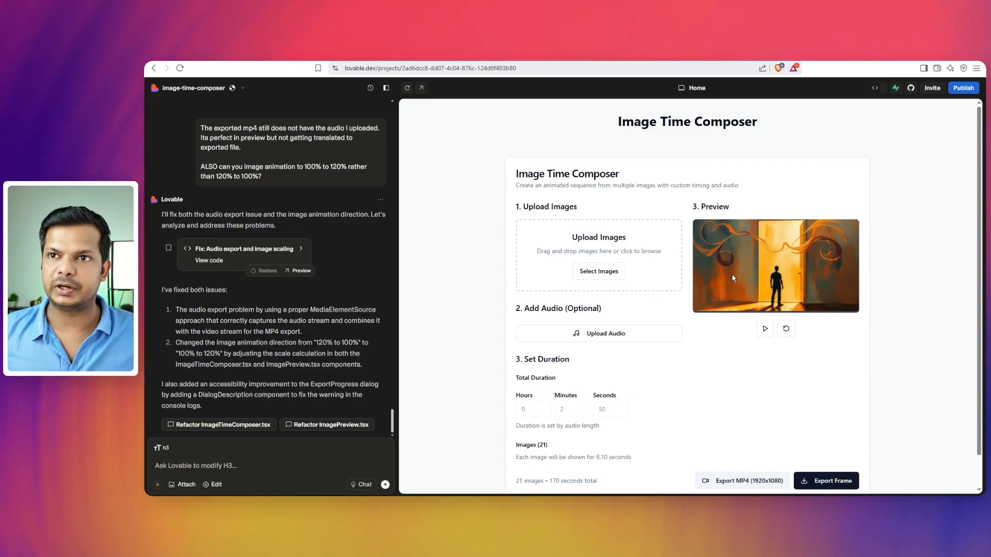
mouse_move(765, 329)
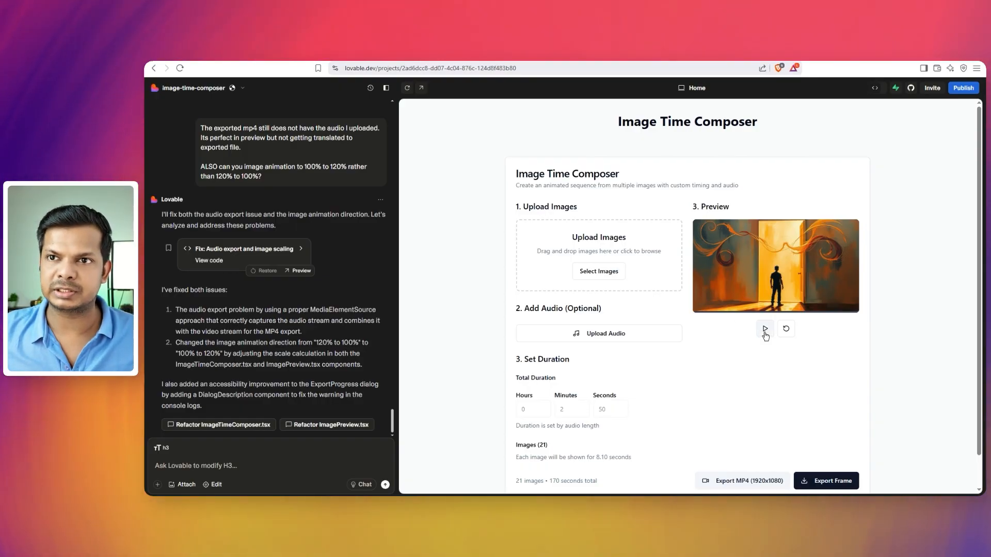
- Play the slideshow preview so images advance with the audio running
click(765, 329)
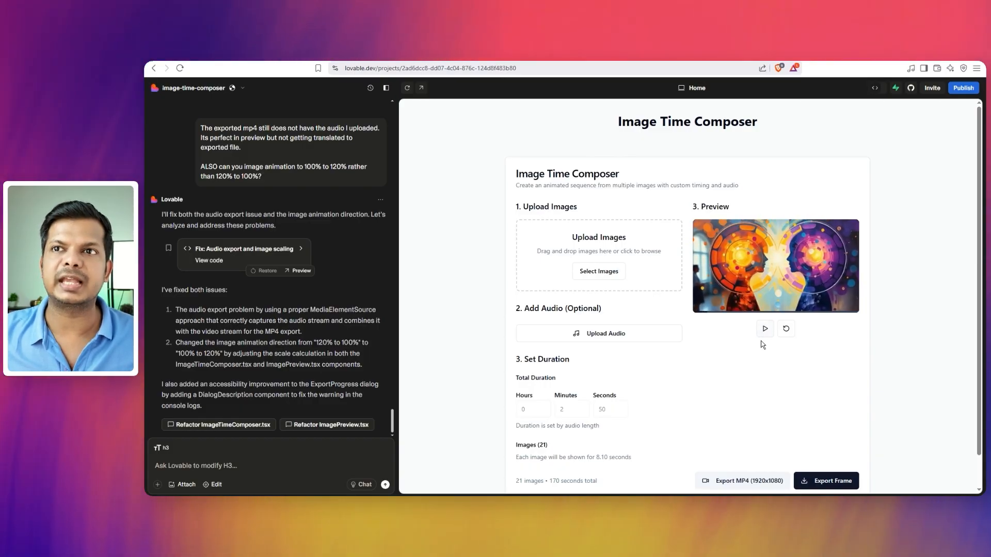
mouse_move(744, 468)
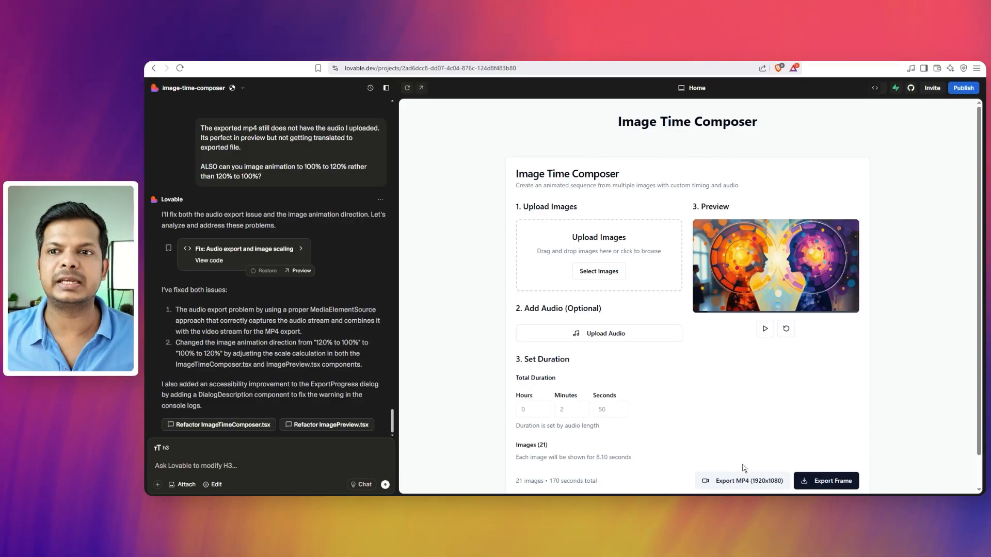
mouse_move(747, 484)
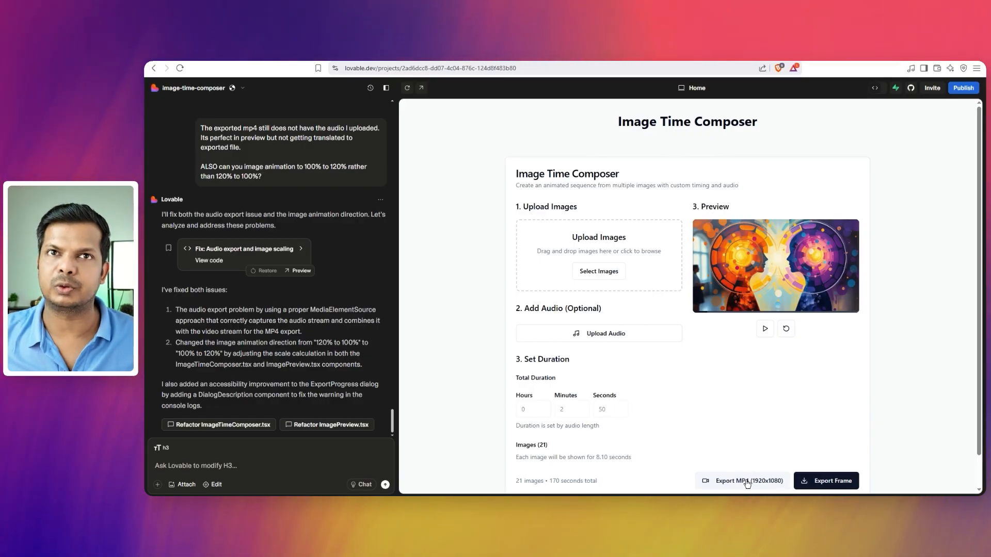
mouse_move(651, 379)
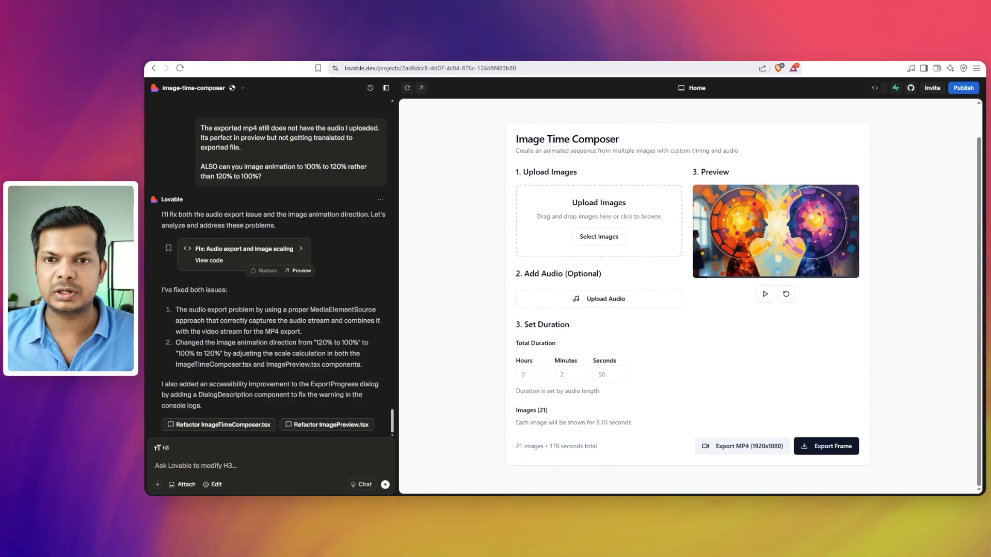
mouse_move(664, 456)
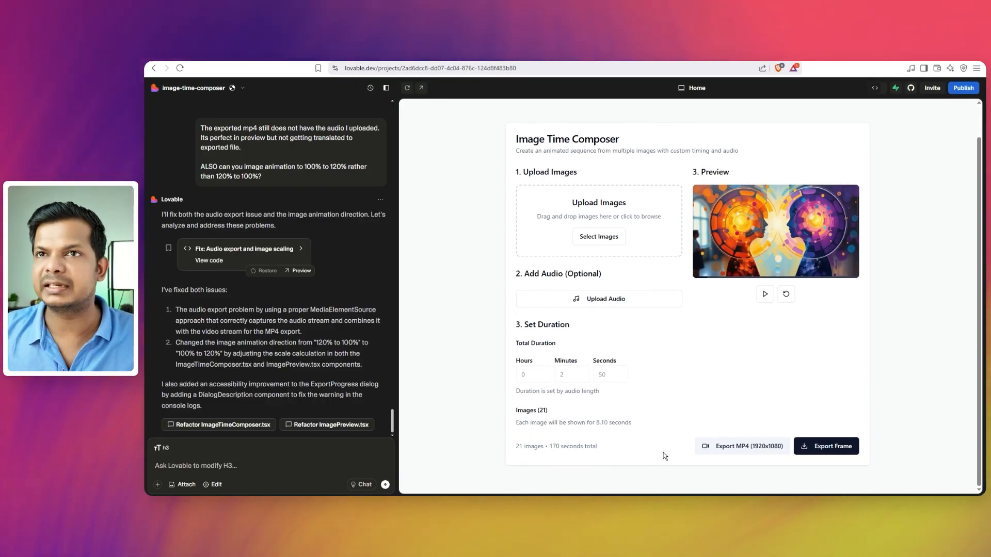
mouse_move(479, 397)
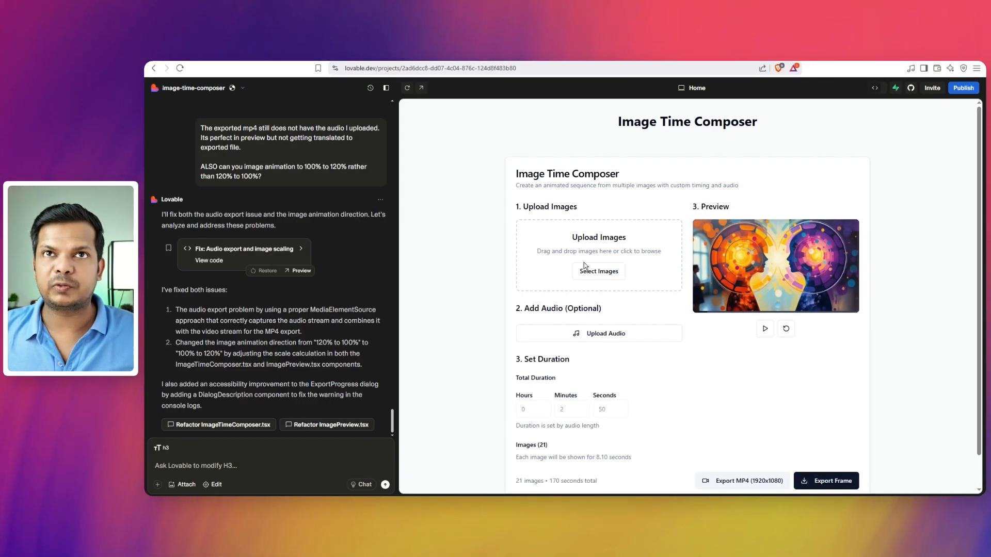
- Open the private image-time-composer GitHub repository showing the audio export and scaling fix commit
click(911, 88)
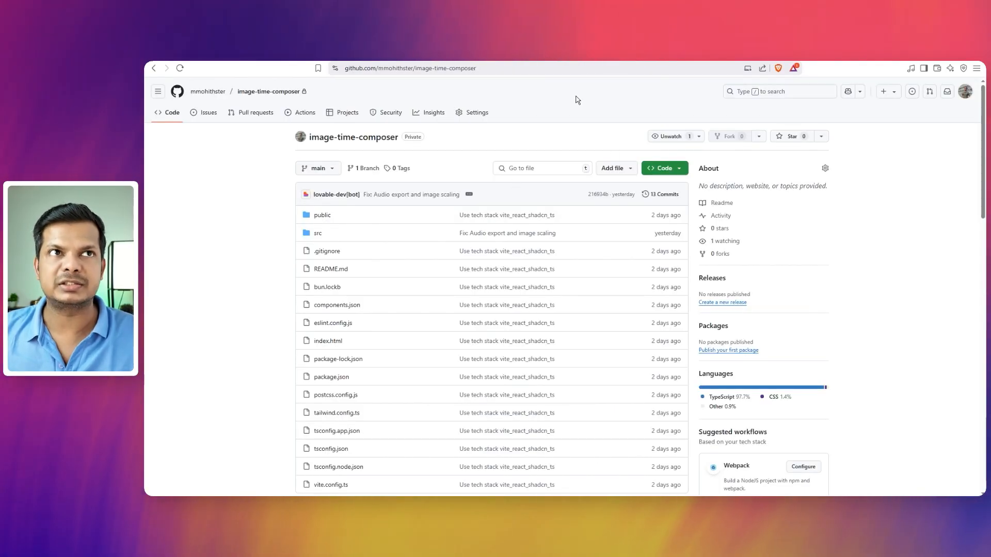
mouse_move(513, 104)
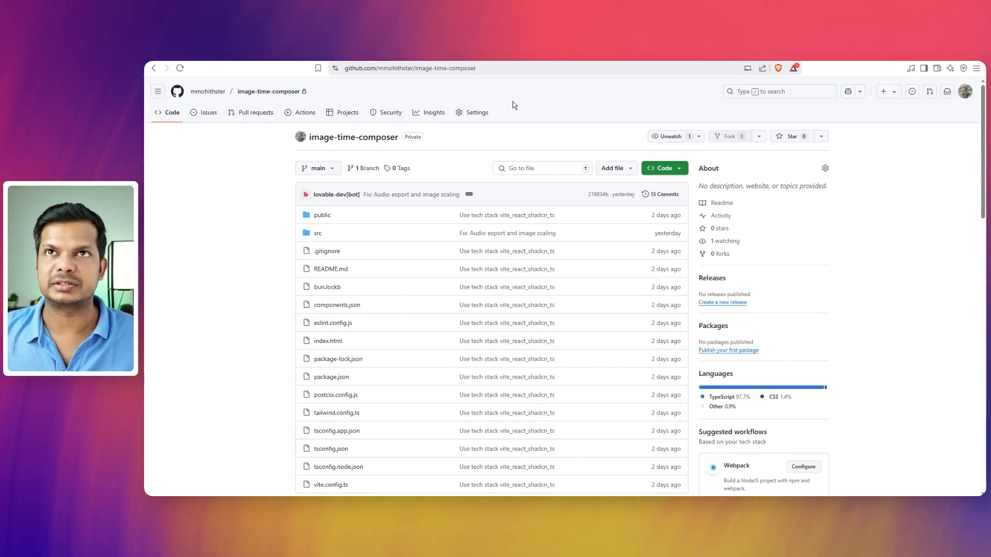
mouse_move(513, 409)
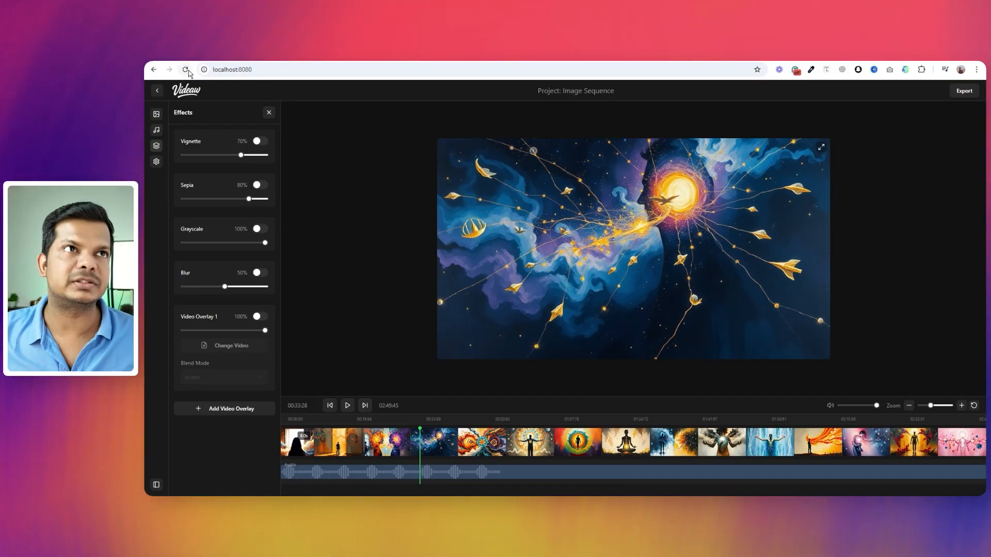
- Reload the video editor and import 1.mp4 into the media library and timeline
click(185, 70)
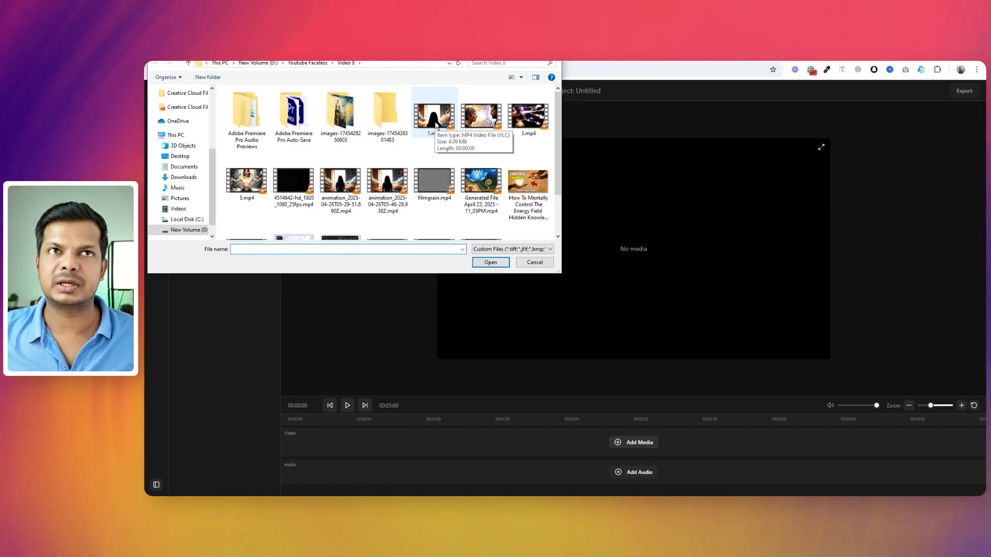
click(434, 115)
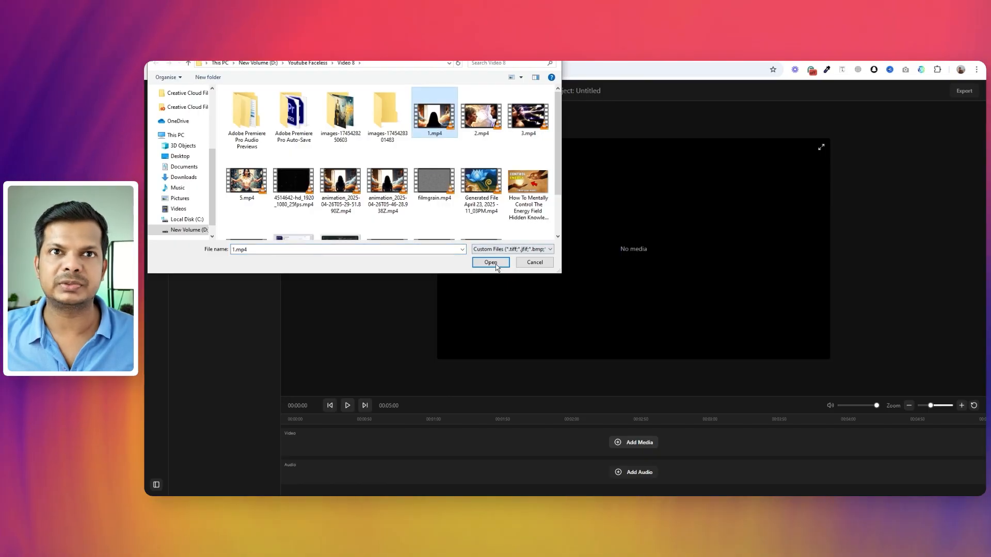
click(490, 262)
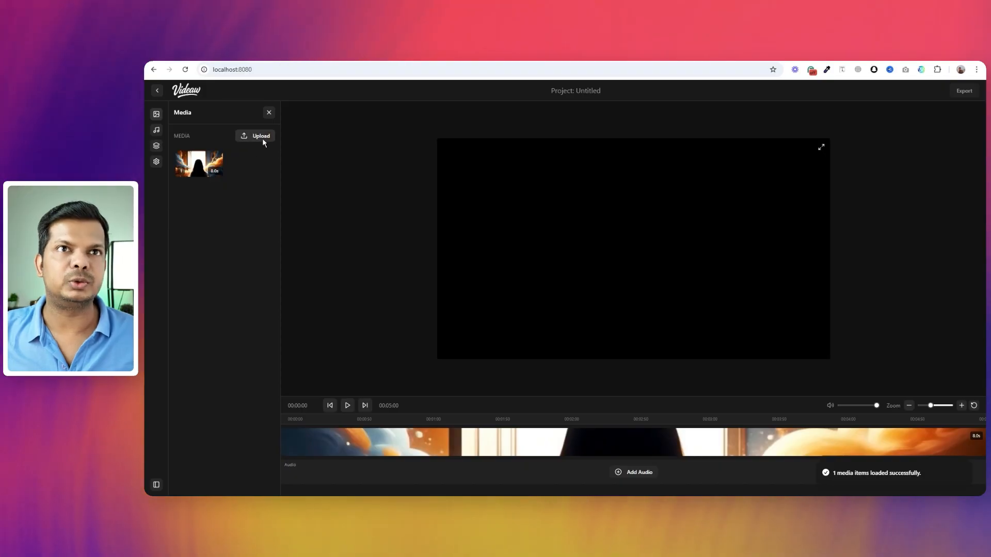
- Import the thirteen numbered images and put the ElevenLabs voice-over on the audio track
click(256, 136)
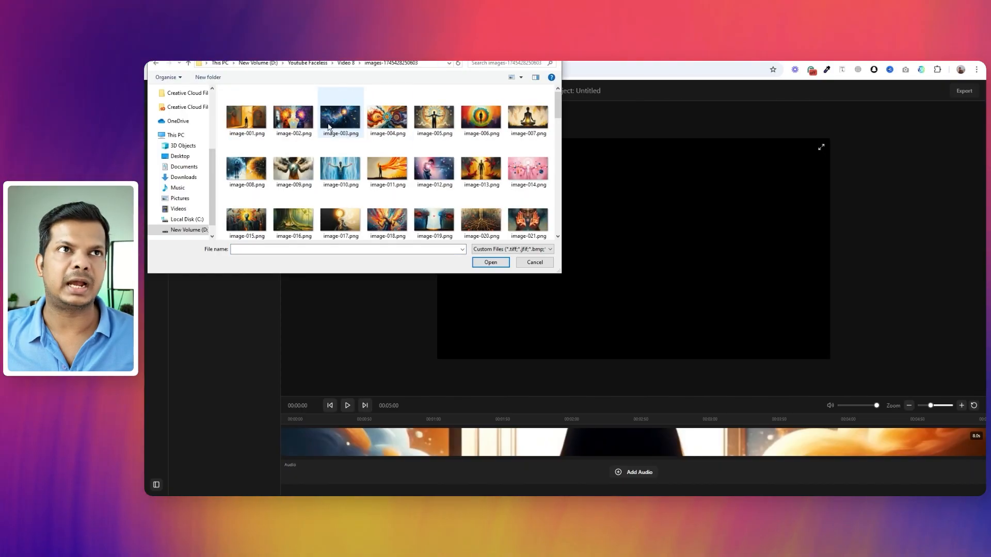
click(490, 262)
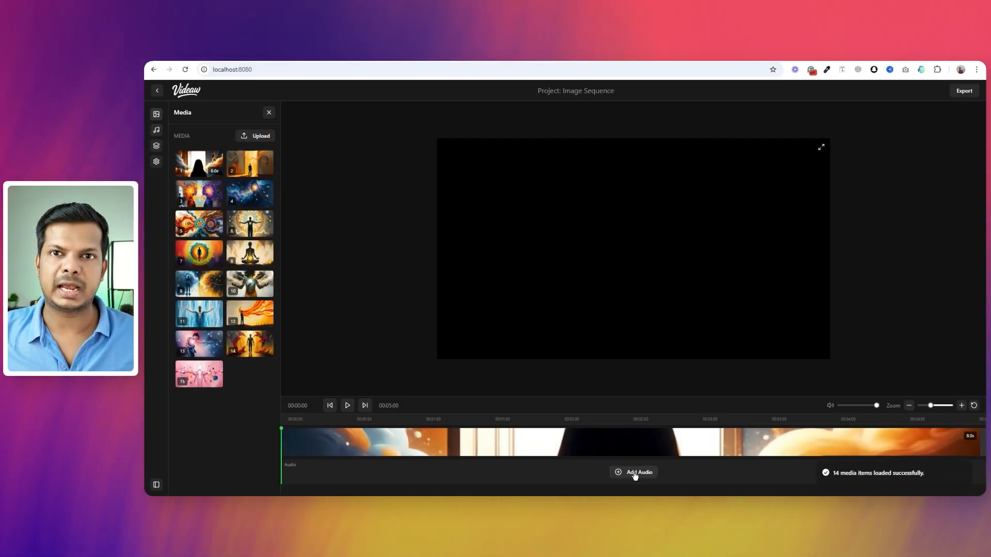
click(633, 473)
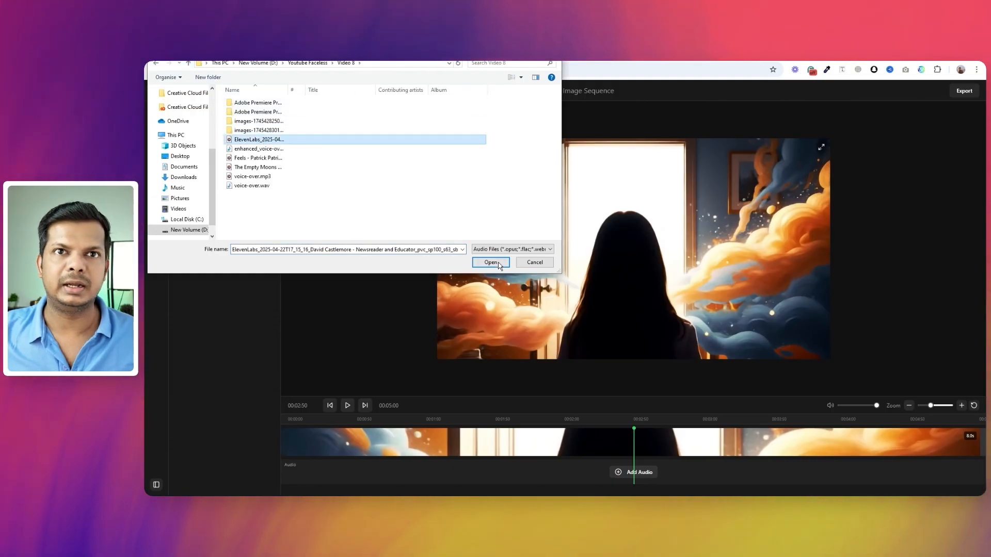
click(491, 262)
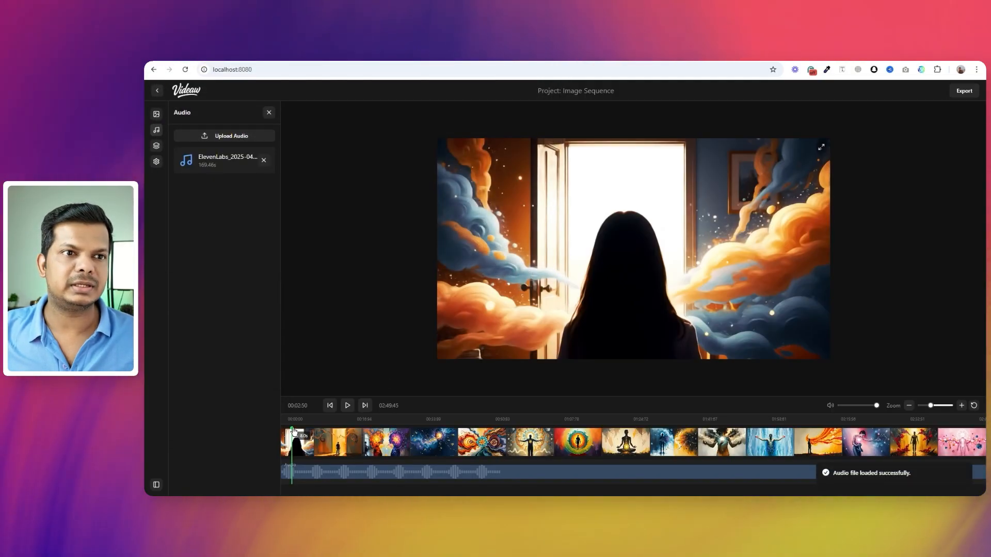
click(653, 442)
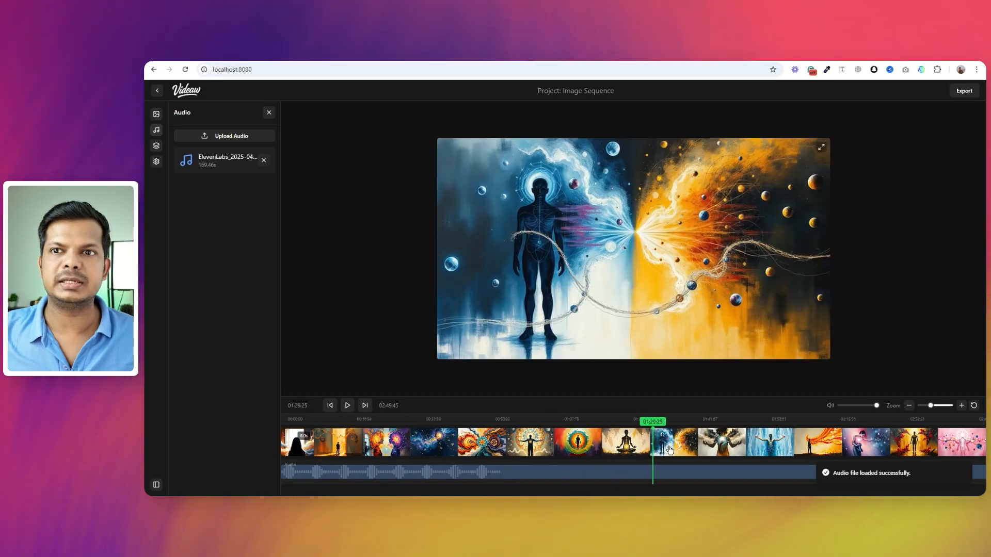
click(521, 422)
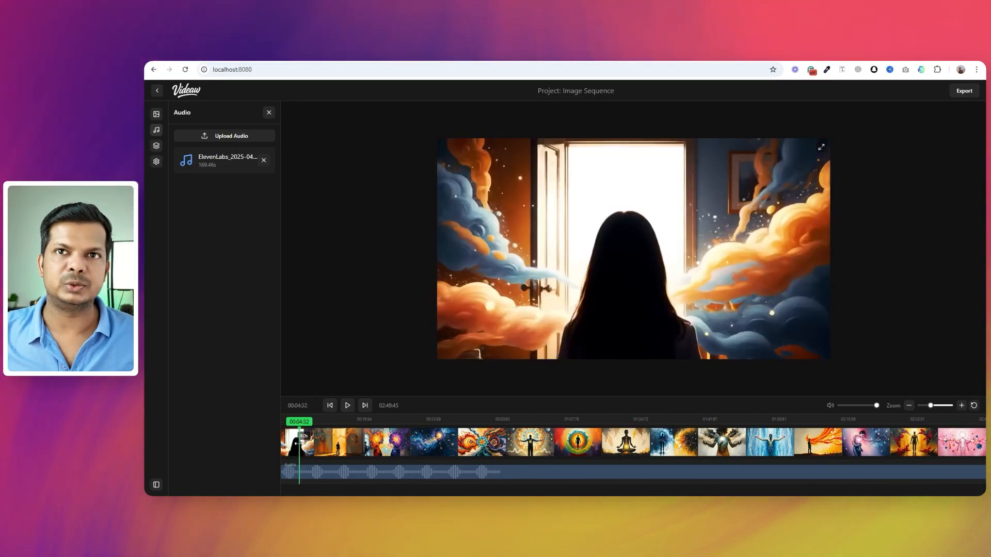
click(330, 406)
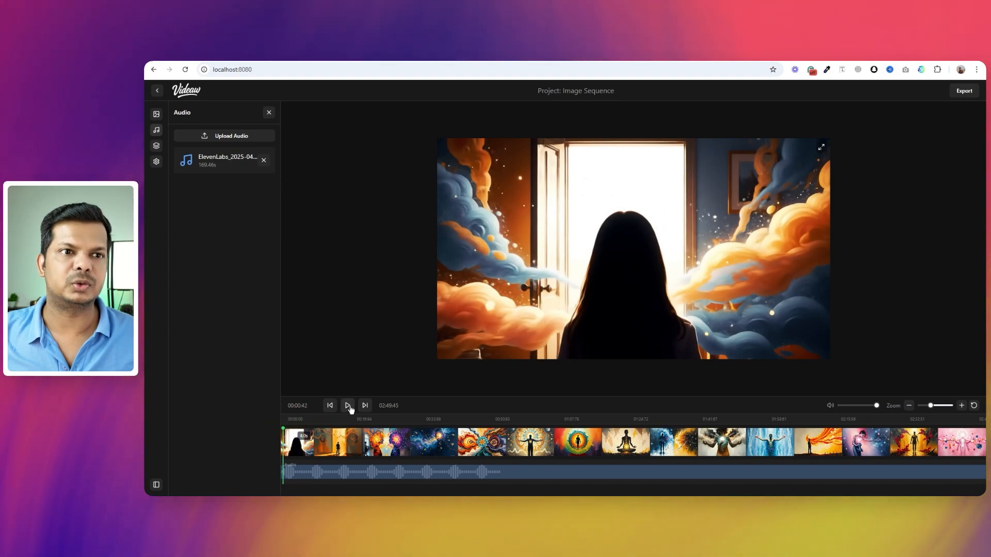
click(329, 405)
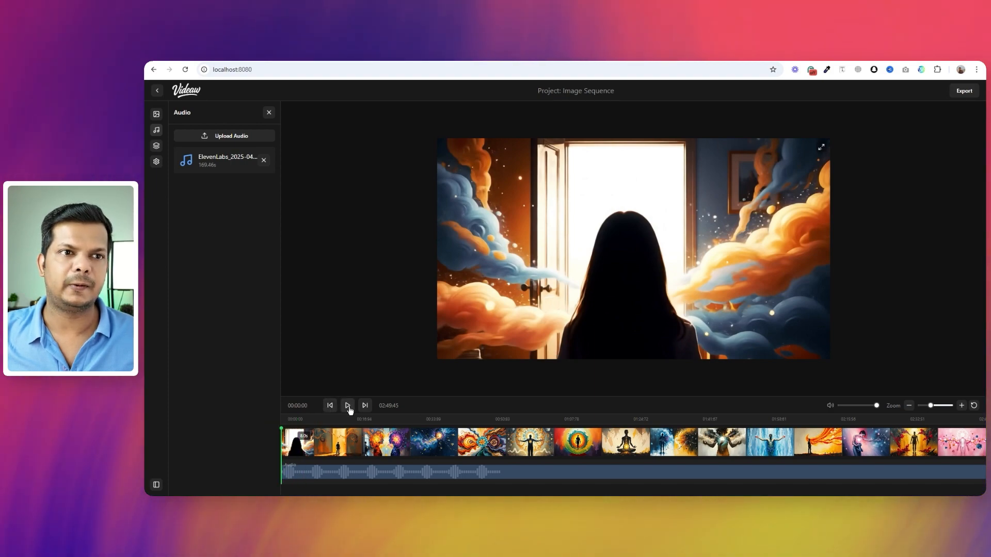
click(346, 405)
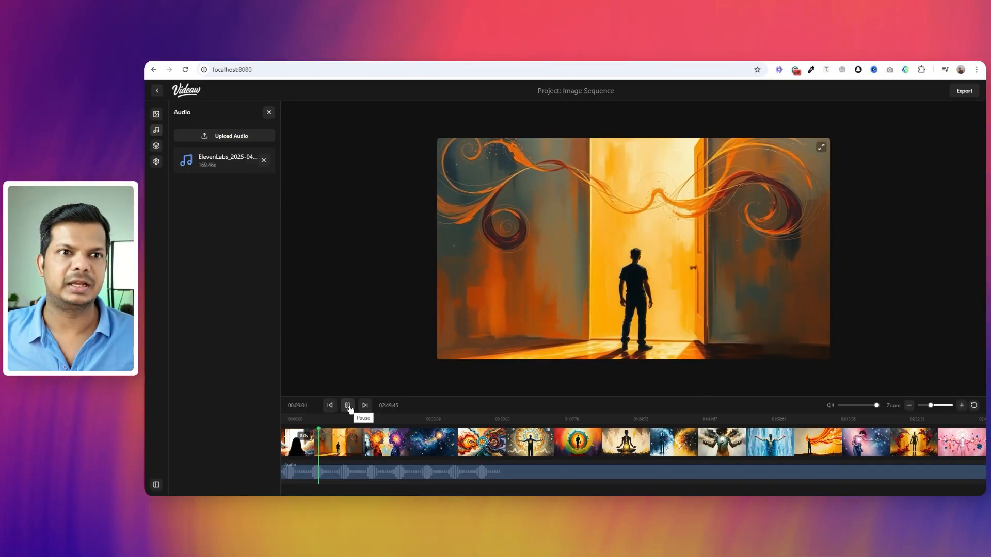
click(347, 406)
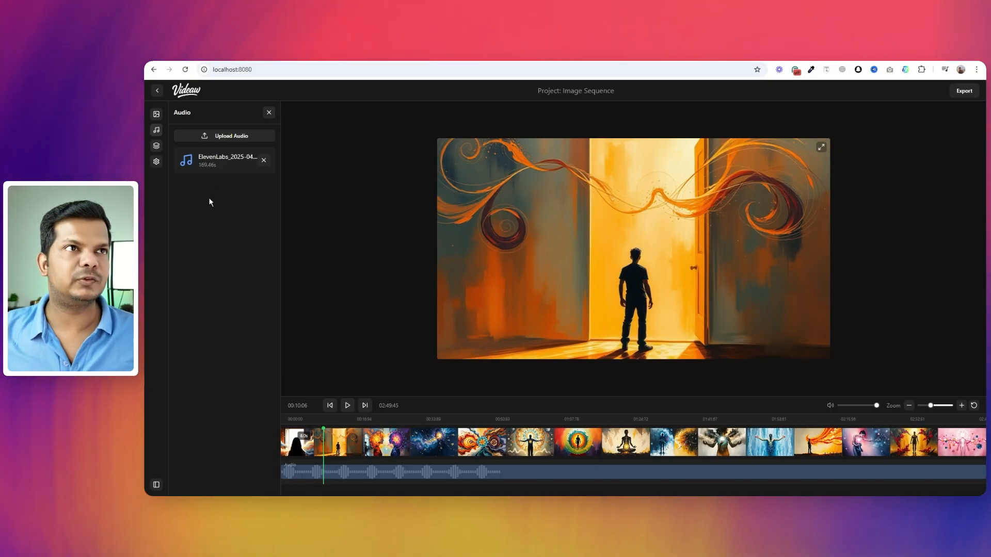
mouse_move(156, 147)
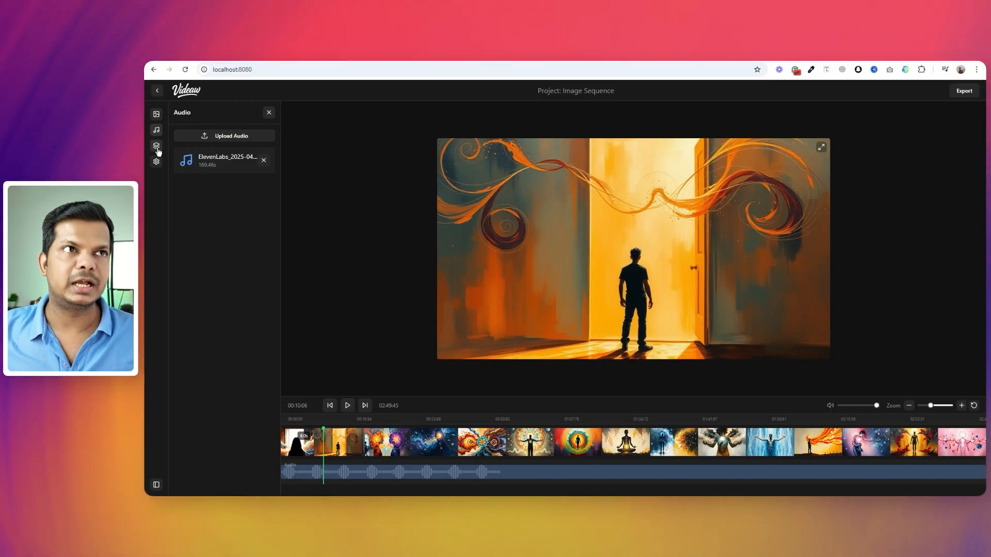
click(156, 146)
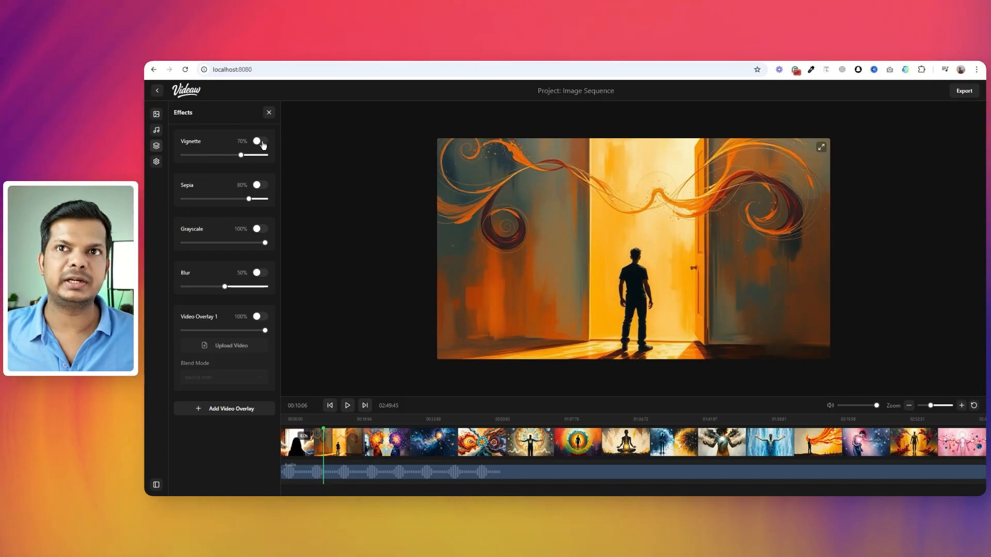
- Switch on the Vignette effect and raise its strength to 100%
click(259, 141)
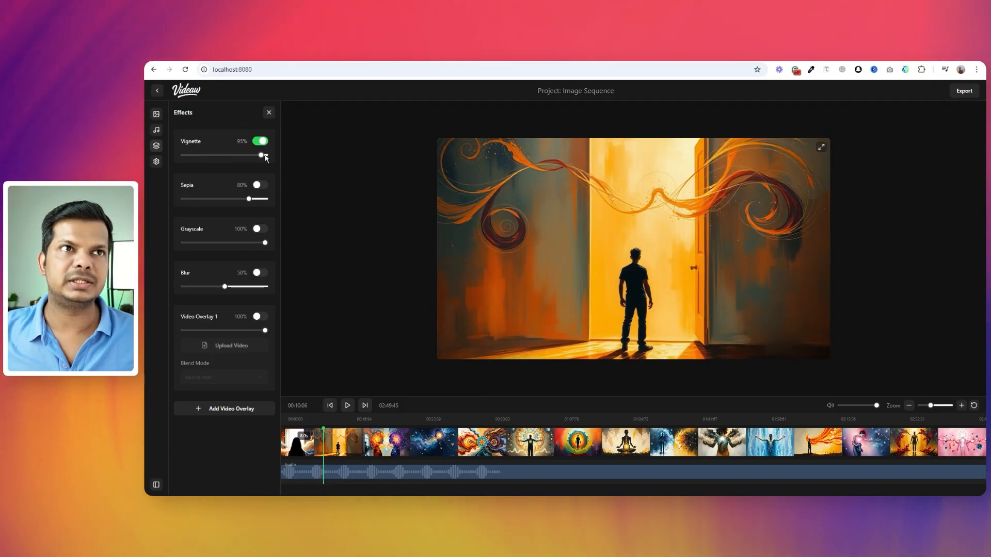
drag(262, 155, 265, 155)
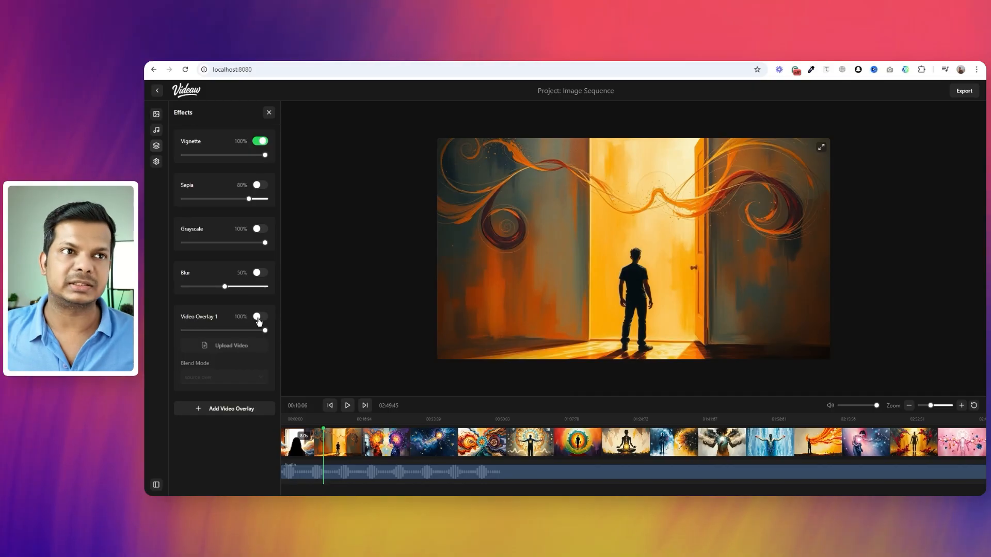
- Enable Video Overlay 1 with the dust-and-scratches clip, screen blend at 28%, and preview it
click(259, 317)
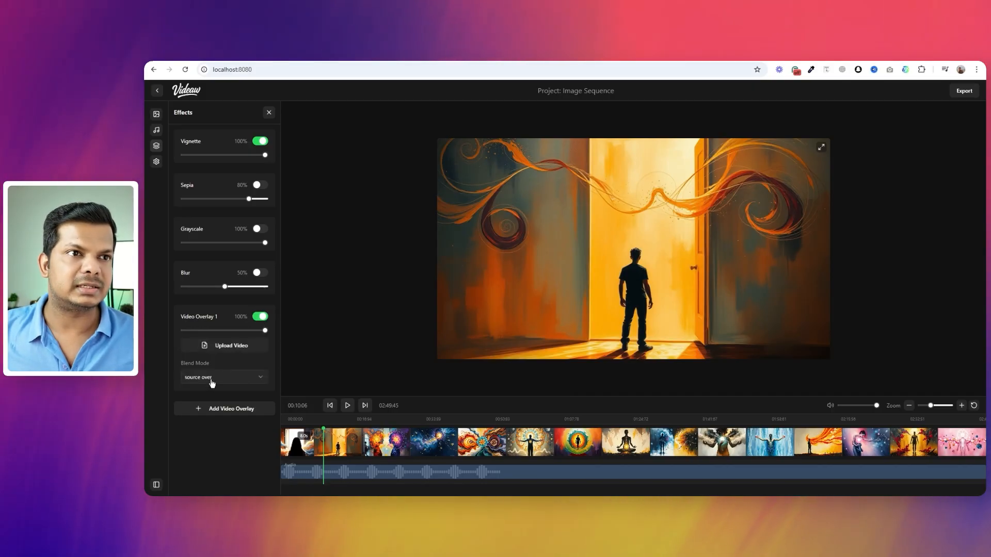
click(232, 345)
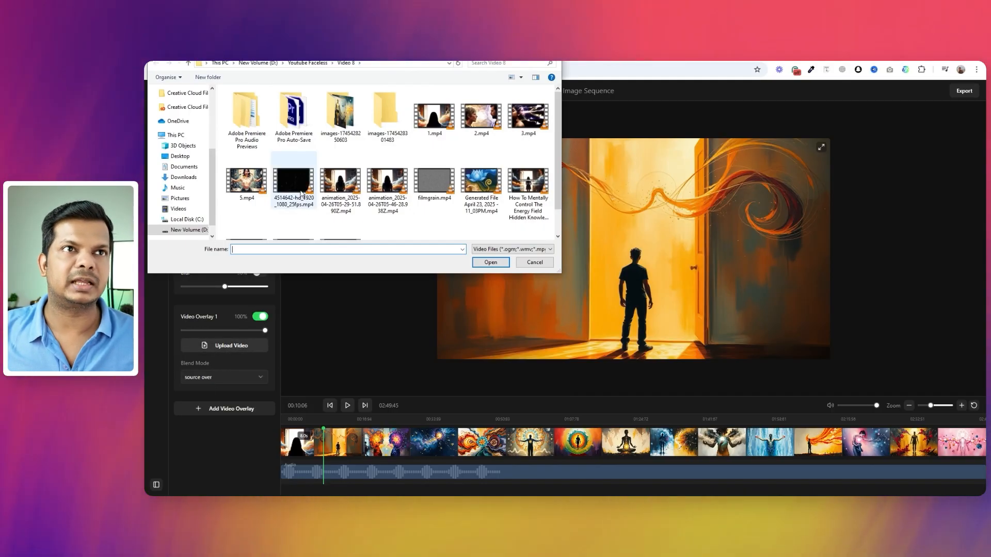
click(490, 263)
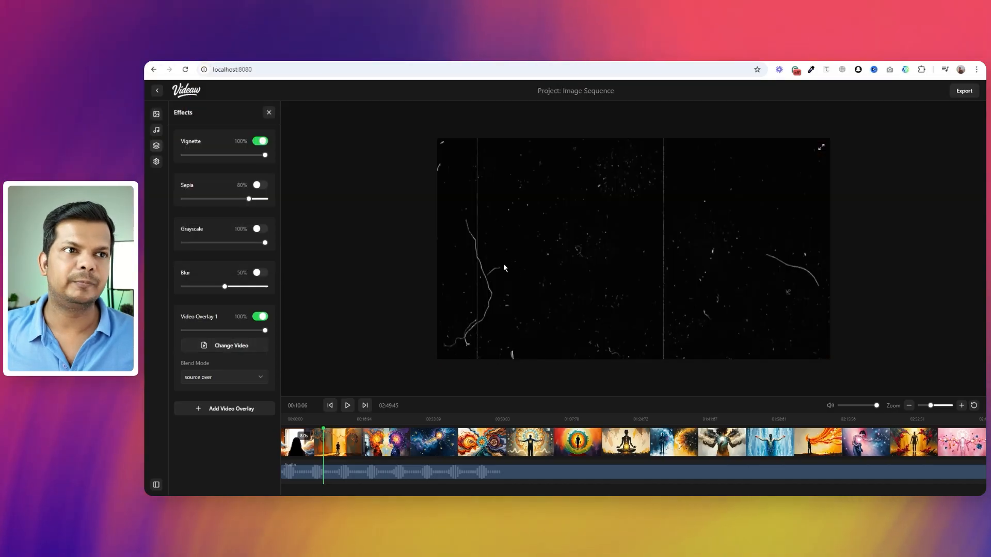
click(223, 378)
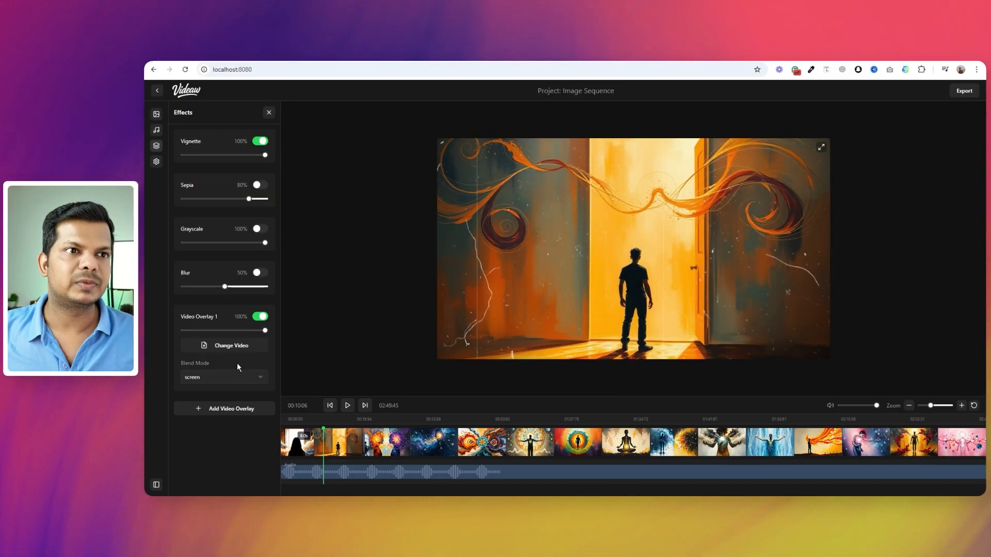
click(346, 405)
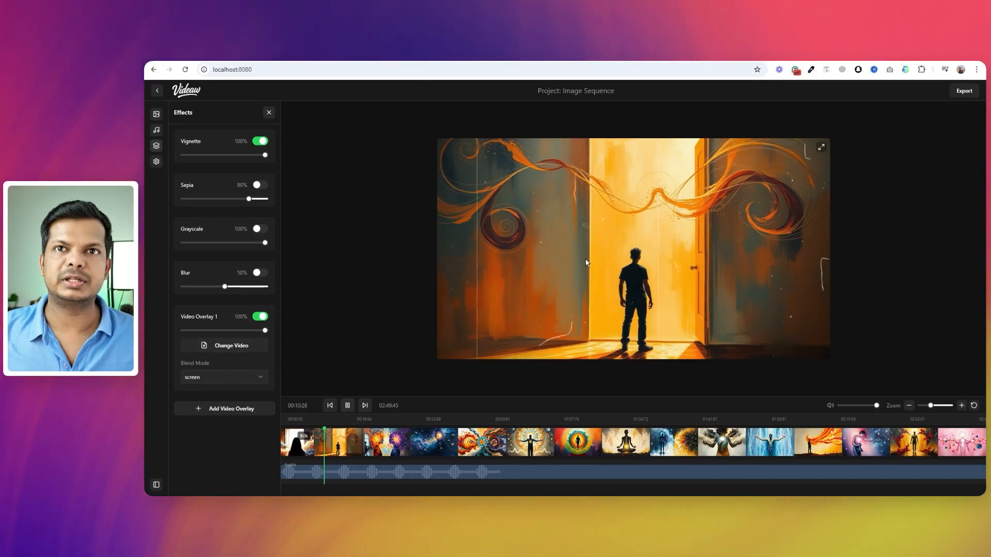
click(347, 406)
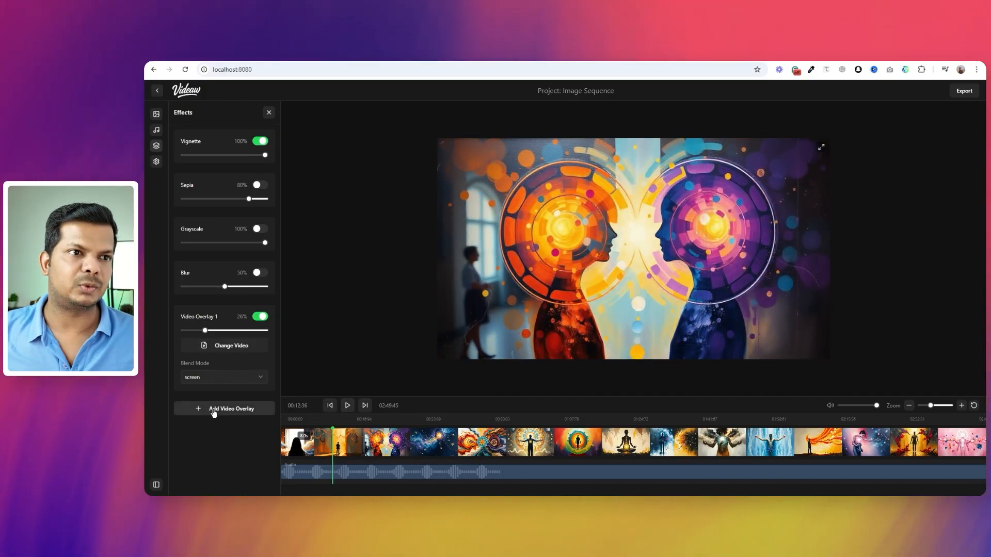
- Add Video Overlay 2 with filmgrain.mp4 in multiply blend at 13%, then preview playback
click(223, 408)
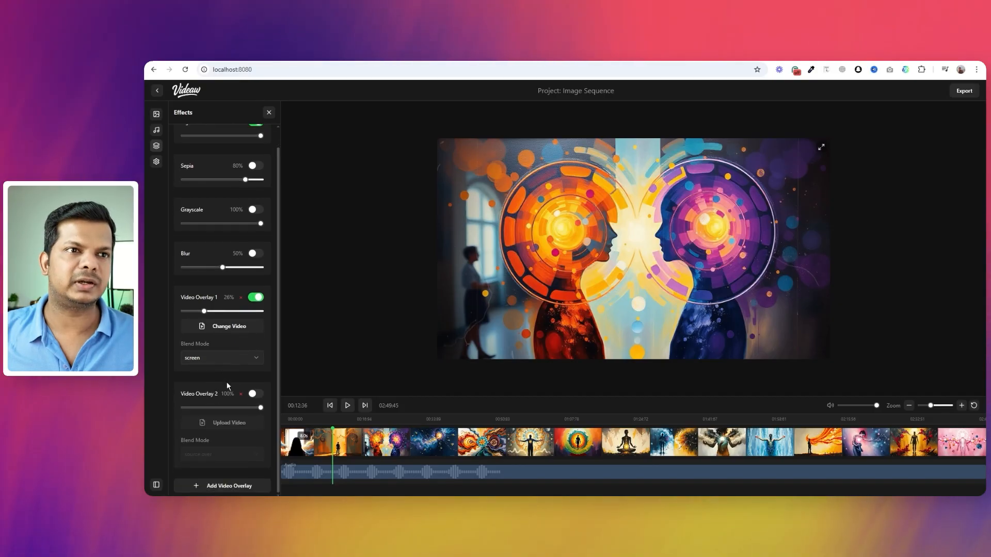
click(256, 394)
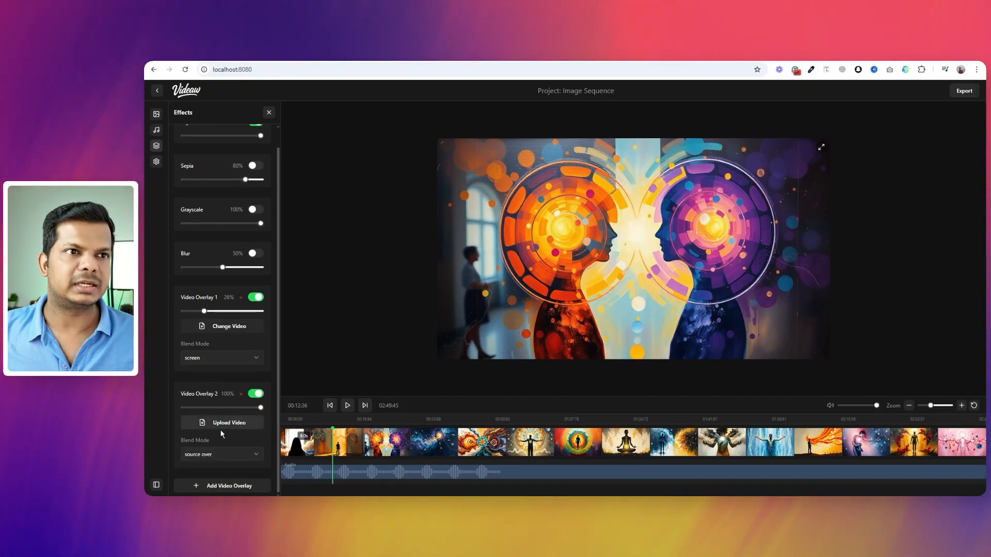
click(225, 422)
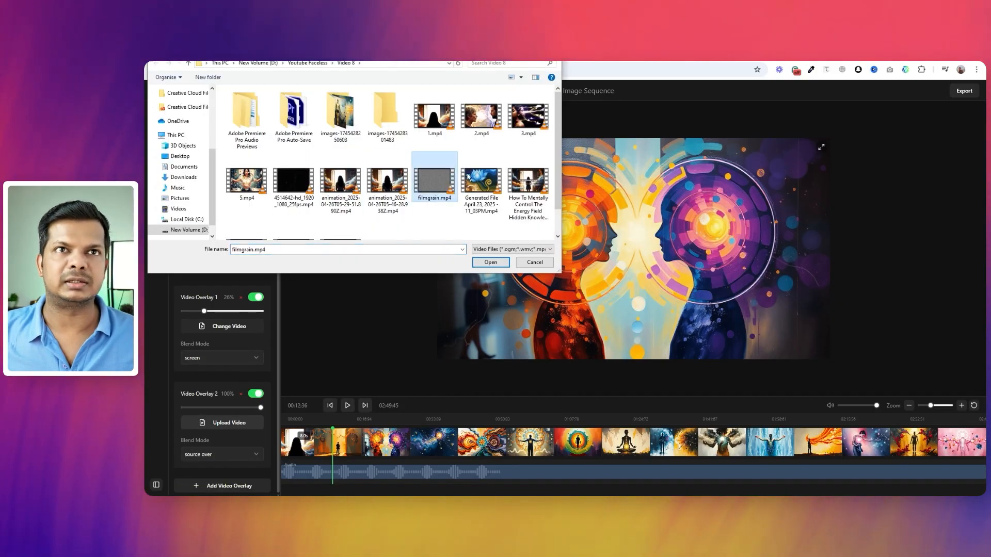
click(490, 261)
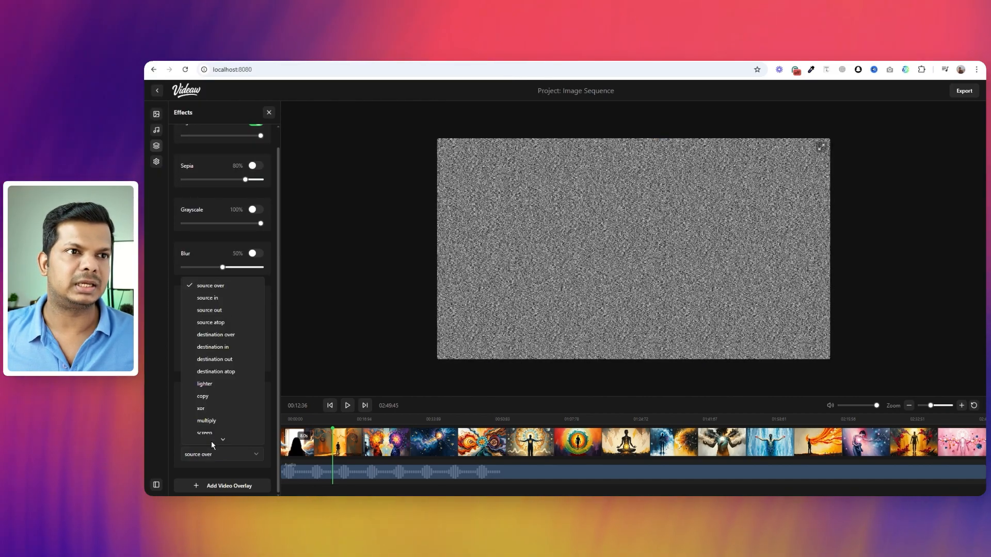
click(204, 433)
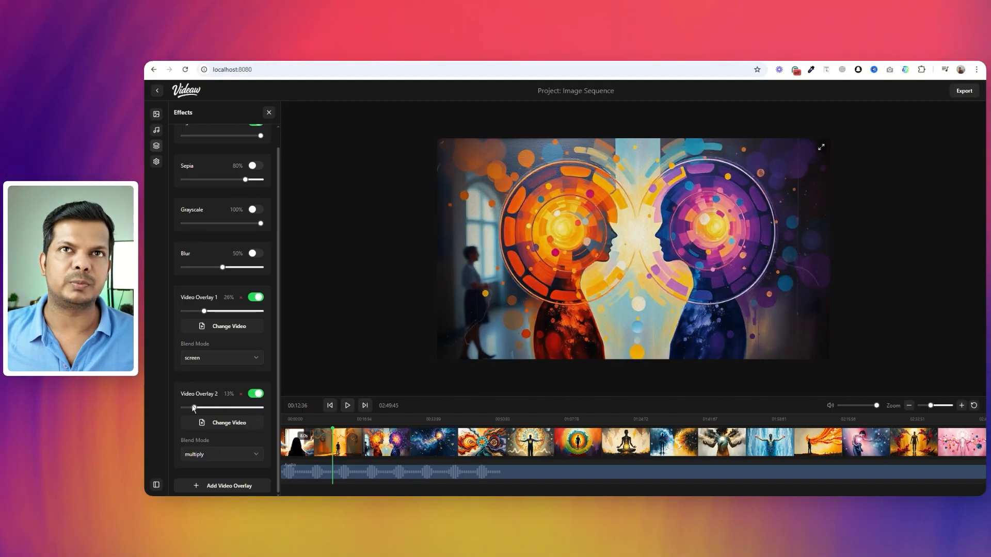
click(347, 405)
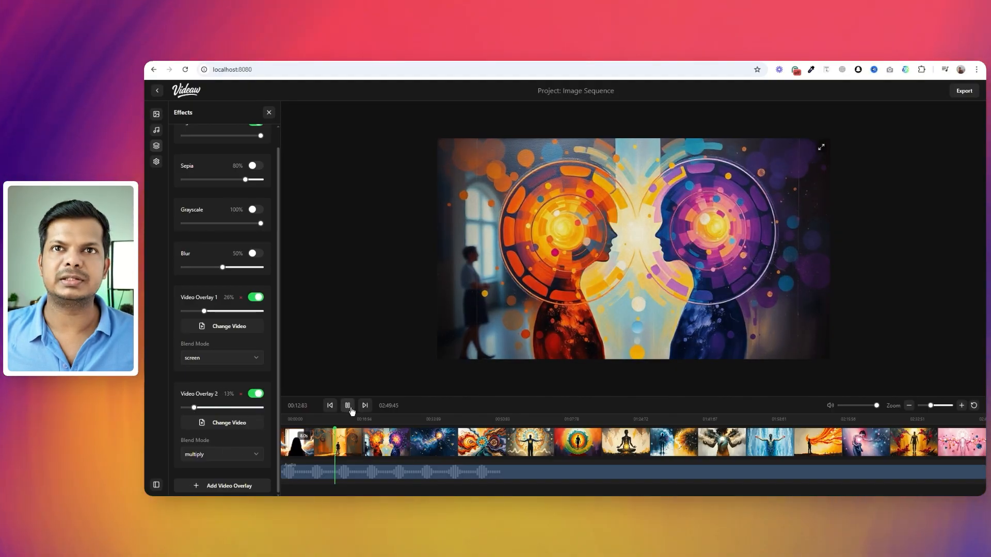
click(347, 405)
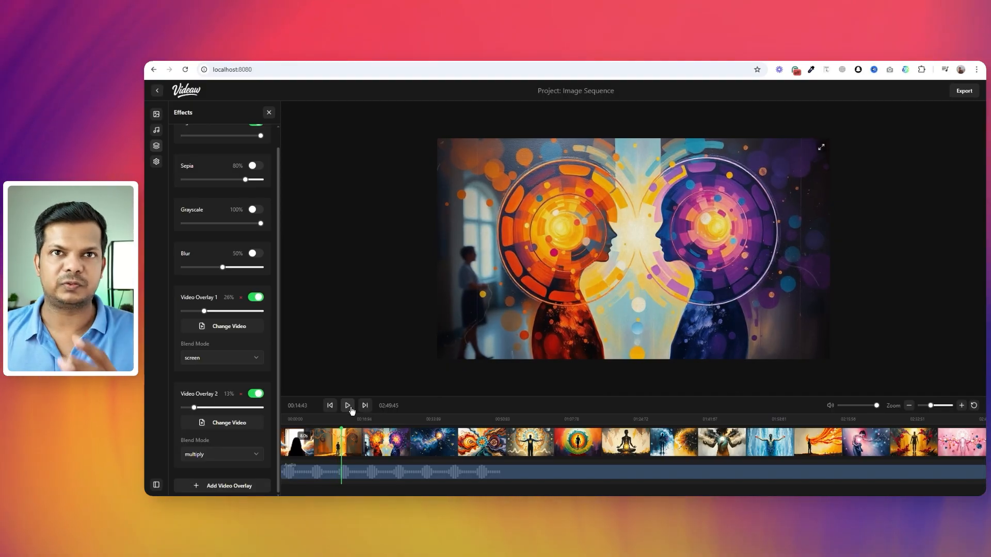
mouse_move(445, 319)
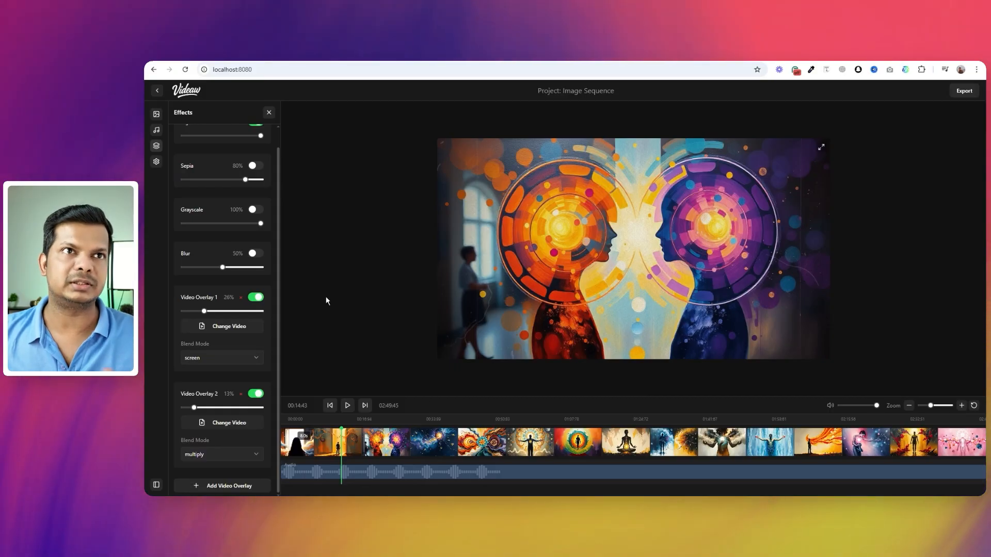
mouse_move(290, 276)
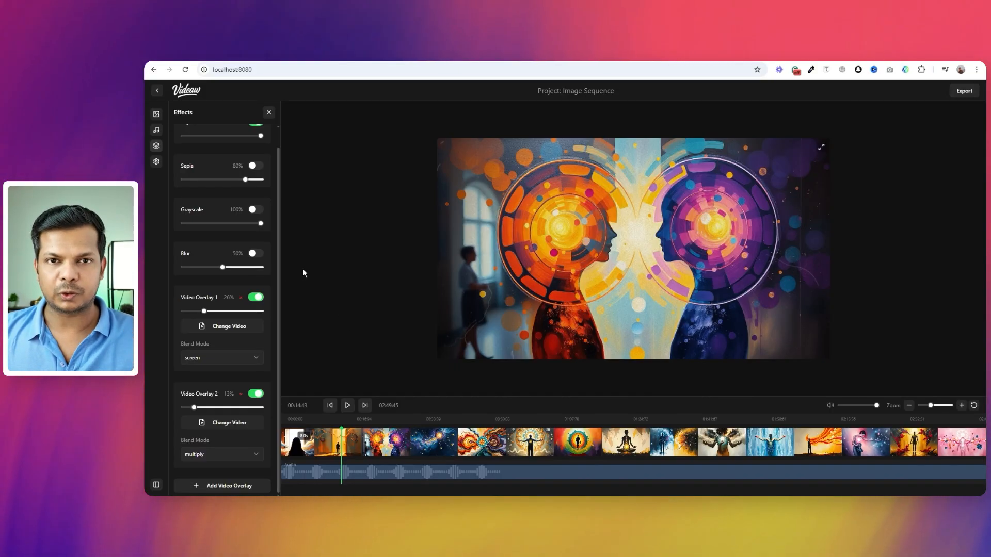
mouse_move(309, 272)
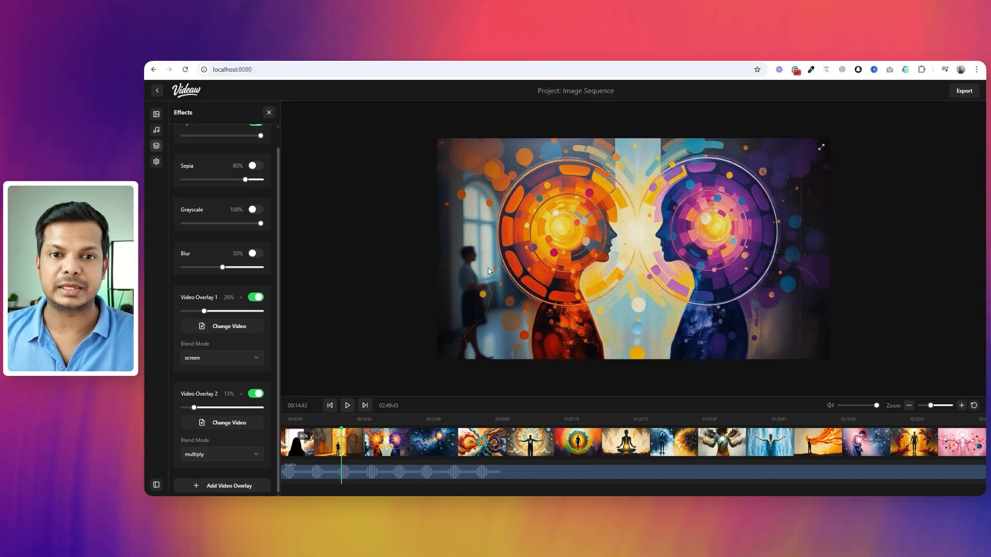
mouse_move(488, 267)
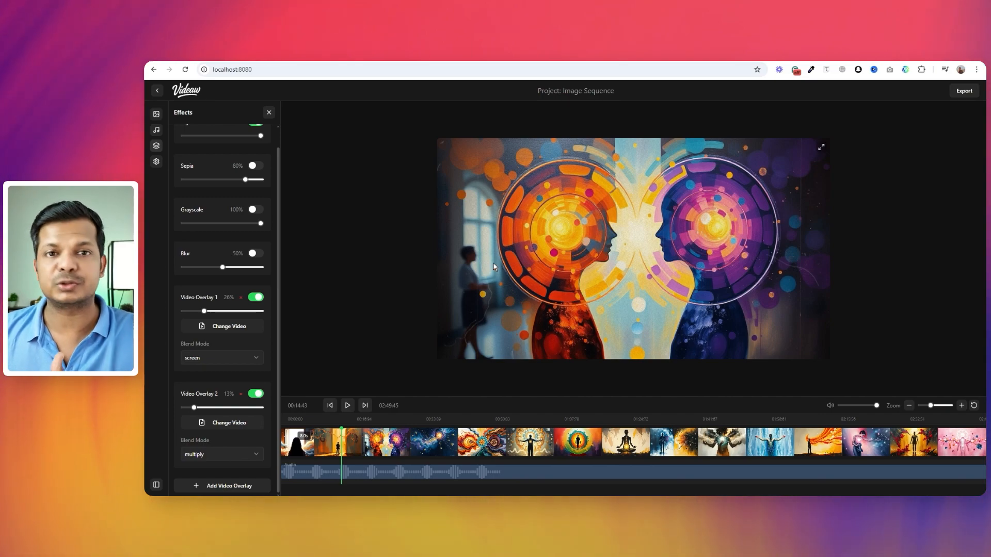
mouse_move(495, 261)
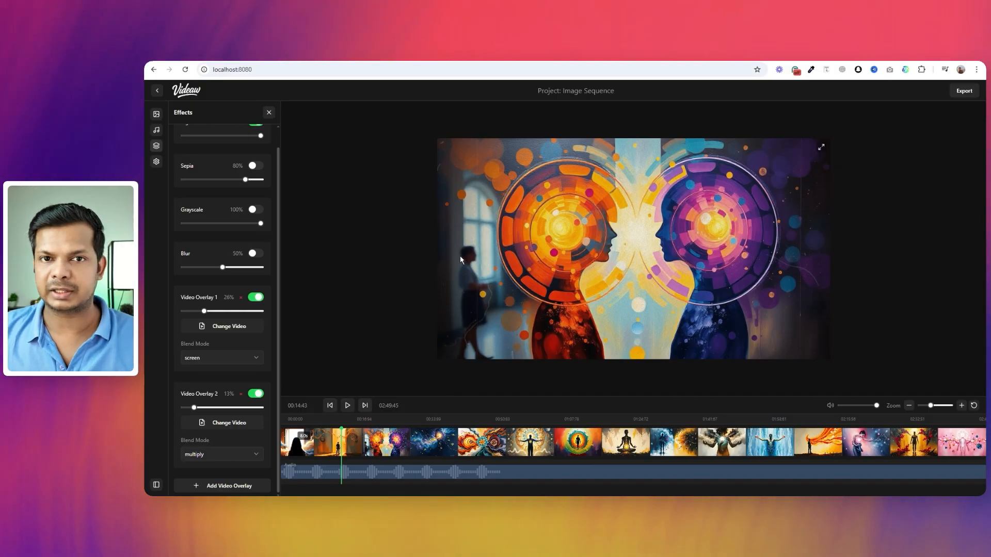
mouse_move(453, 259)
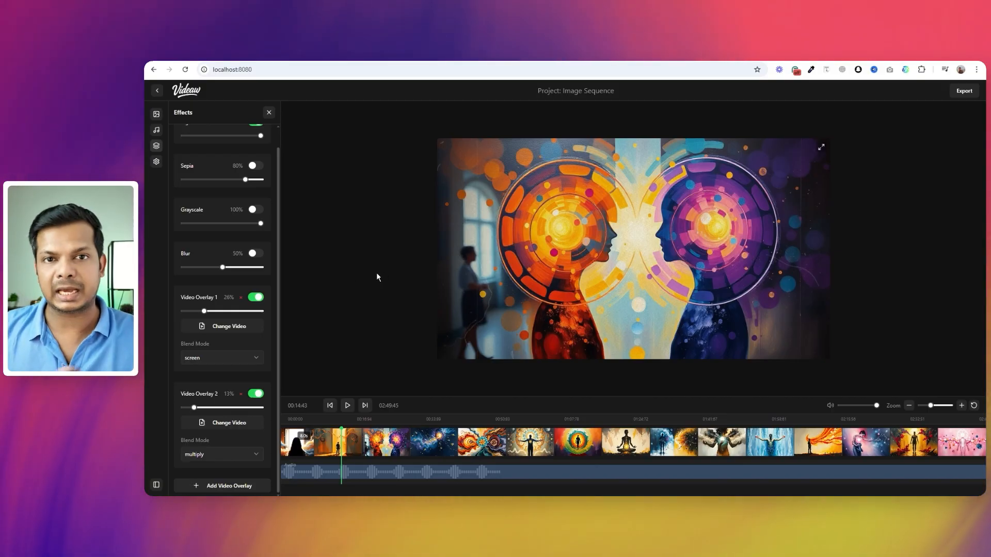
scroll(up, 3)
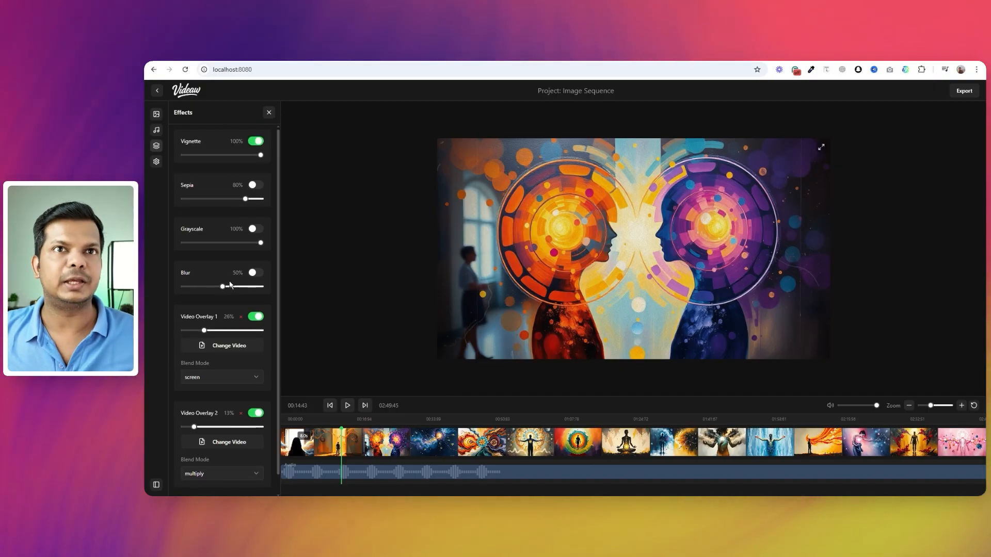
mouse_move(395, 466)
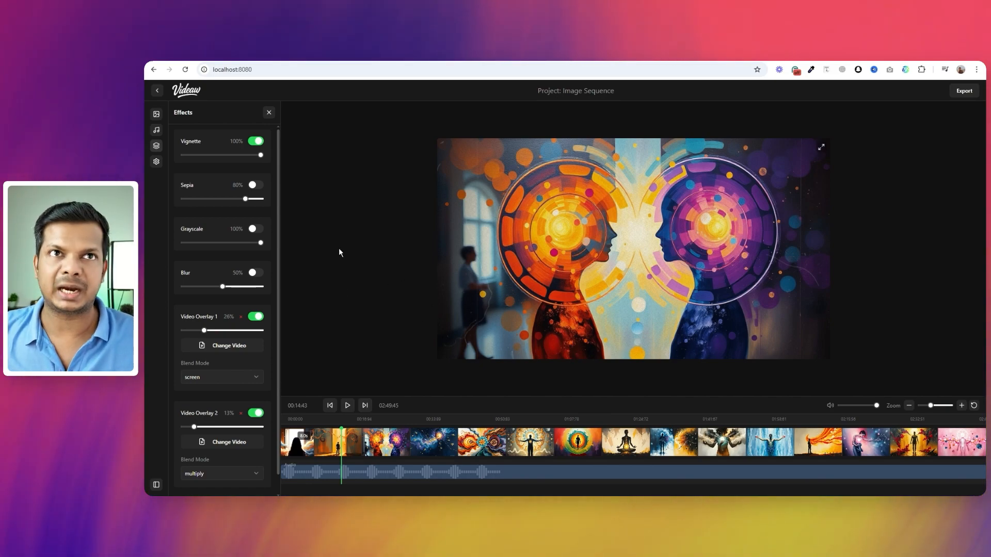
mouse_move(419, 247)
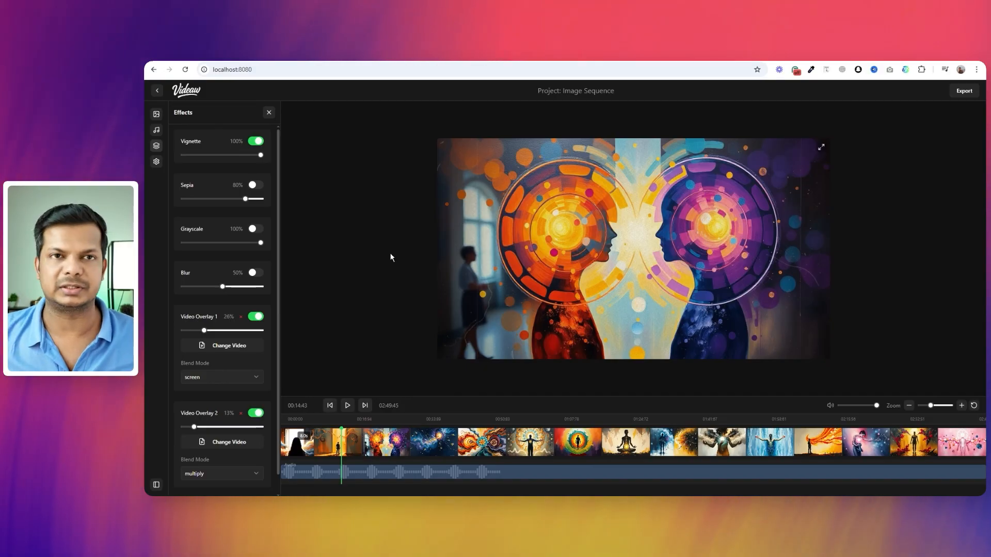
mouse_move(497, 240)
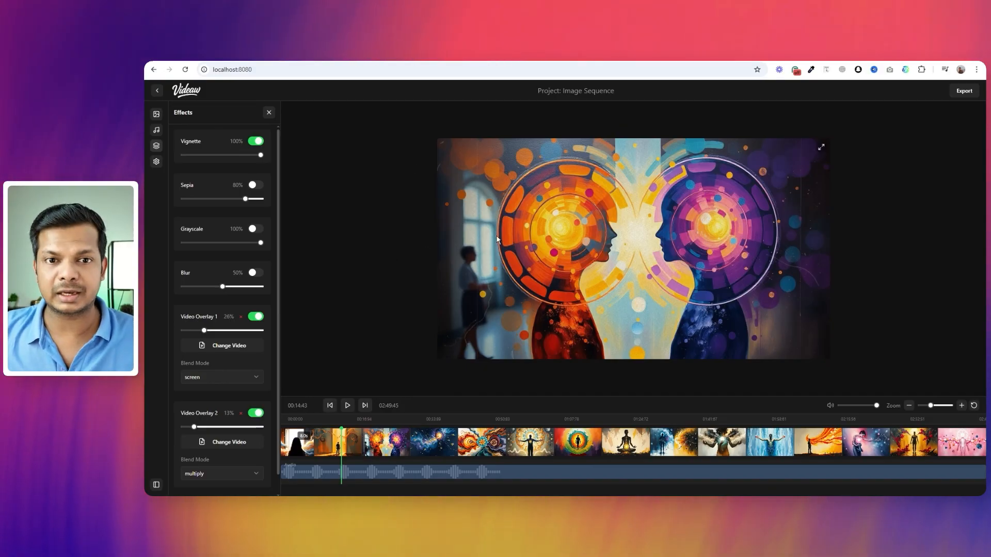
mouse_move(510, 278)
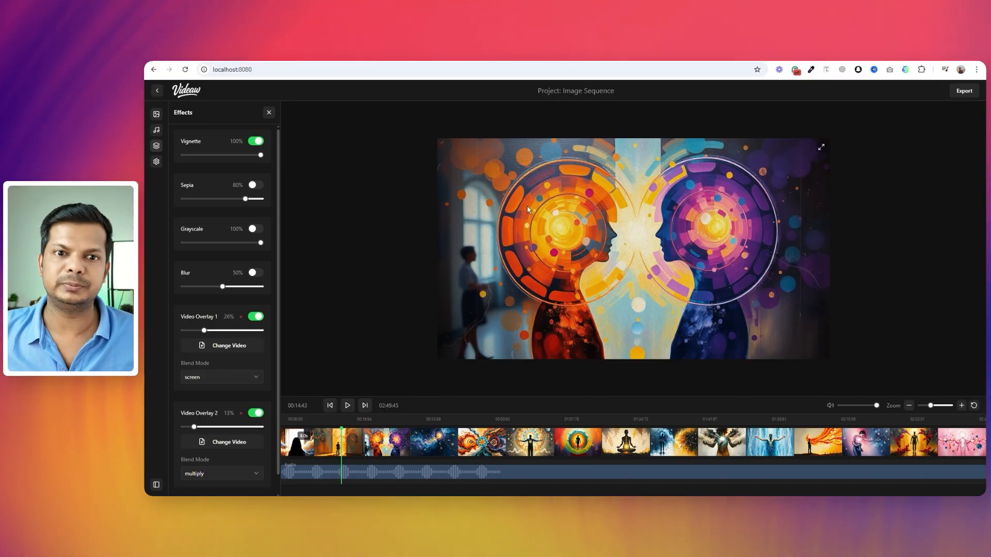
mouse_move(545, 272)
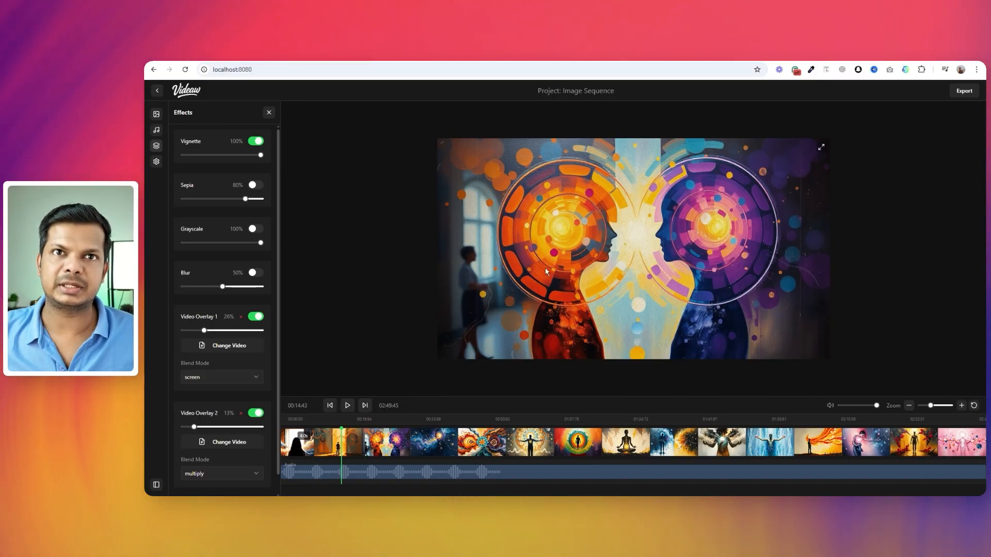
mouse_move(527, 310)
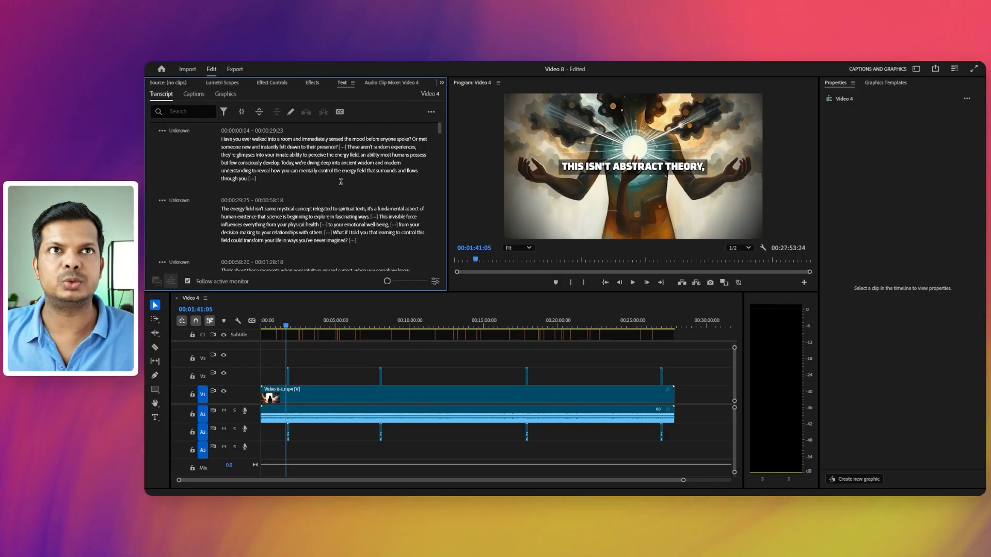
- Open the Transcript tab's ••• menu to reach the Import static transcript options
click(431, 112)
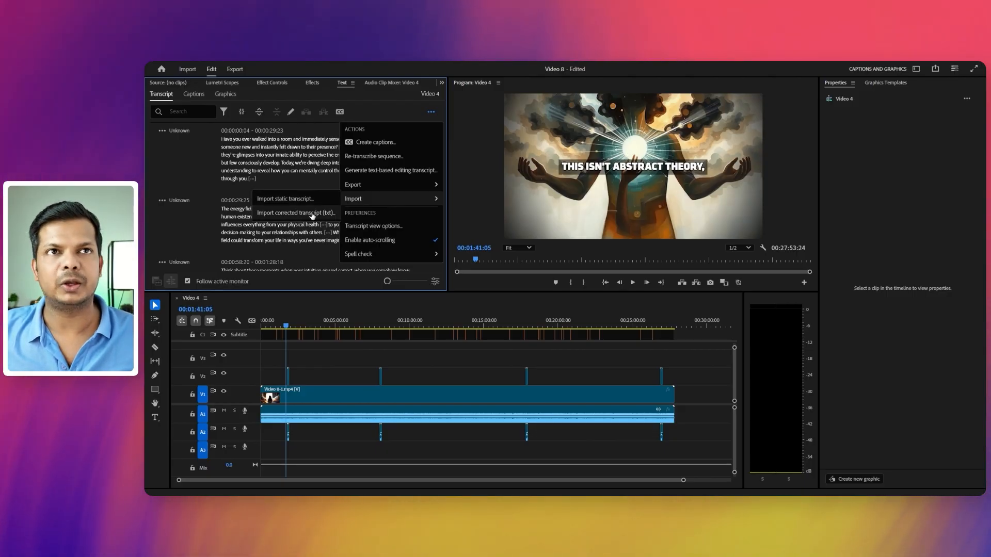
mouse_move(328, 365)
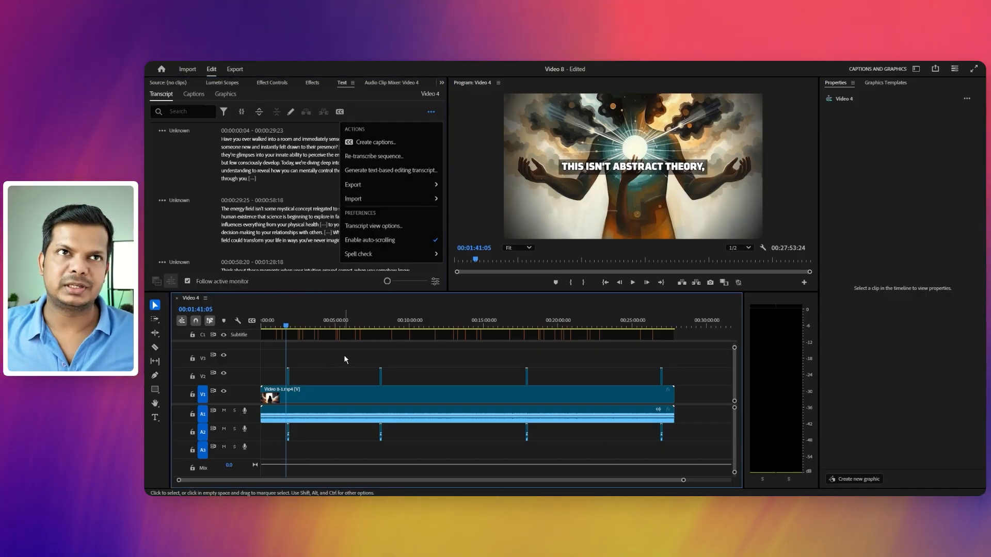
click(432, 112)
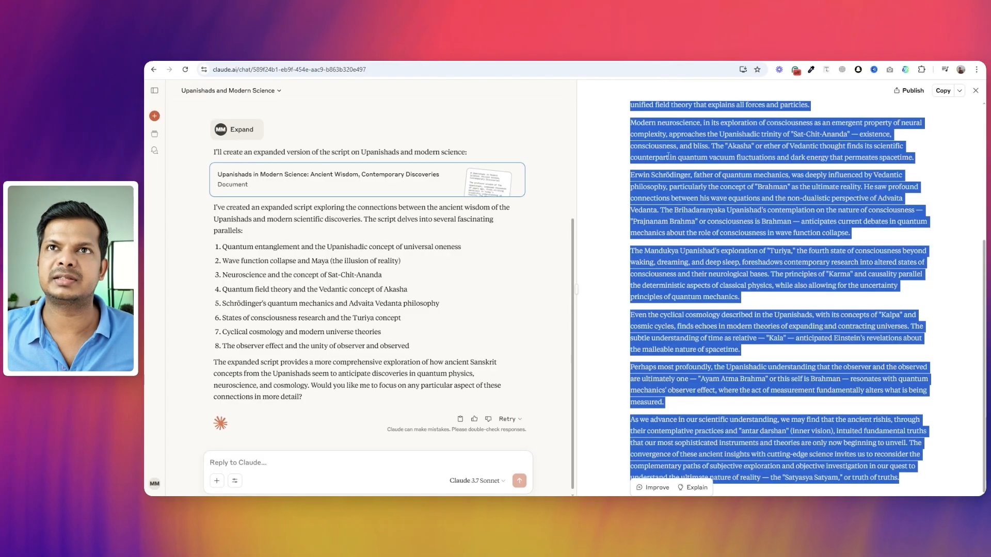
- Scroll through Claude's expanded 'Upanishads in Modern Science' script document
scroll(up, 3)
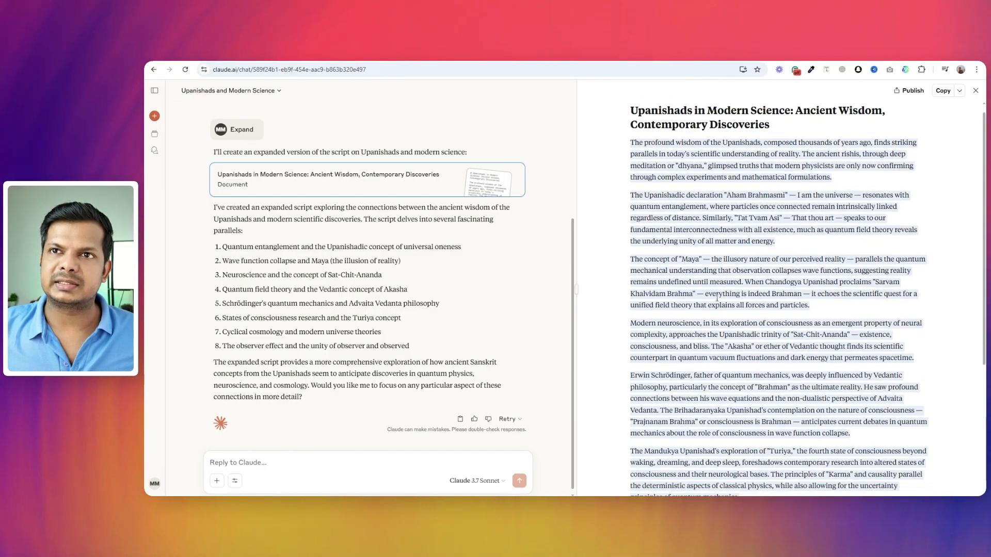
scroll(down, 3)
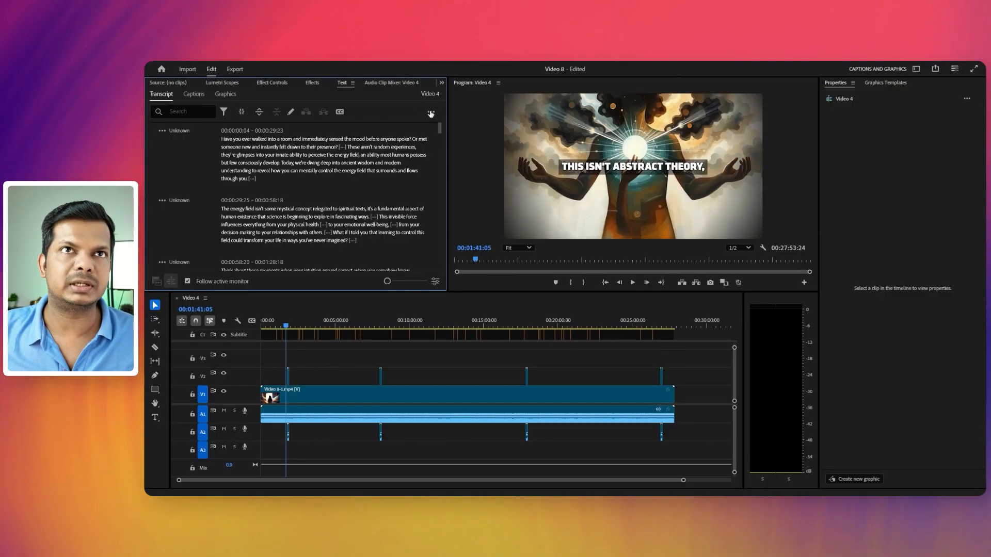
- Reopen the Transcript panel's ••• actions menu and hover over Import
click(430, 112)
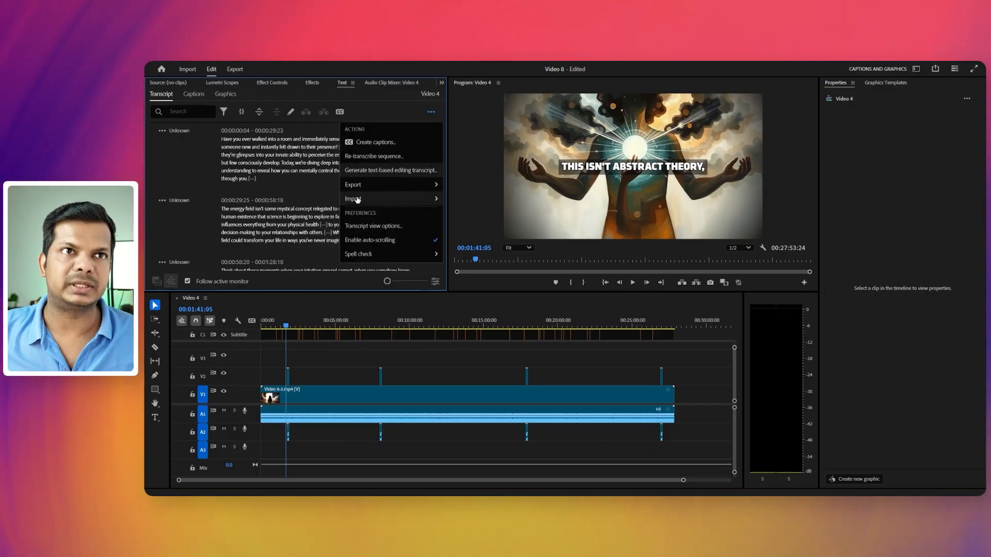
mouse_move(489, 374)
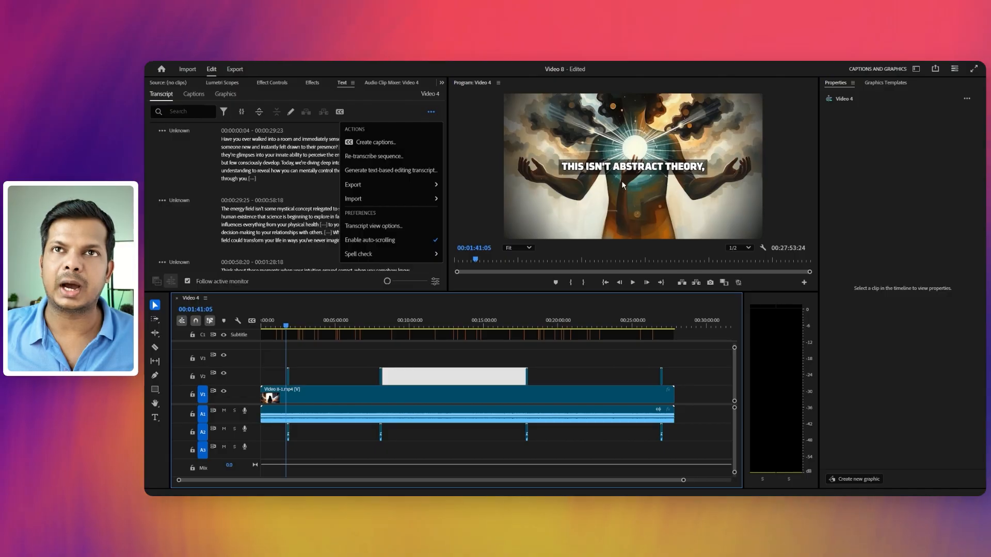
mouse_move(627, 149)
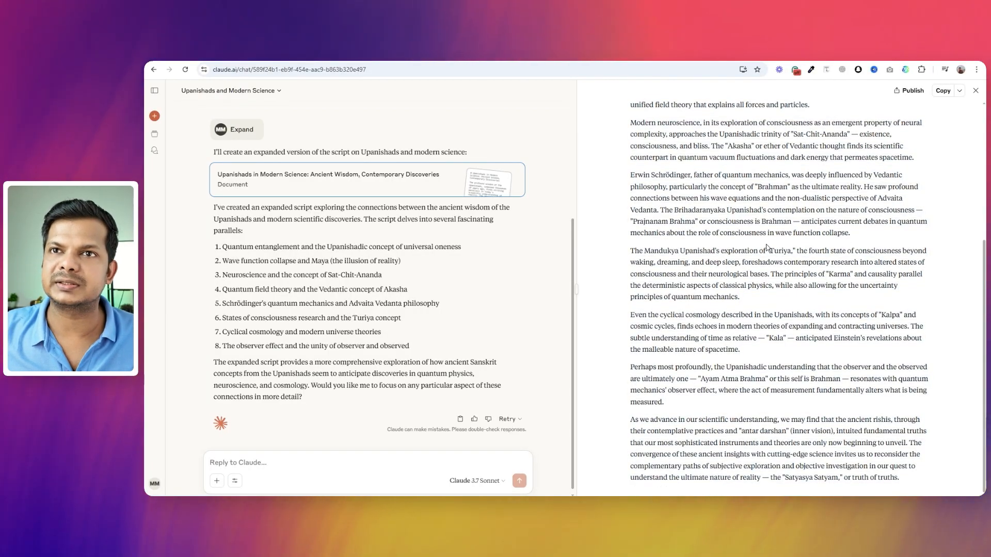
mouse_move(915, 163)
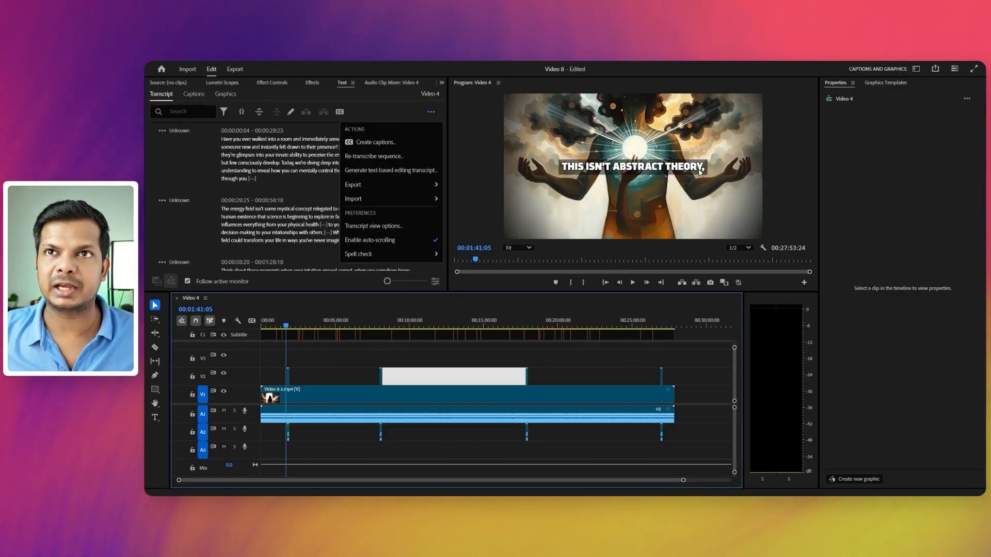
- Open the 'Upanishads in Modern Science' document artifact in Claude's side panel
click(471, 325)
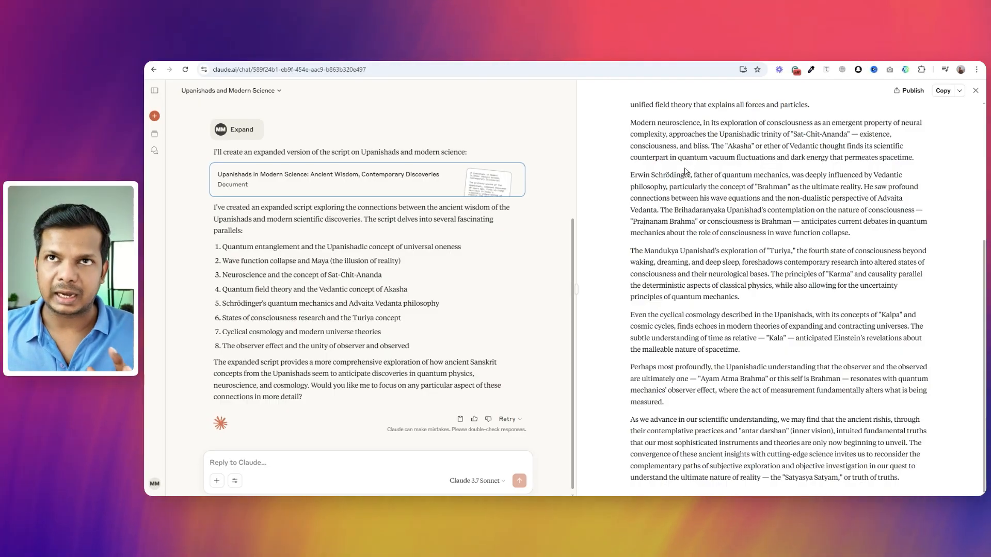
mouse_move(734, 168)
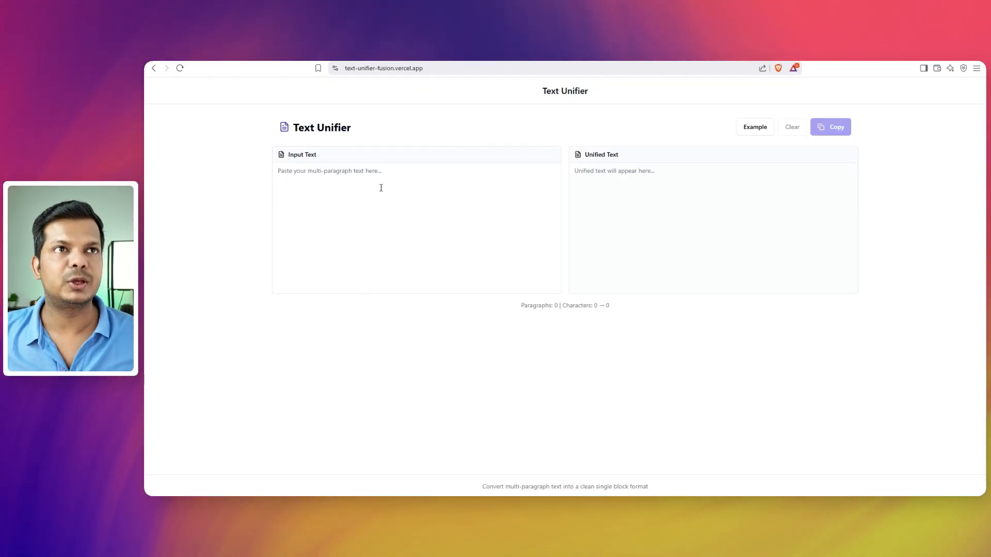
- Paste the Upanishads script into Input Text, yielding a single 3,489-character paragraph
click(416, 228)
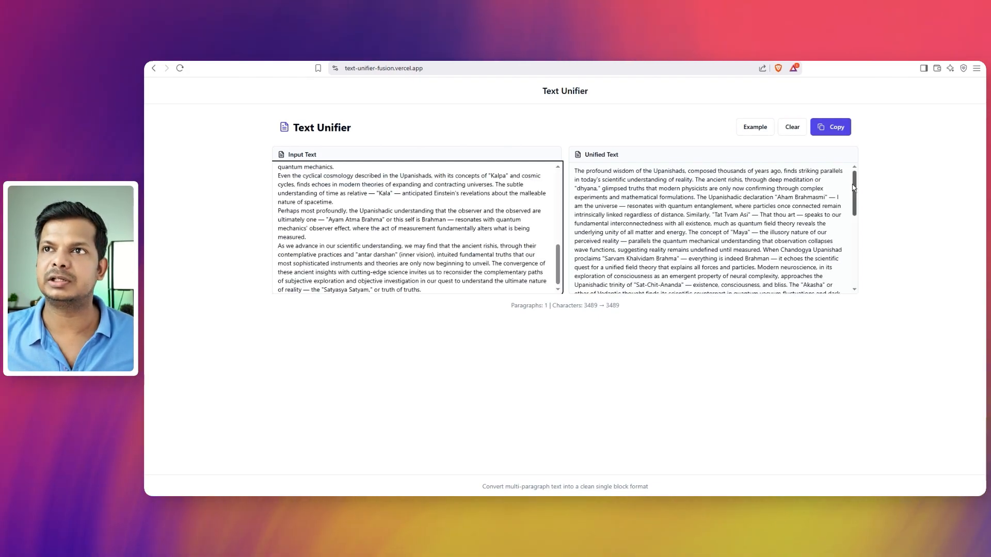
scroll(down, 3)
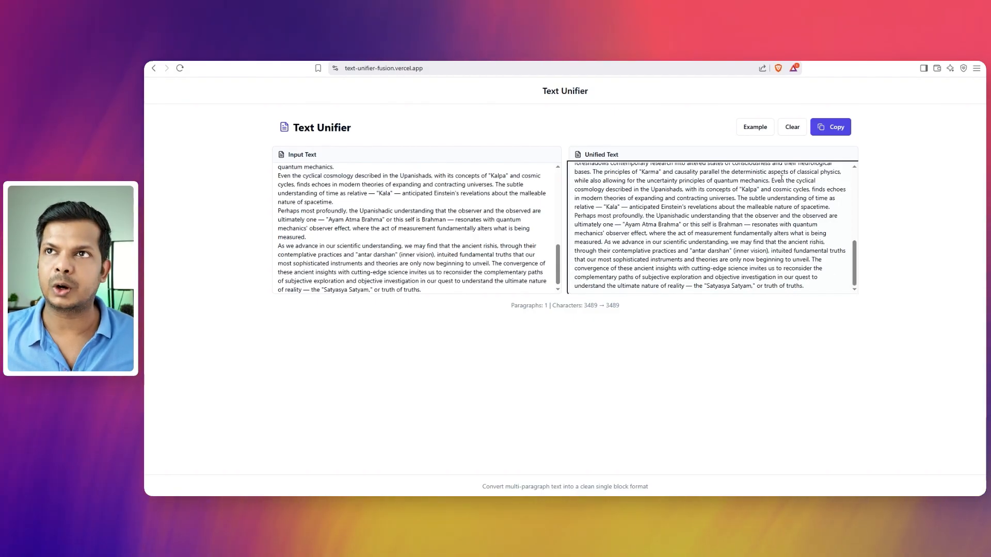
click(830, 126)
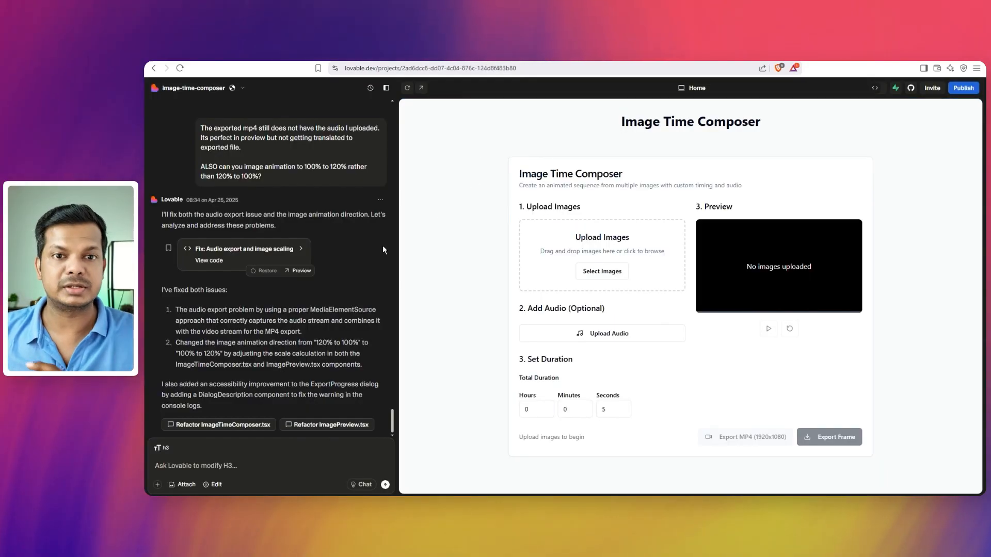
mouse_move(384, 246)
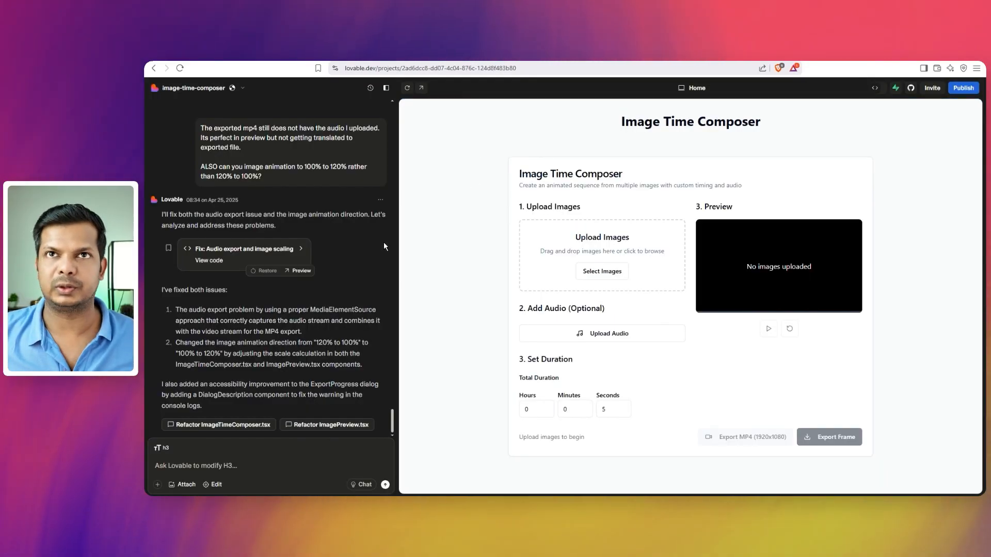
mouse_move(449, 268)
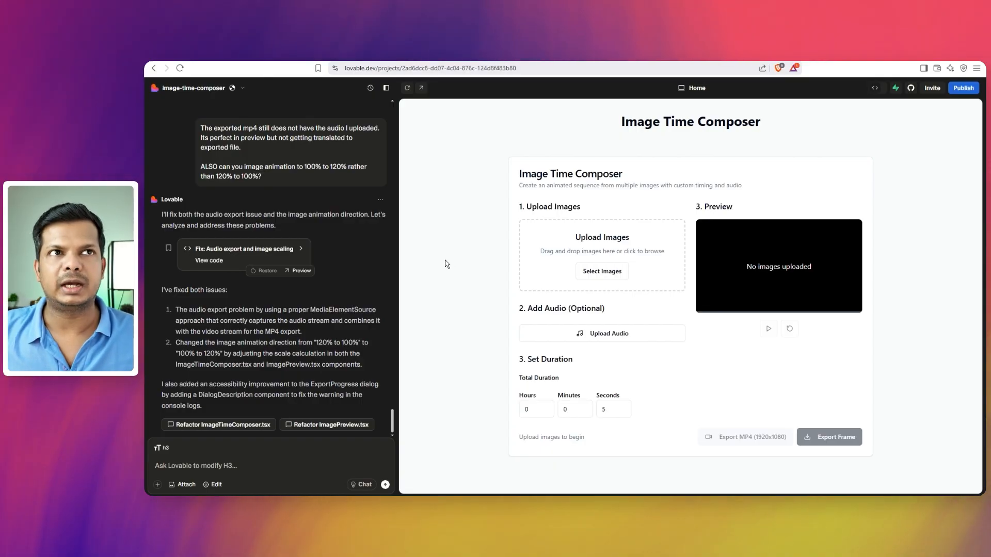
mouse_move(665, 263)
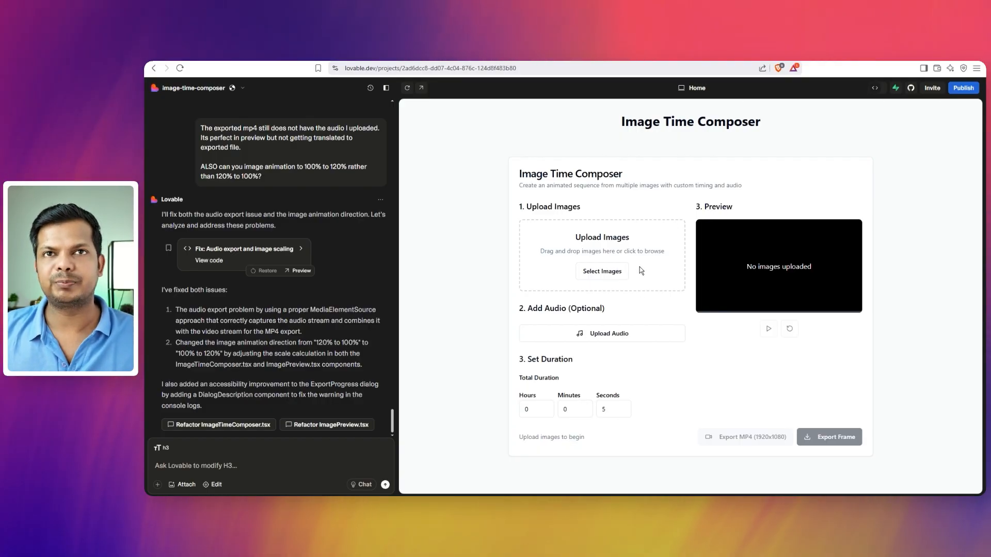
mouse_move(547, 286)
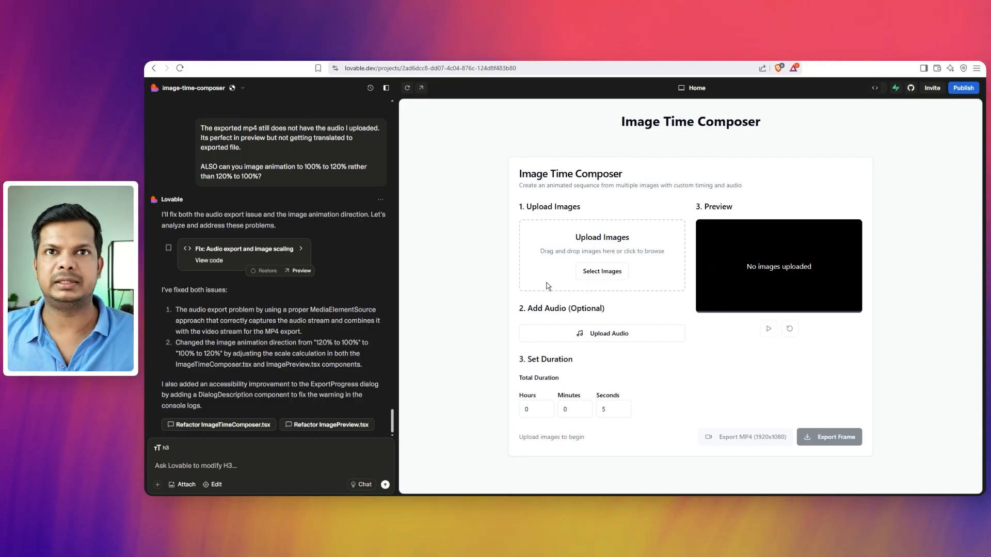
mouse_move(657, 276)
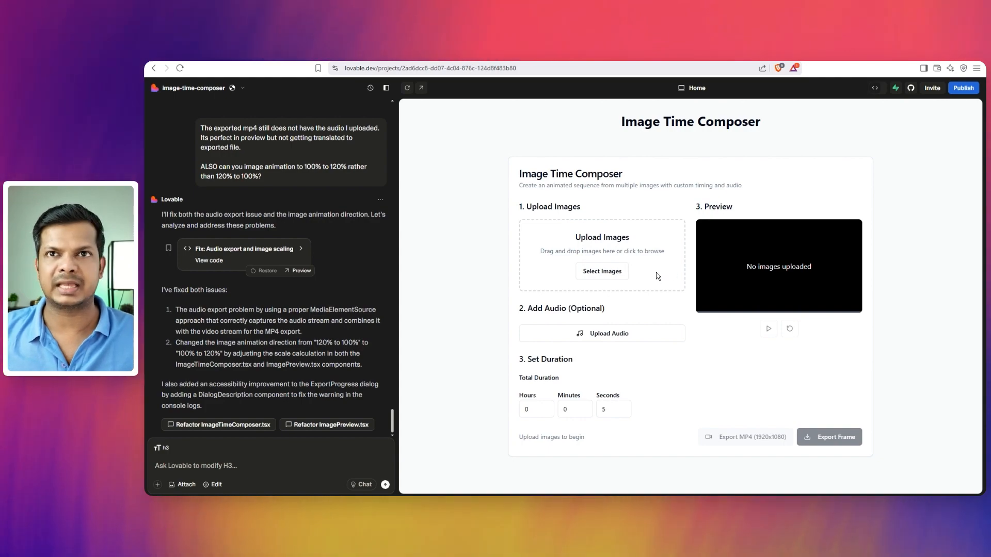
mouse_move(680, 278)
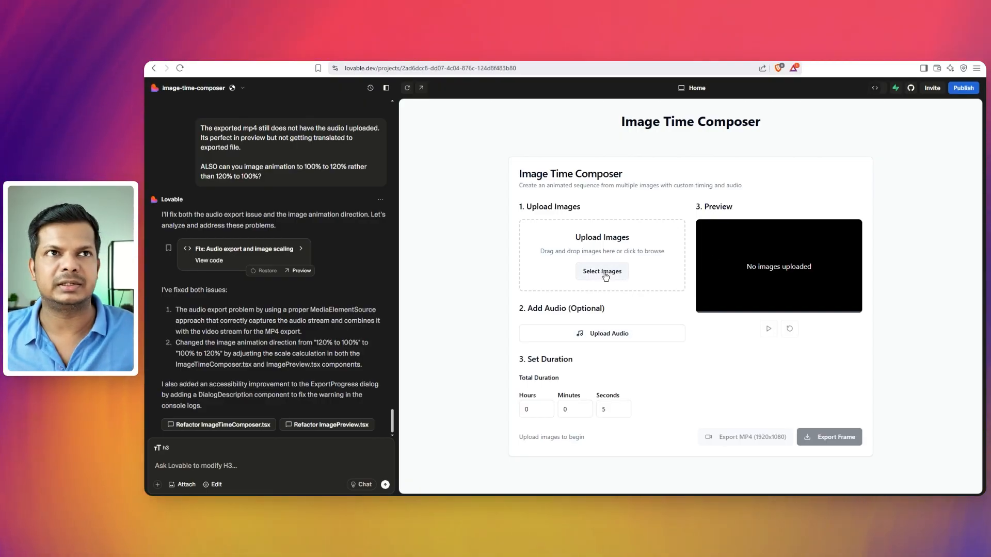
mouse_move(901, 205)
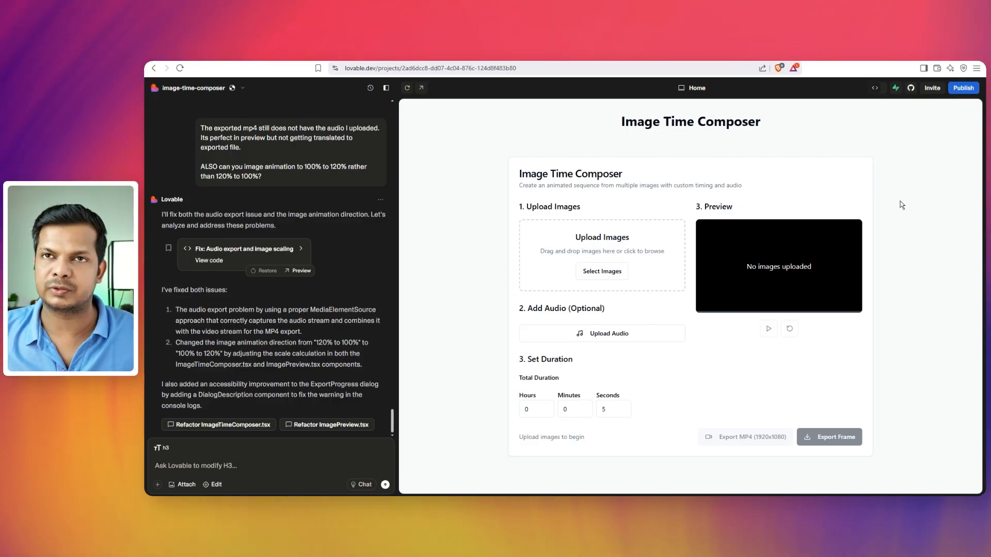
mouse_move(589, 301)
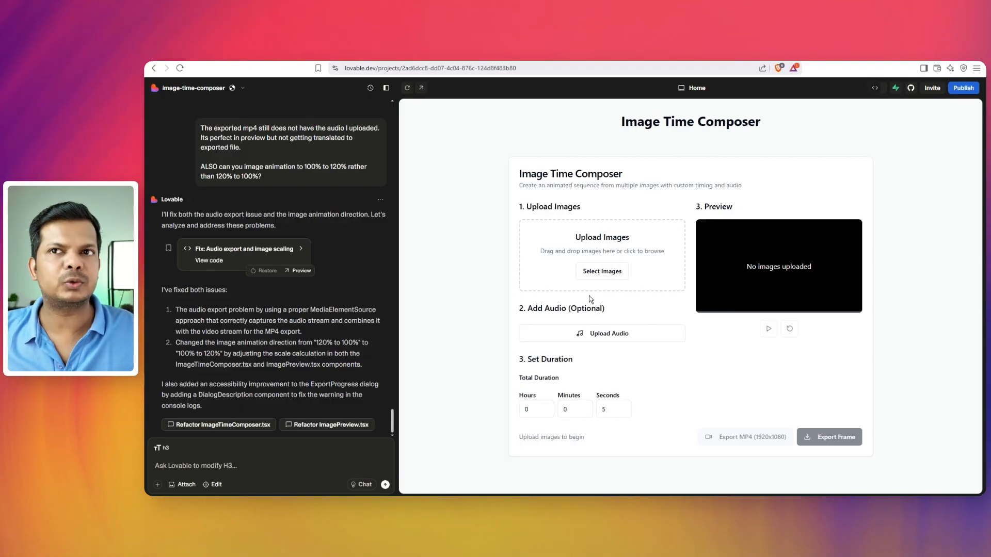
mouse_move(612, 315)
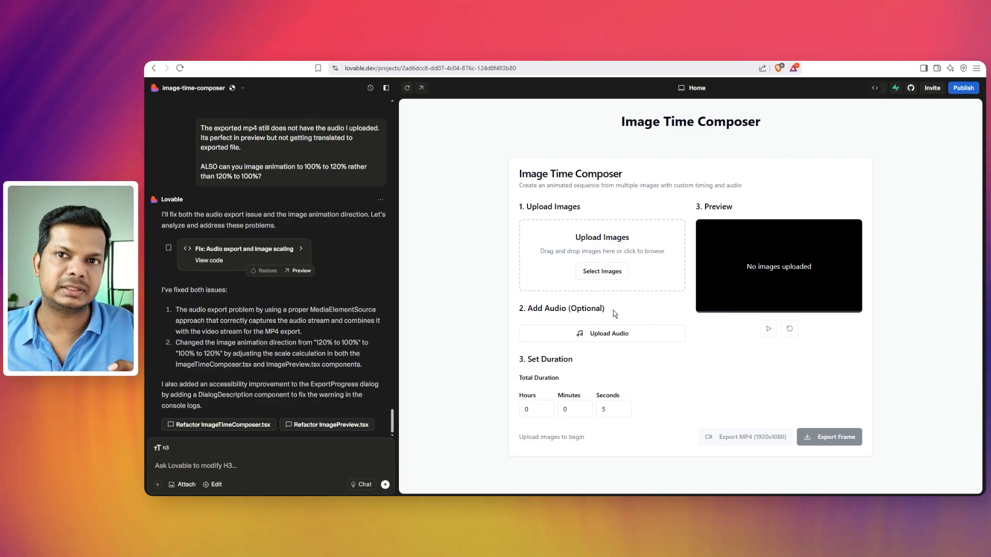
mouse_move(698, 335)
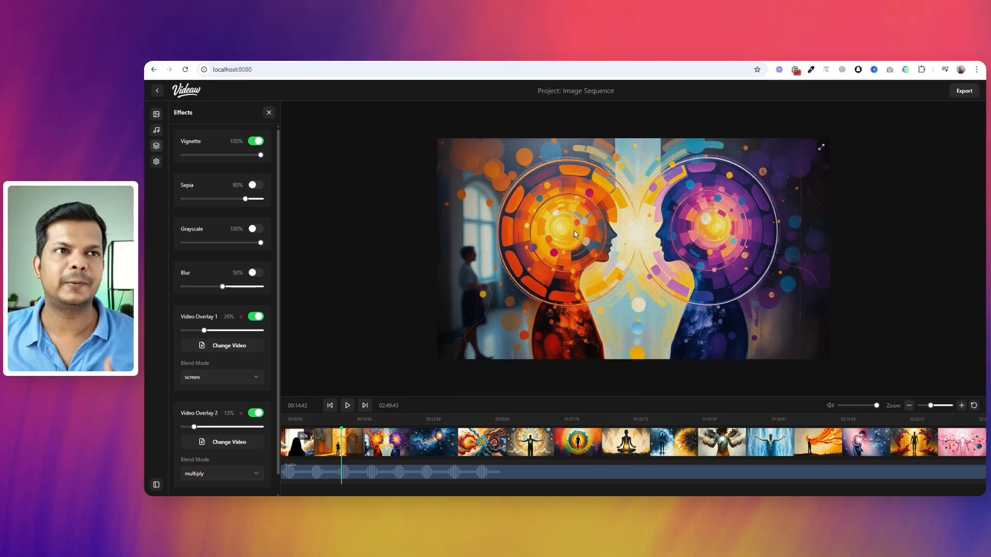
mouse_move(735, 222)
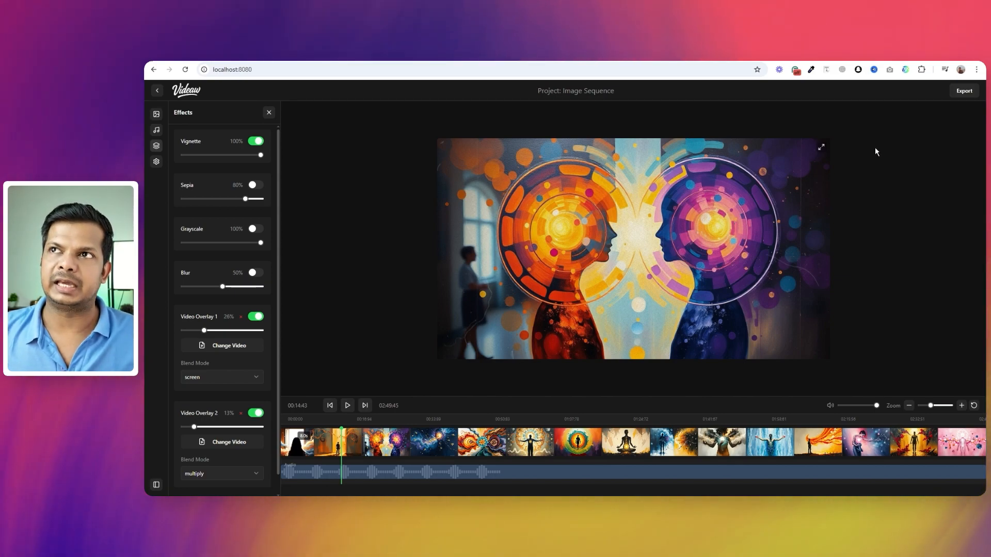
mouse_move(577, 224)
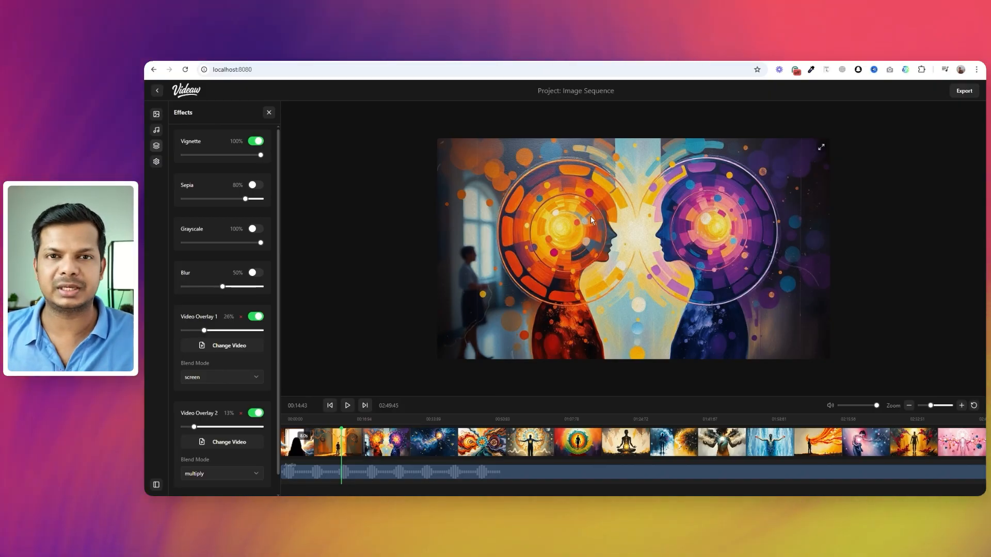
mouse_move(687, 249)
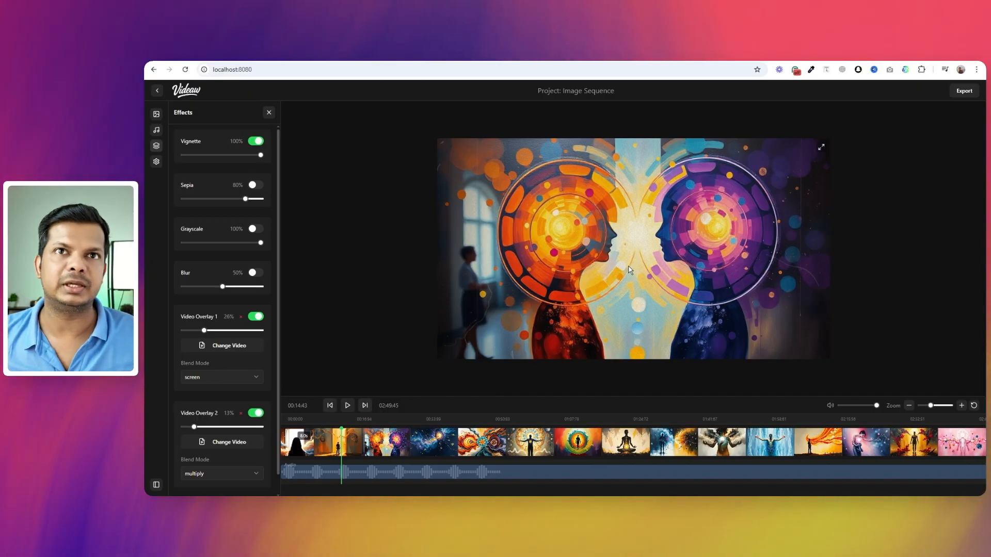
mouse_move(334, 214)
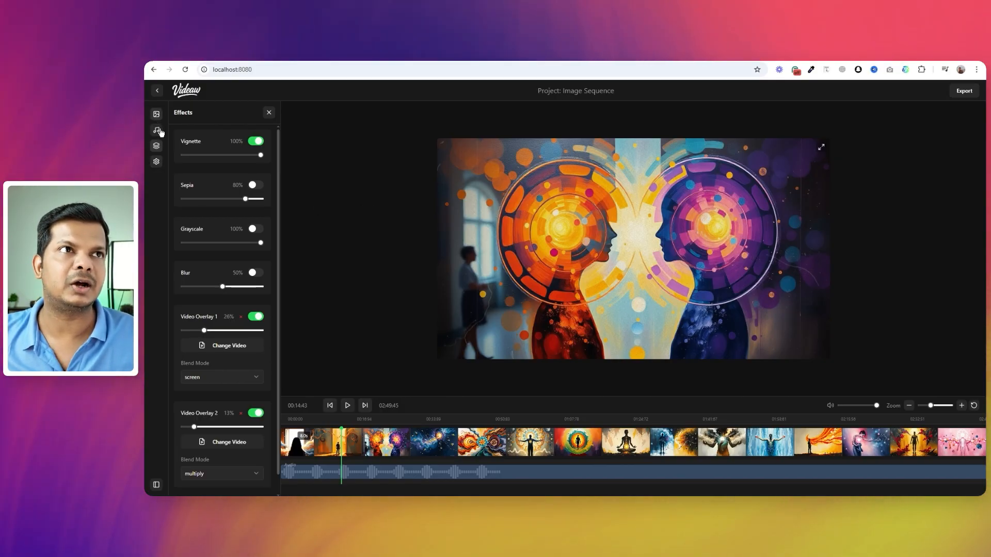
click(156, 129)
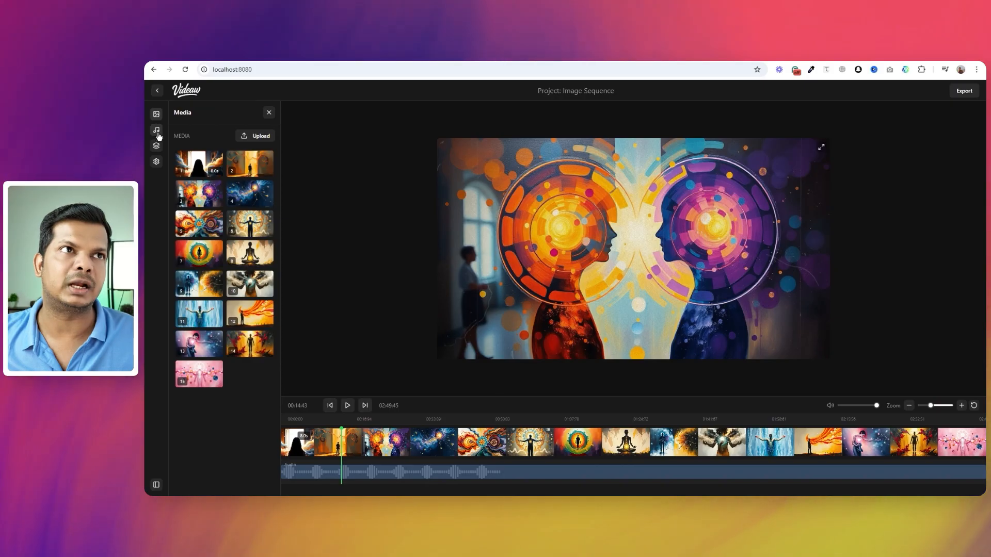
click(156, 130)
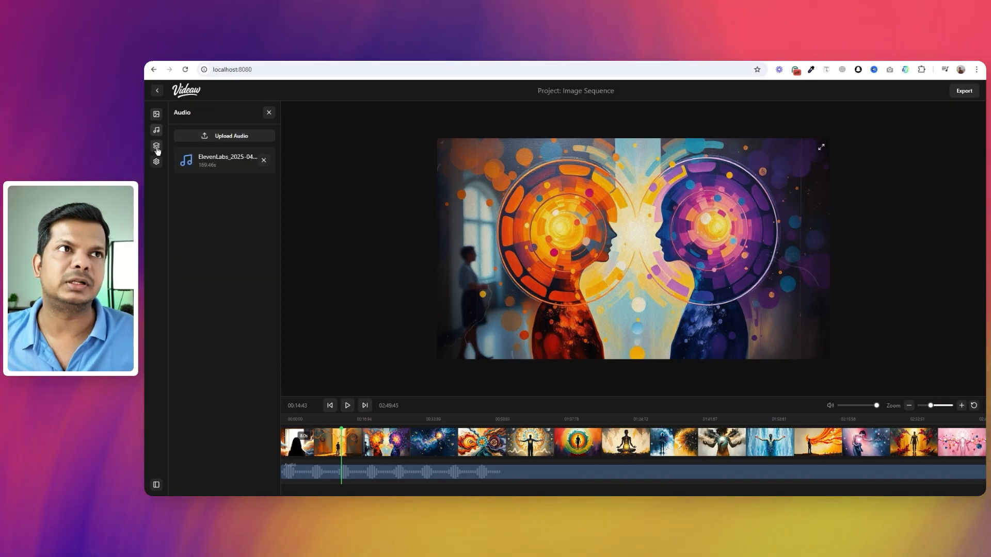
click(155, 146)
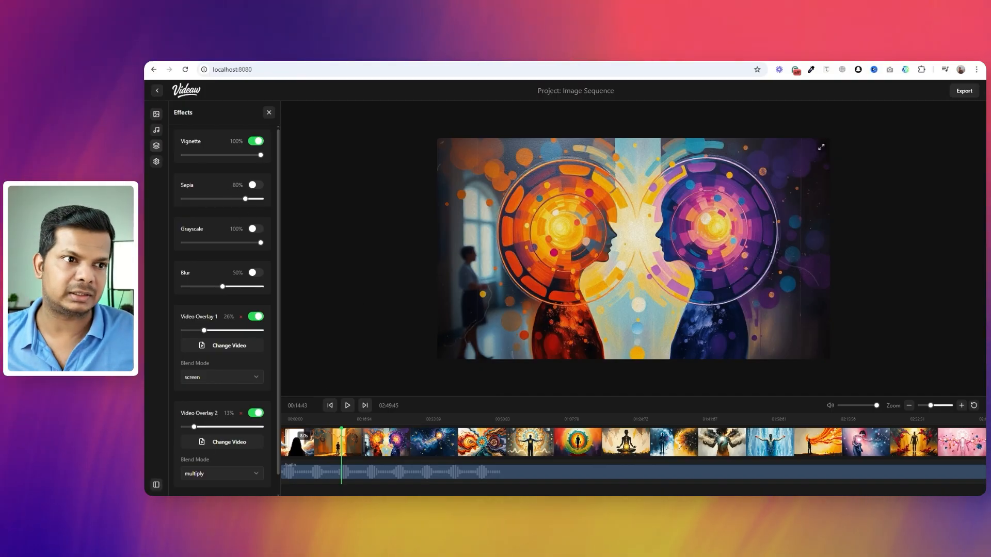
click(268, 113)
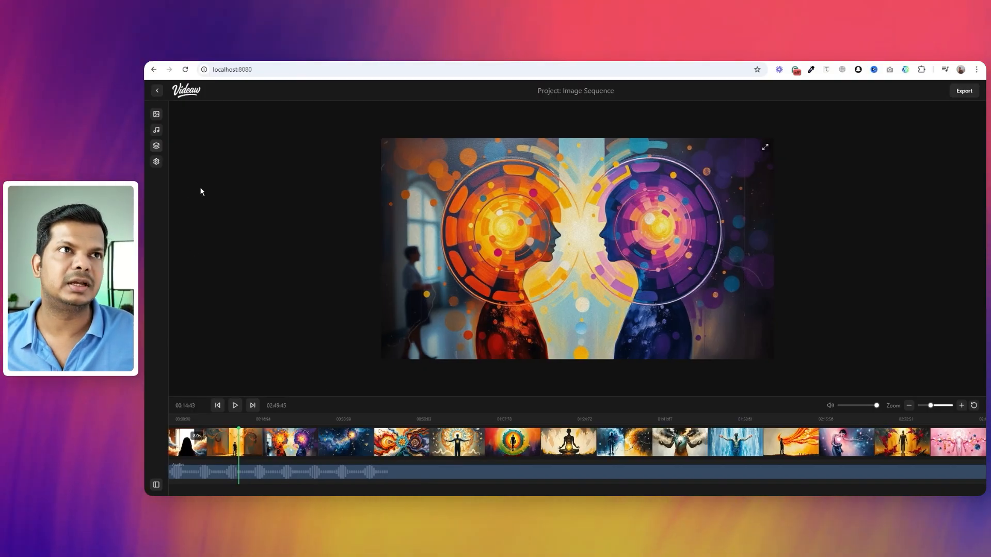
click(156, 146)
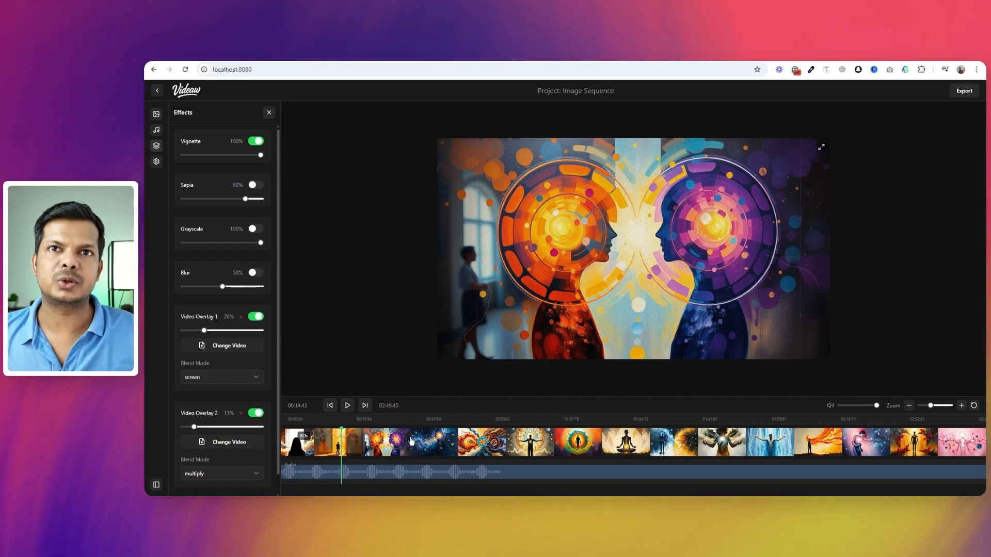
mouse_move(486, 375)
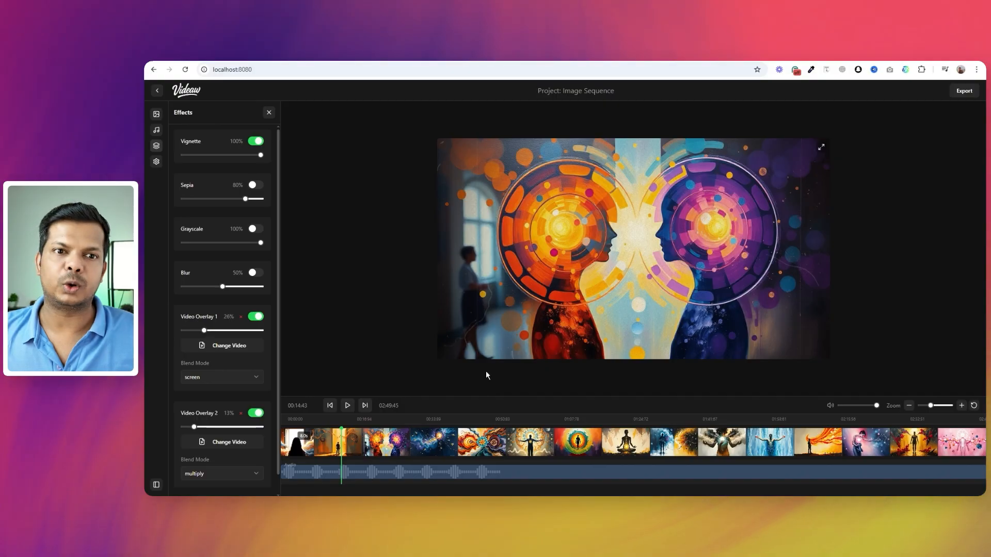